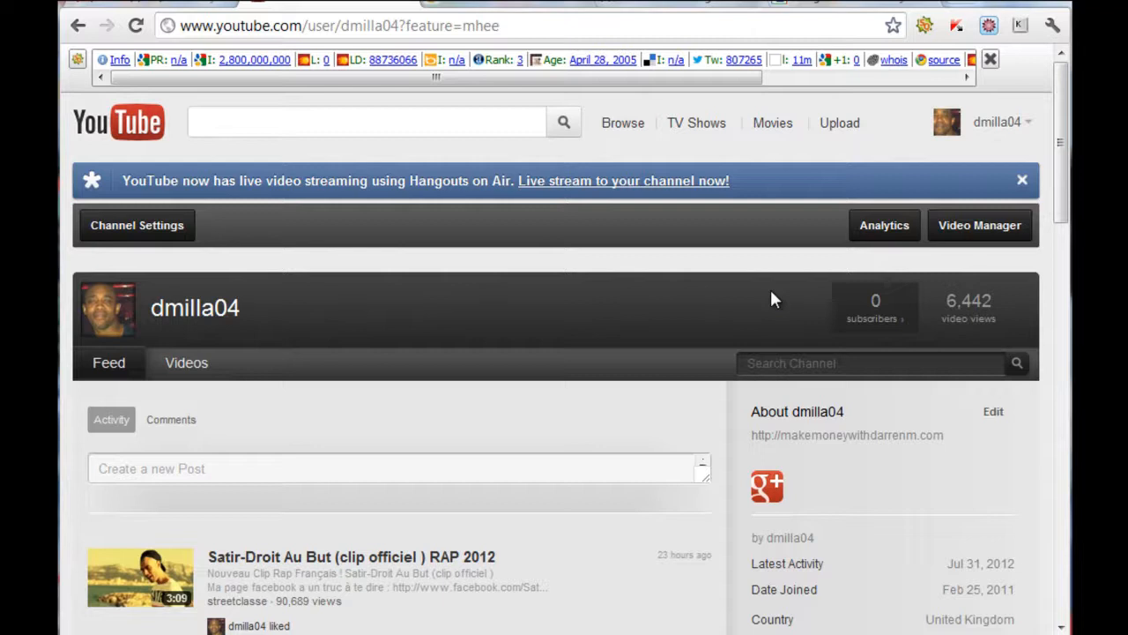
pyautogui.moveTo(536, 145)
pyautogui.write('g')
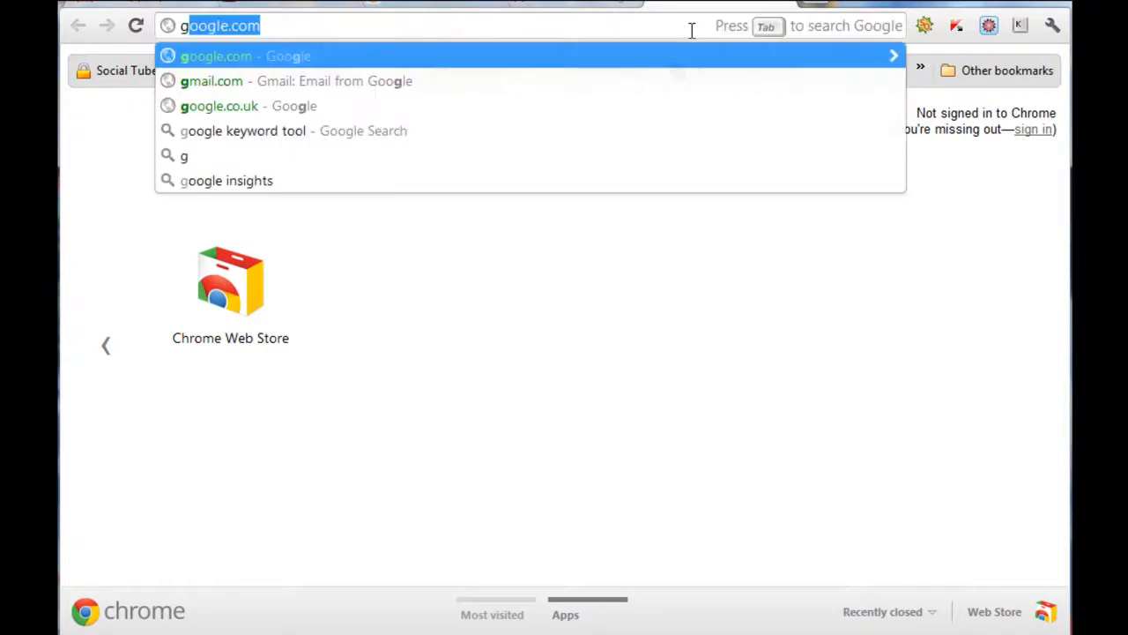
# Load Google and go to the Google AdWords Keyword Tool search result.
pyautogui.press('Escape')
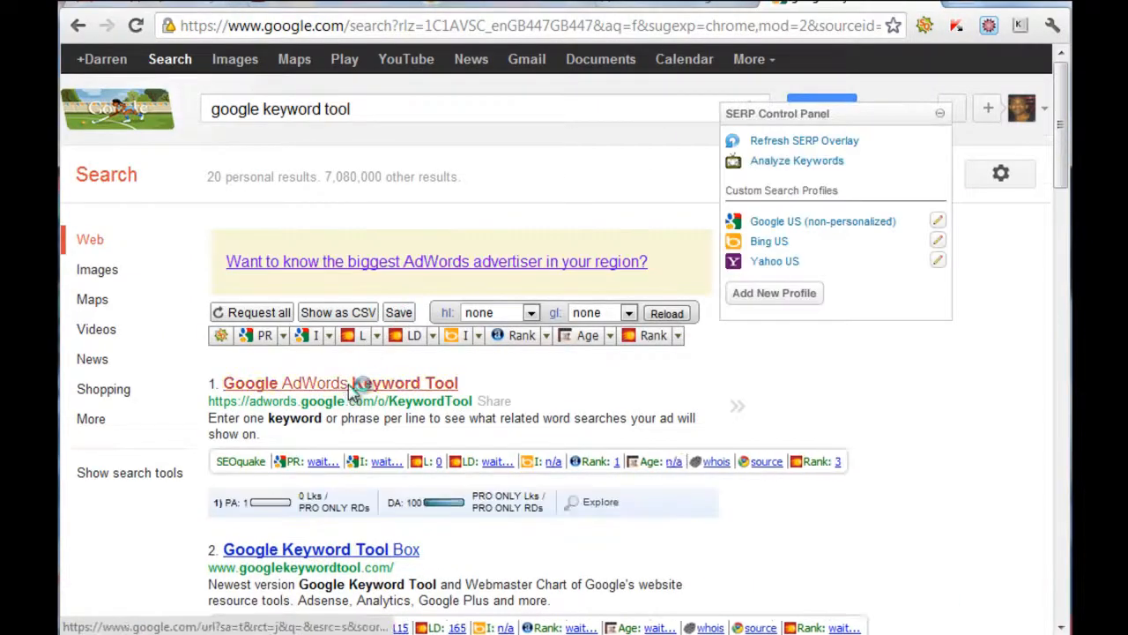
pyautogui.click(339, 382)
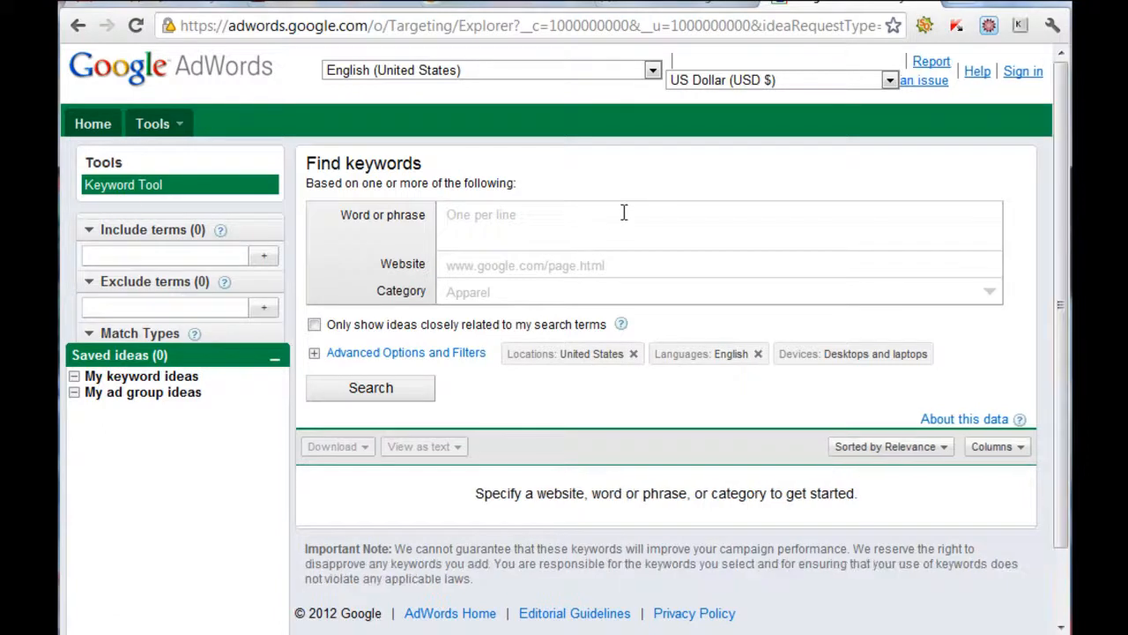
# Search keyword ideas for 'dog training' with Exact match ticked and Broad unticked.
pyautogui.write('dog training')
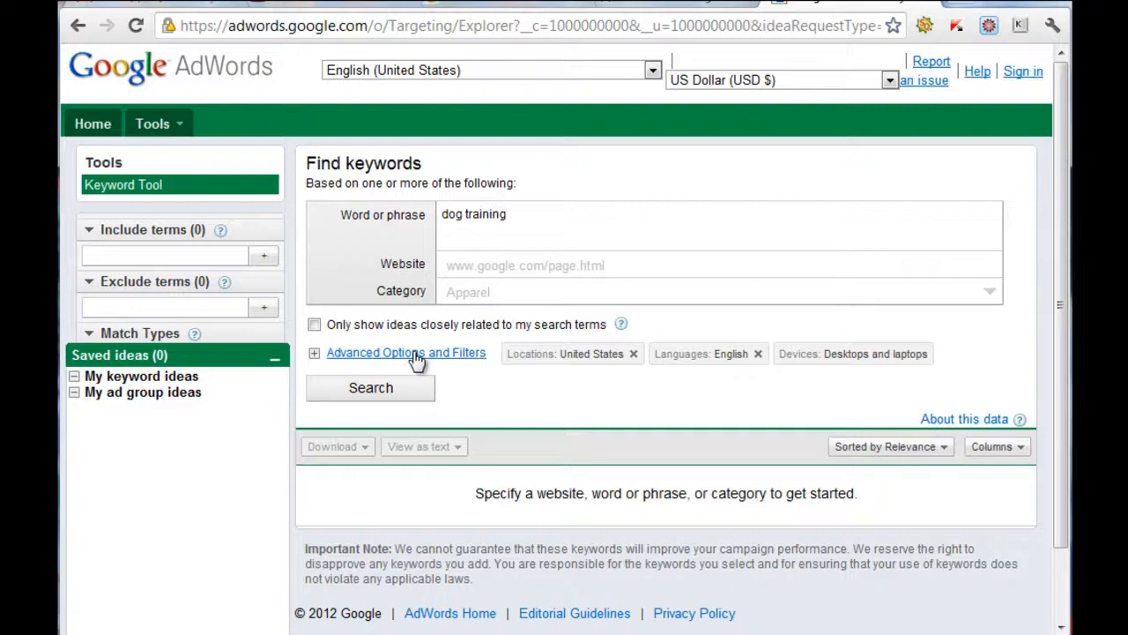
pyautogui.click(370, 388)
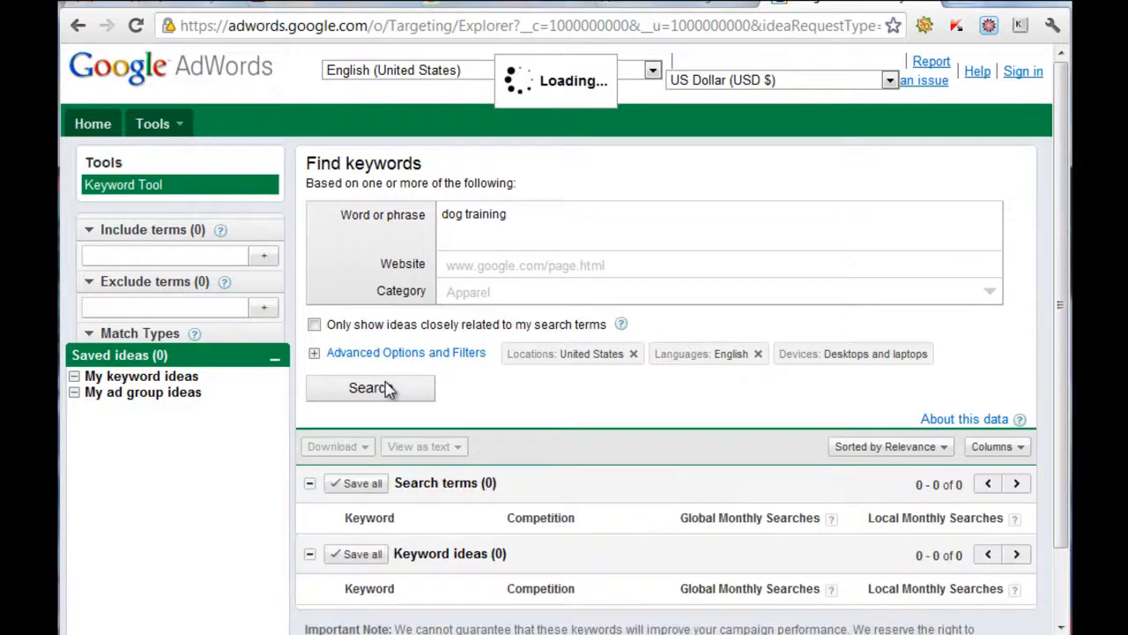
pyautogui.click(370, 388)
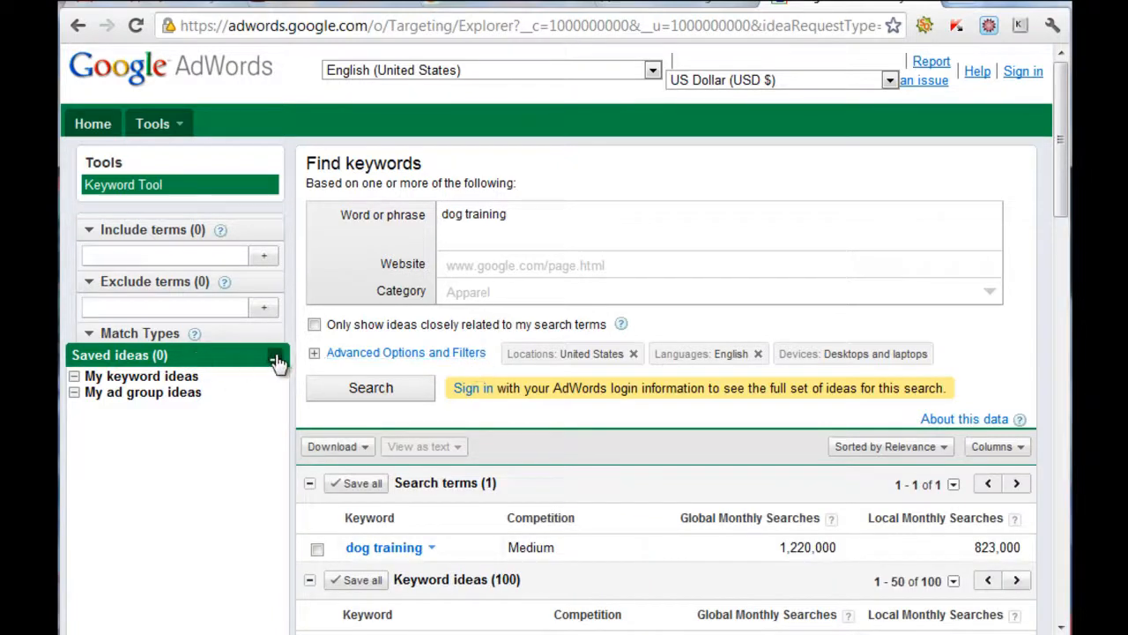
pyautogui.click(88, 331)
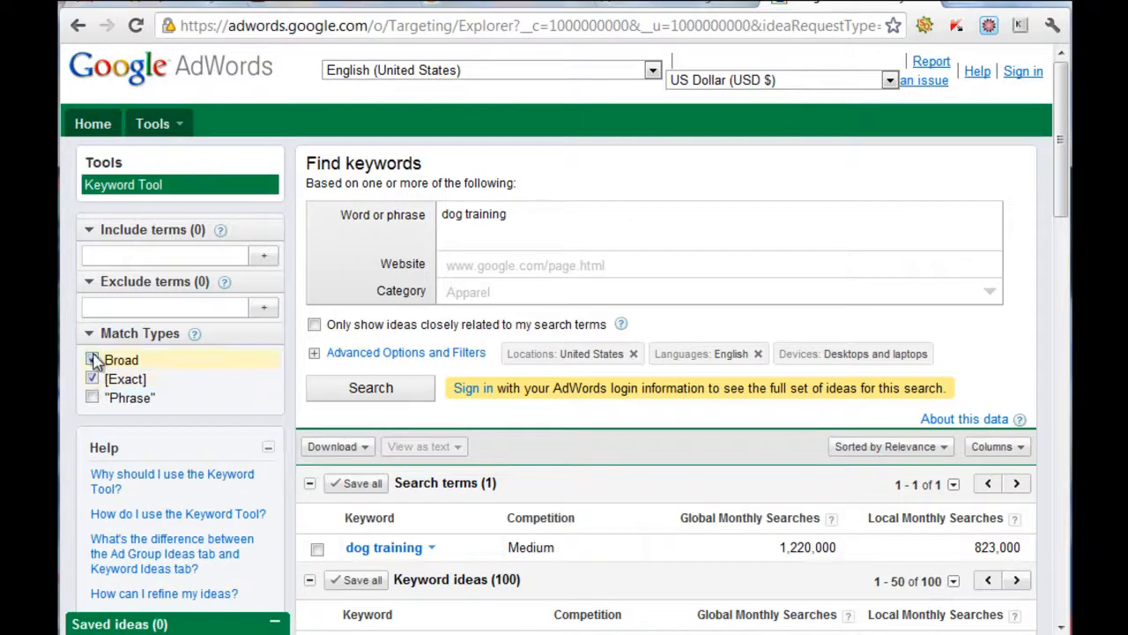
pyautogui.click(91, 377)
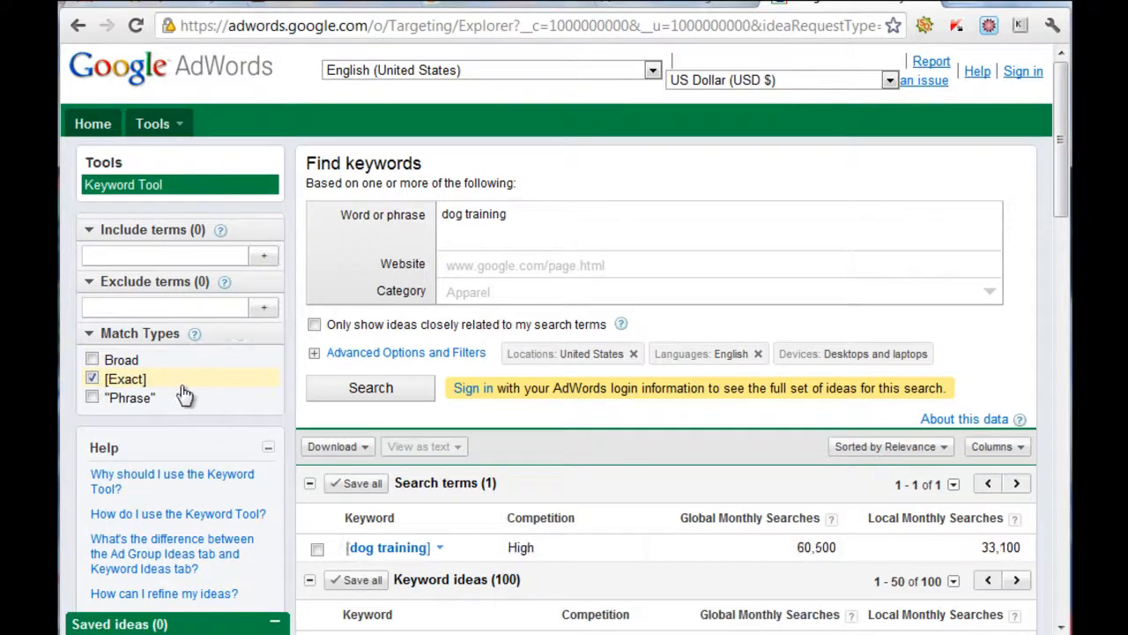
pyautogui.moveTo(148, 402)
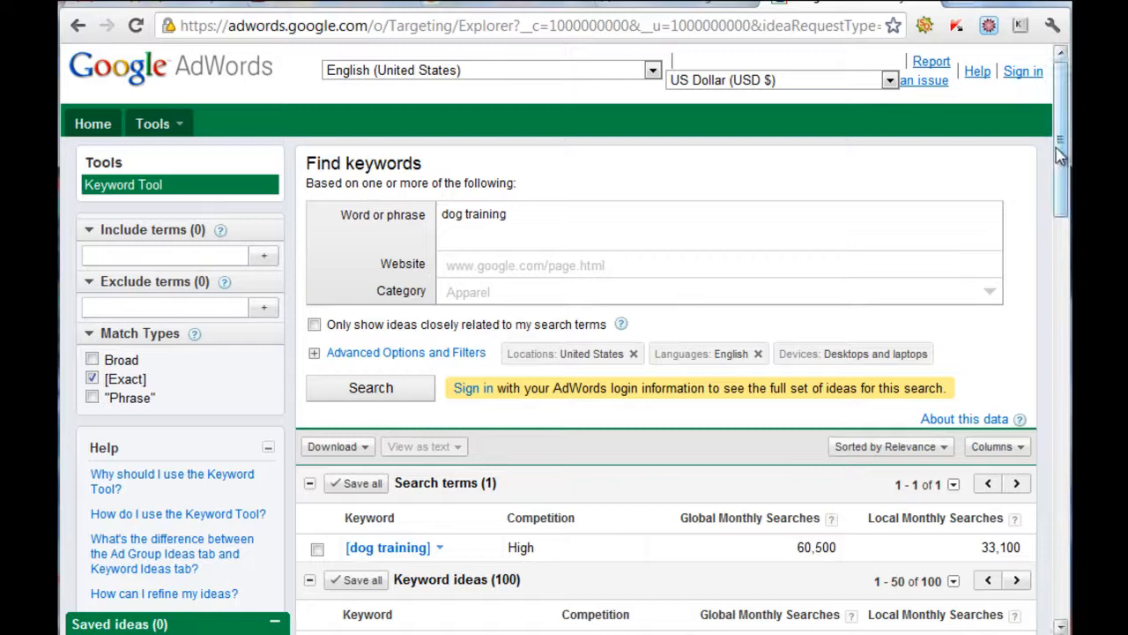
# Scroll down the exact-match keyword ideas to reach dog training tips.
pyautogui.scroll(-3)
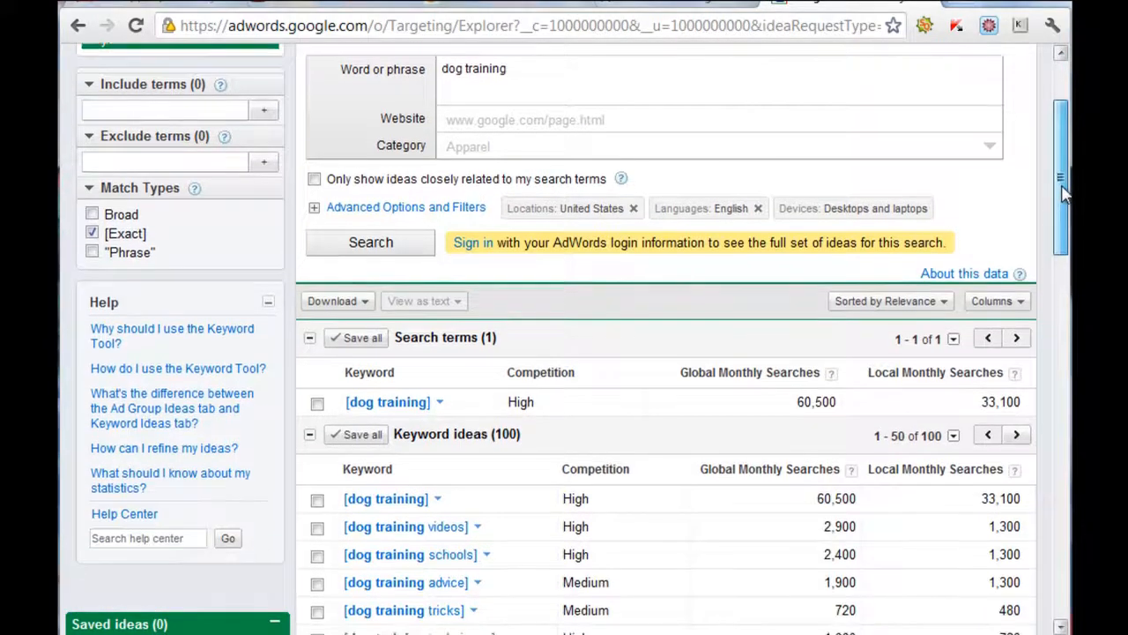
pyautogui.scroll(-3)
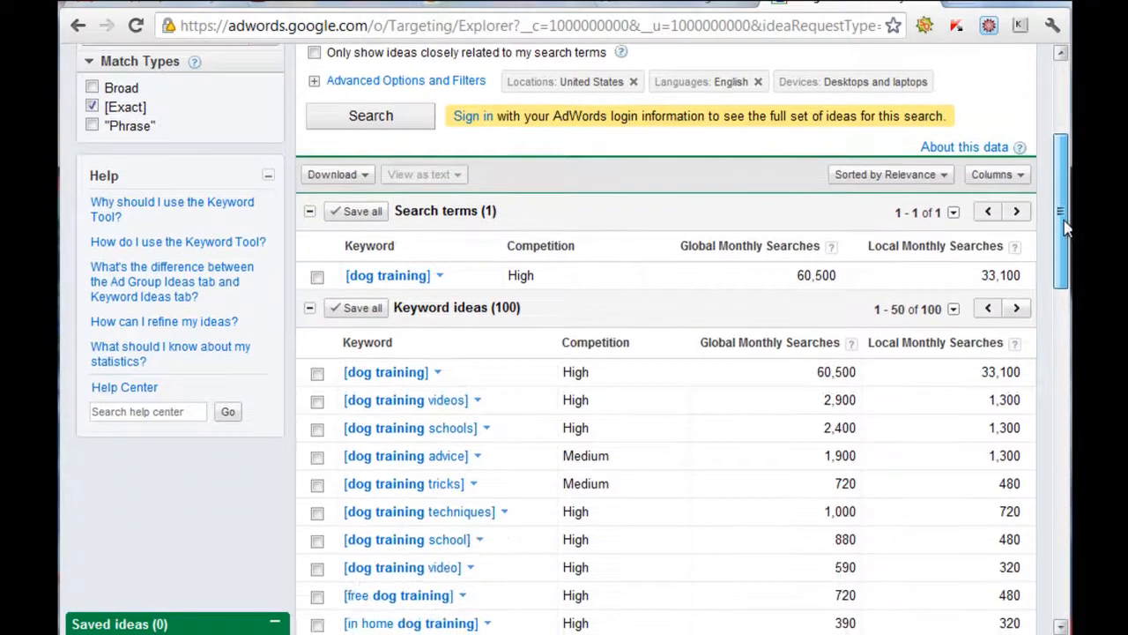
pyautogui.scroll(-3)
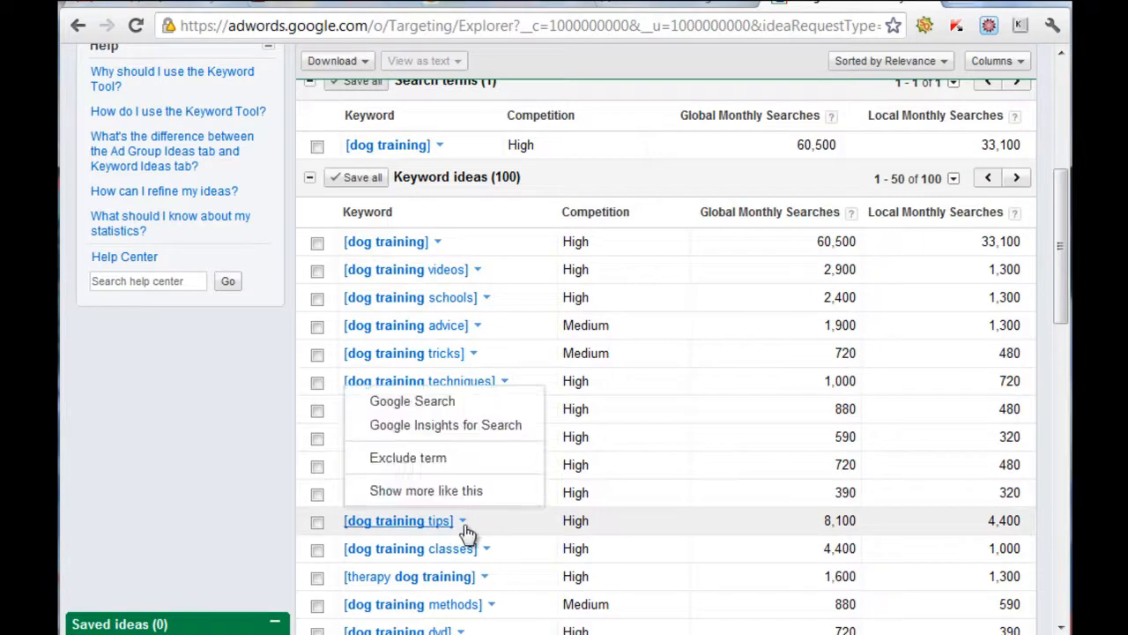
pyautogui.moveTo(413, 402)
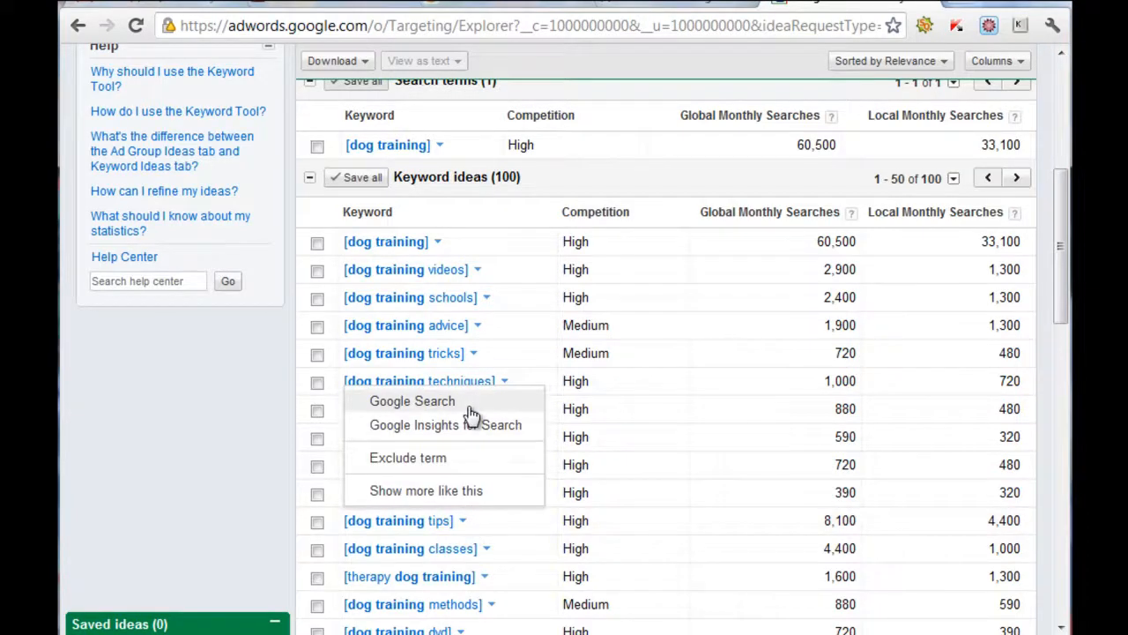
# Run a Google search for 'dog training tips' and review each result's SEOmoz PA/DA bars.
pyautogui.click(412, 402)
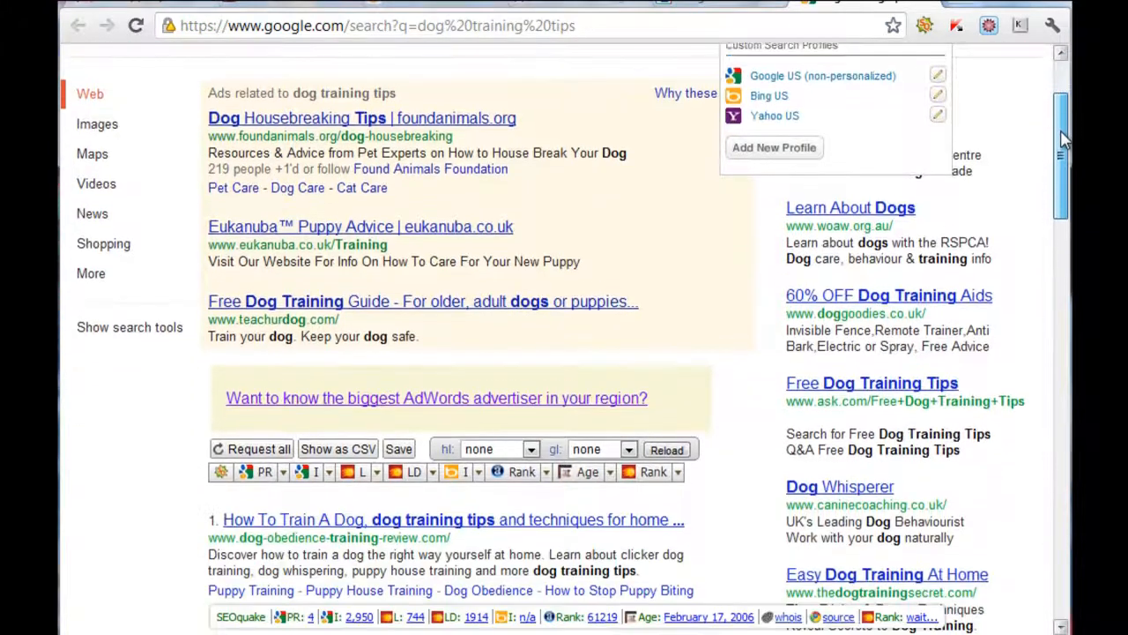
pyautogui.scroll(-3)
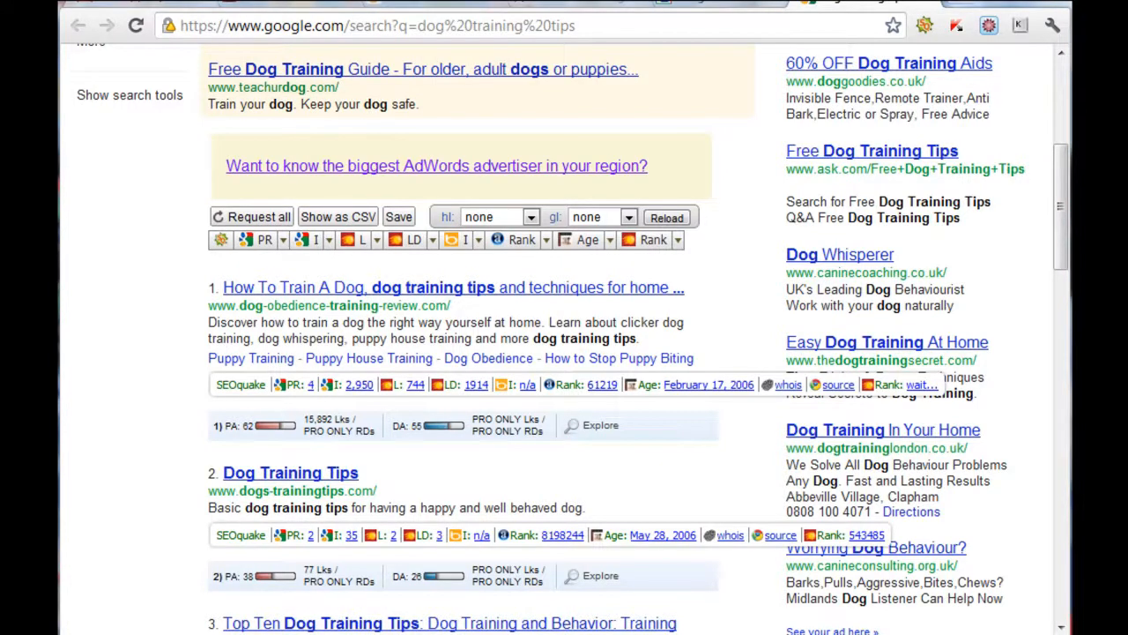
pyautogui.moveTo(202, 291)
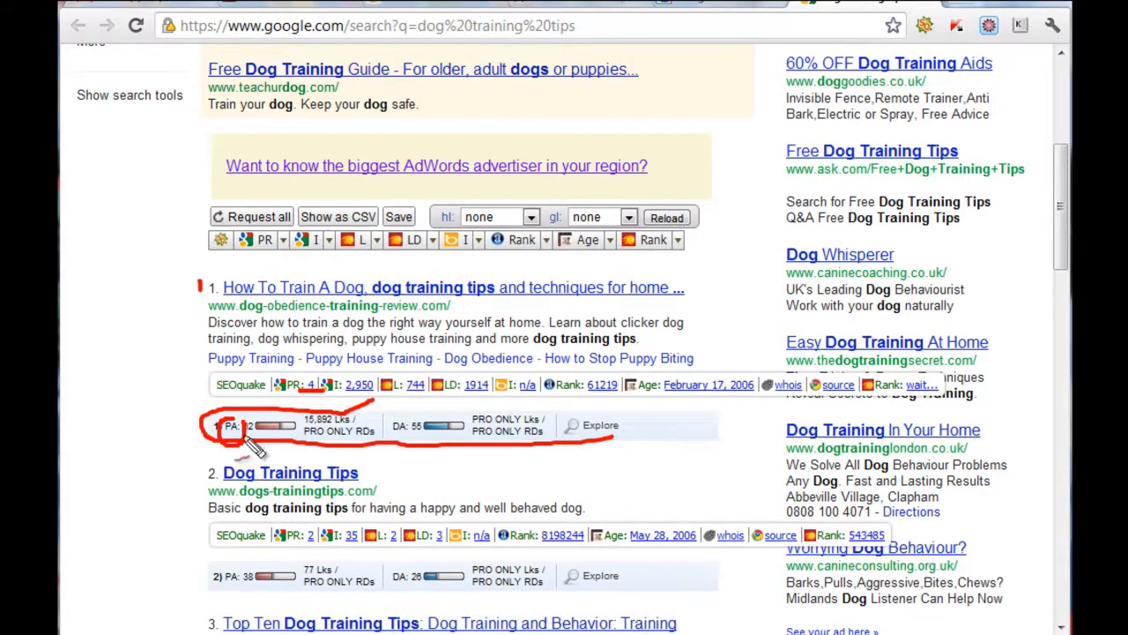
pyautogui.moveTo(406, 430)
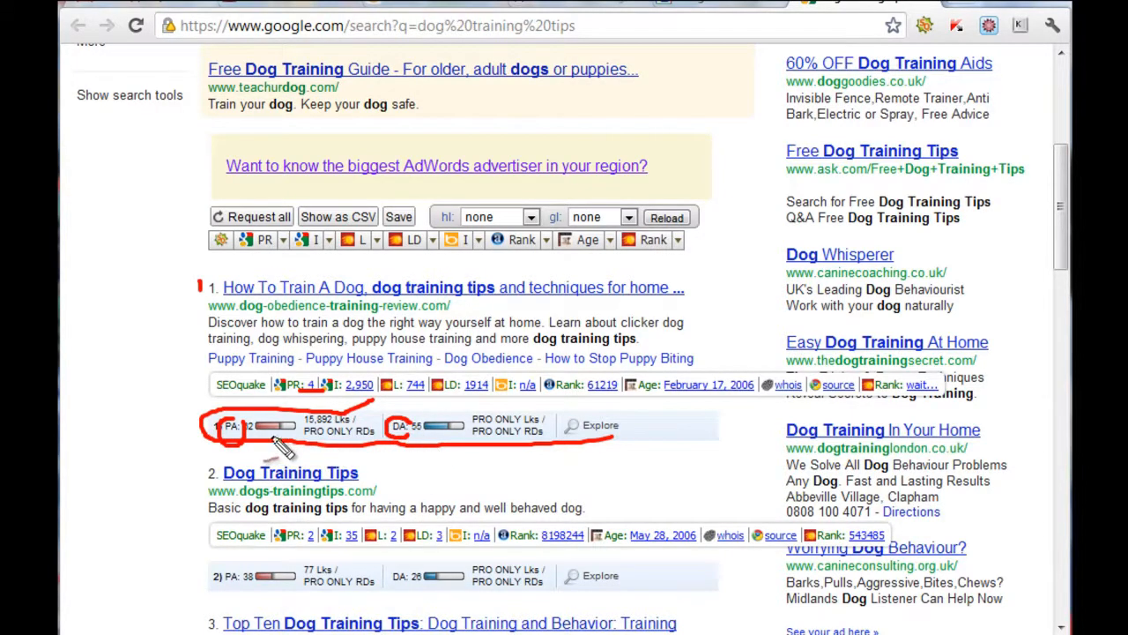
pyautogui.moveTo(268, 445)
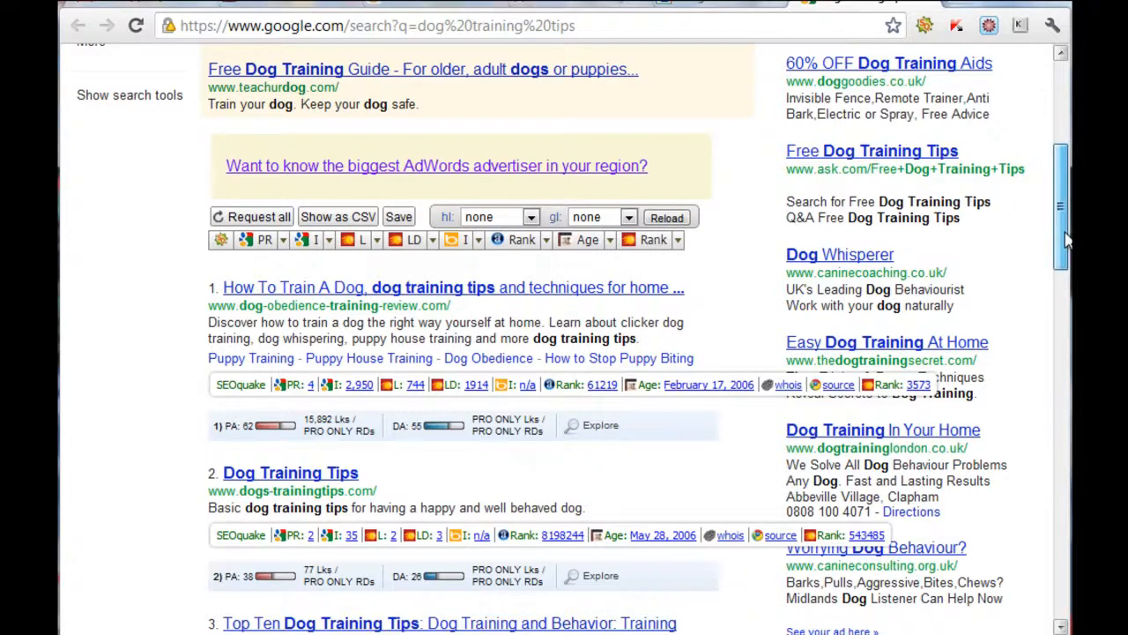
pyautogui.scroll(-3)
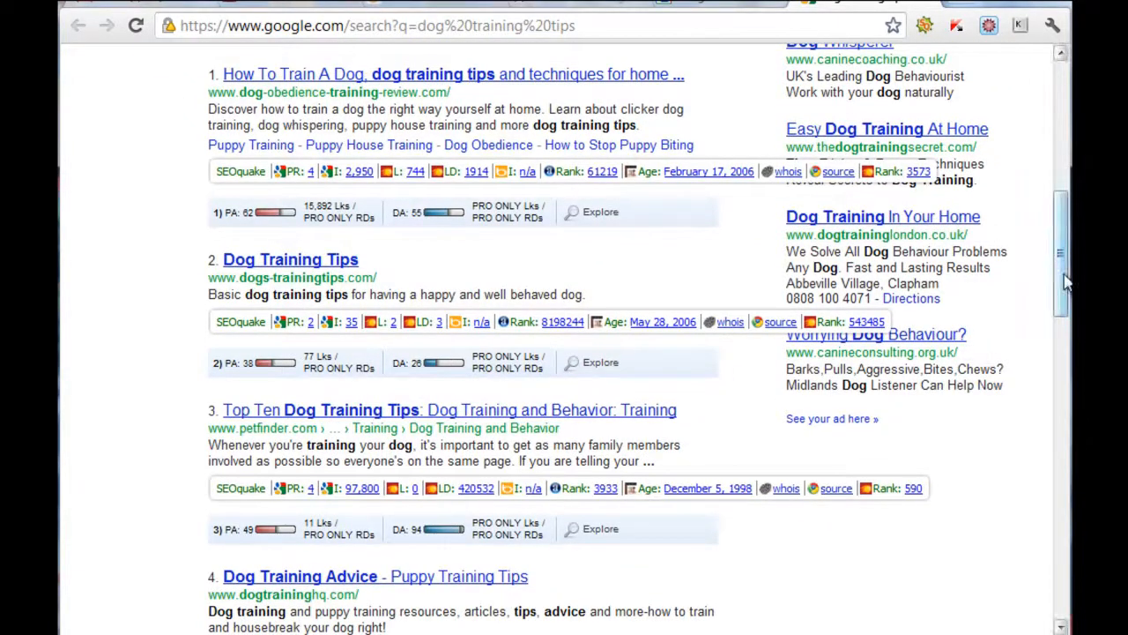
pyautogui.scroll(-3)
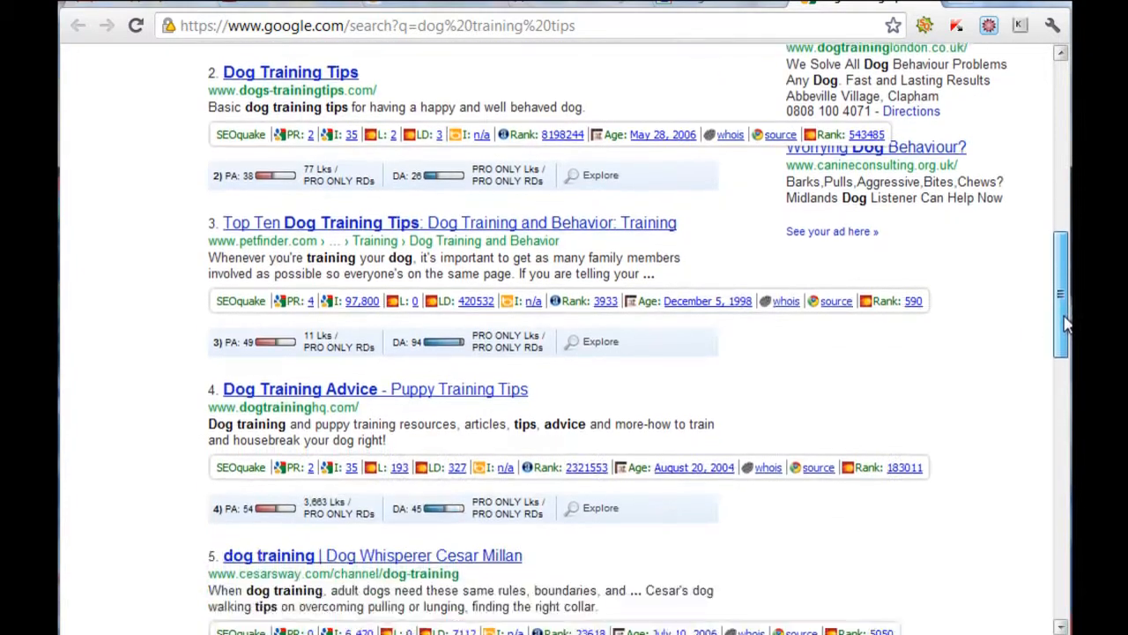
pyautogui.scroll(-3)
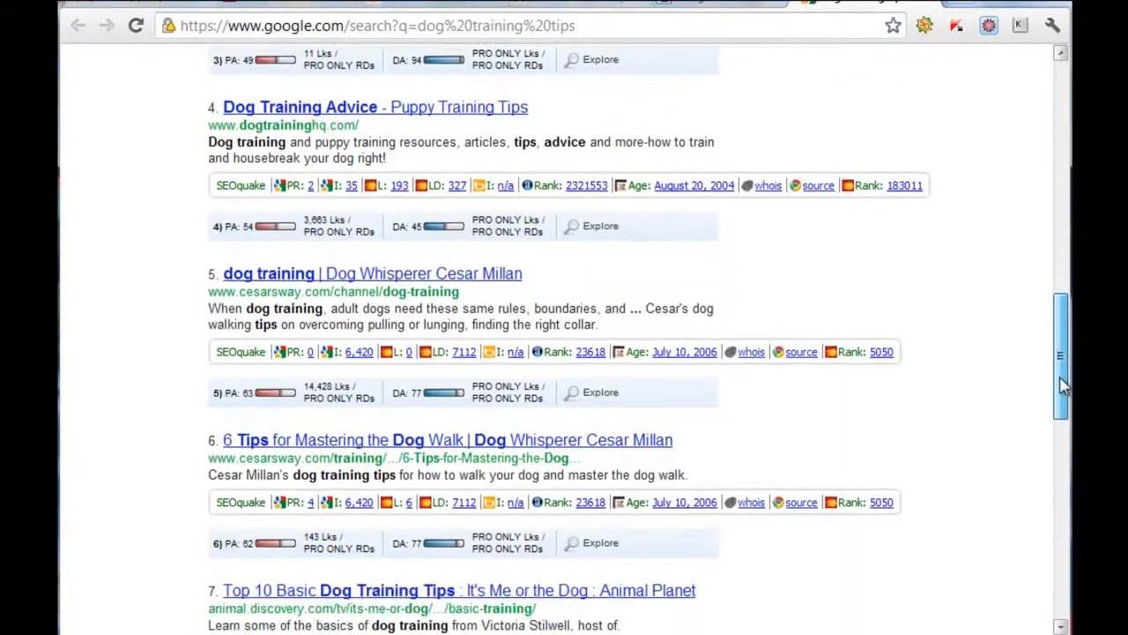
pyautogui.scroll(-3)
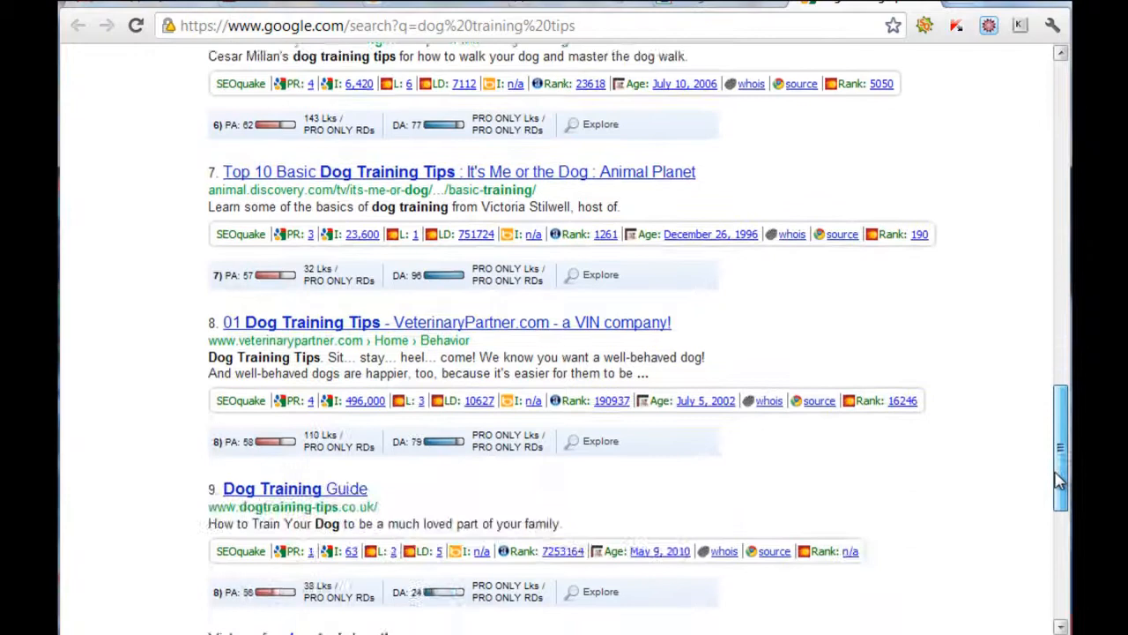
pyautogui.scroll(-3)
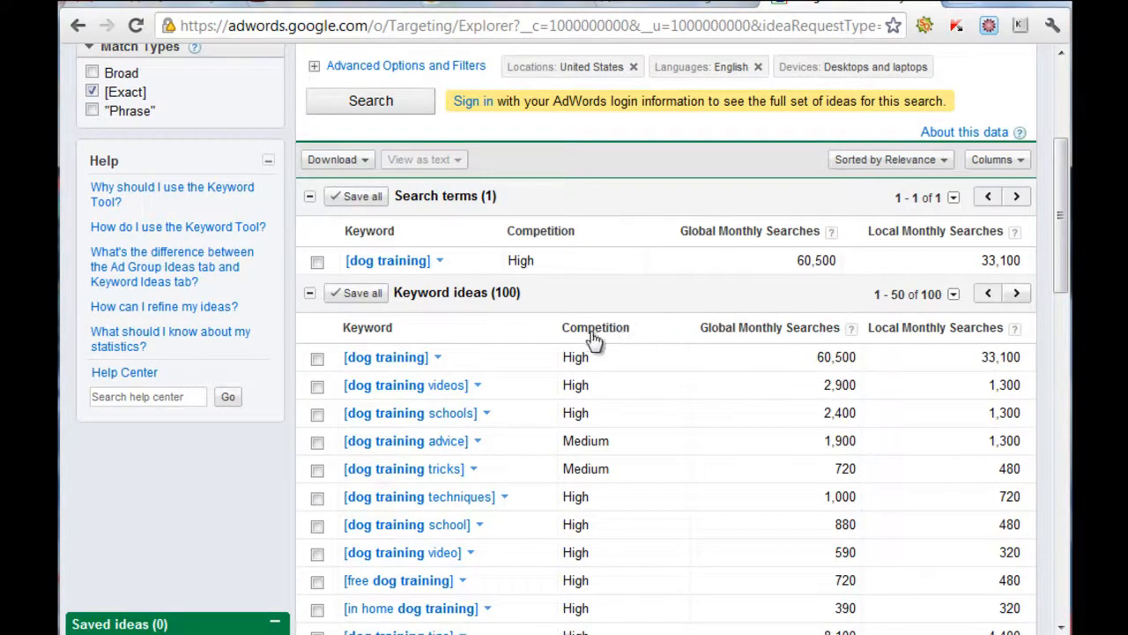
# Sort keyword ideas by competition, low first, and scroll down into the medium-competition keywords.
pyautogui.click(596, 326)
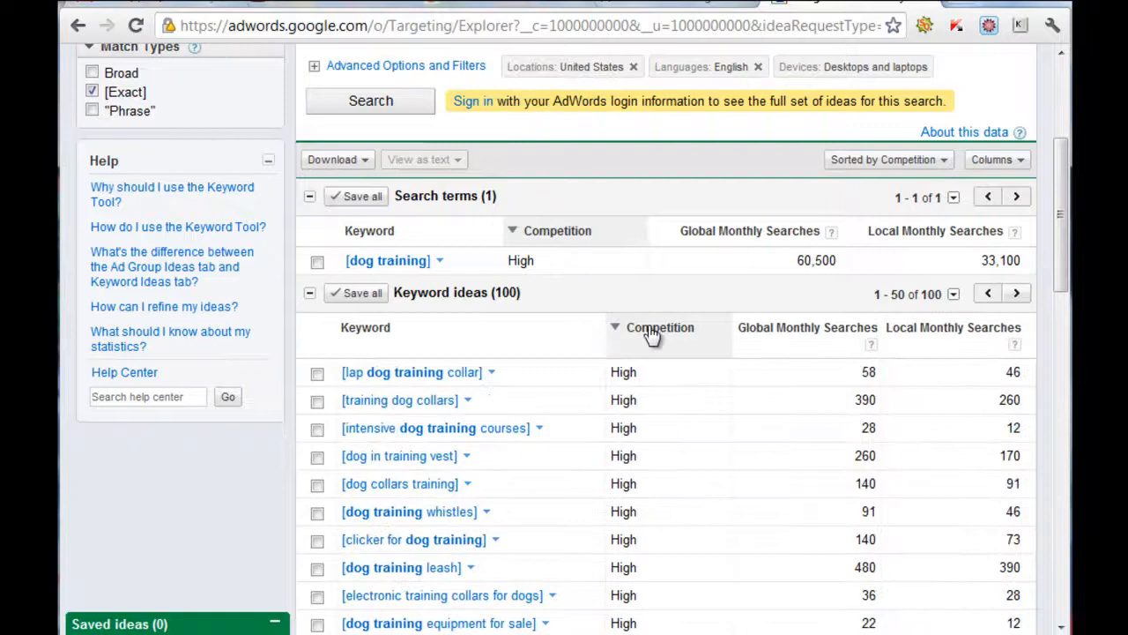
pyautogui.click(659, 326)
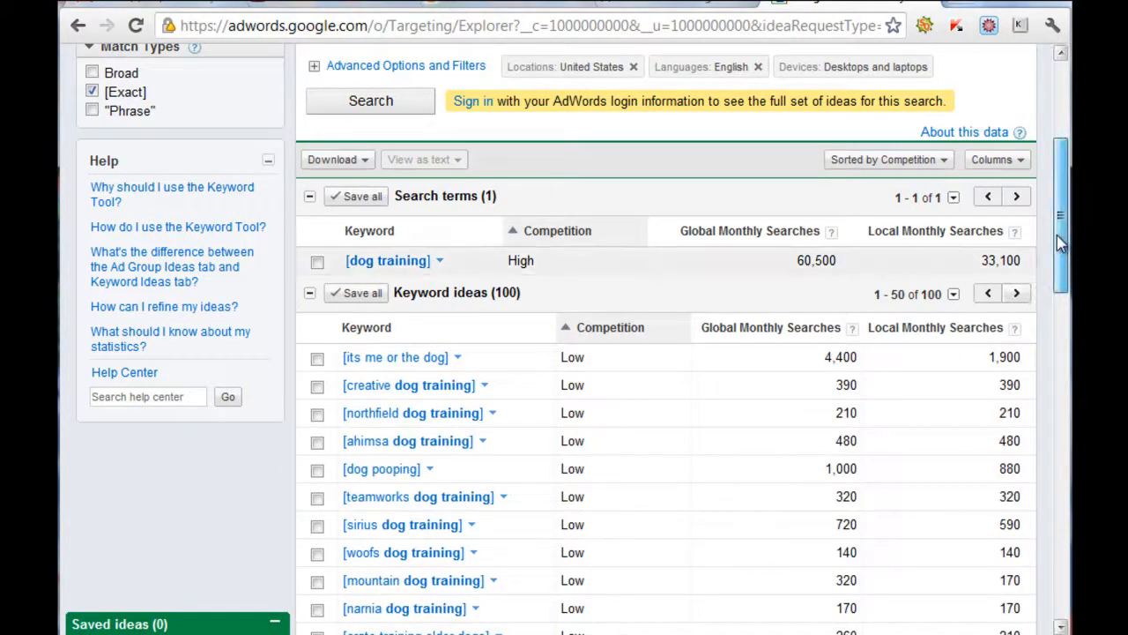
pyautogui.scroll(-3)
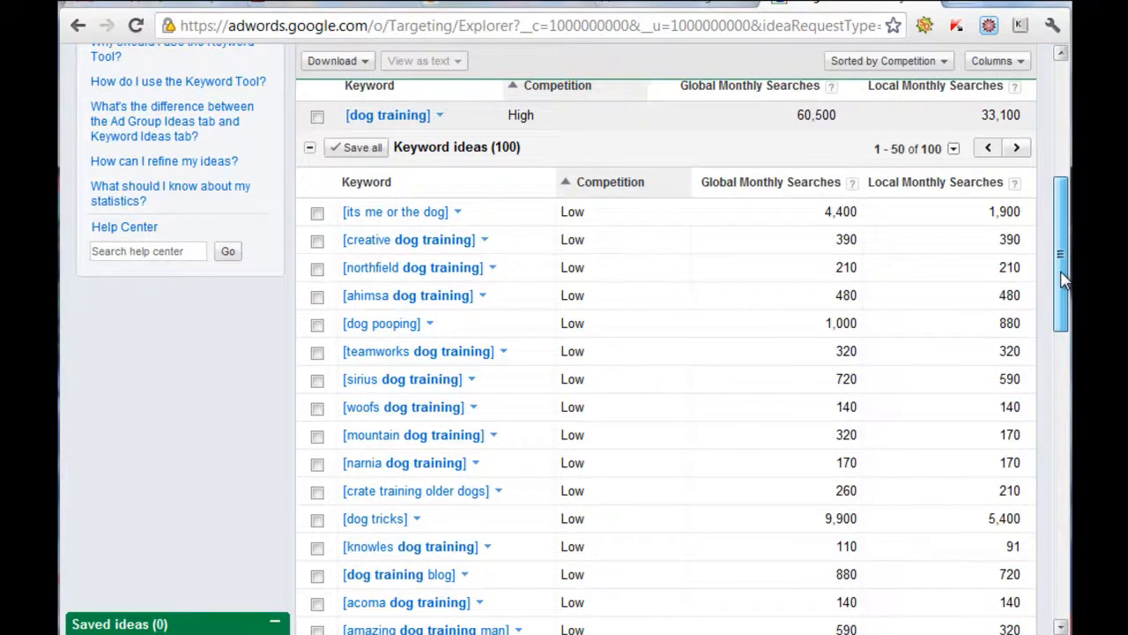
pyautogui.scroll(-3)
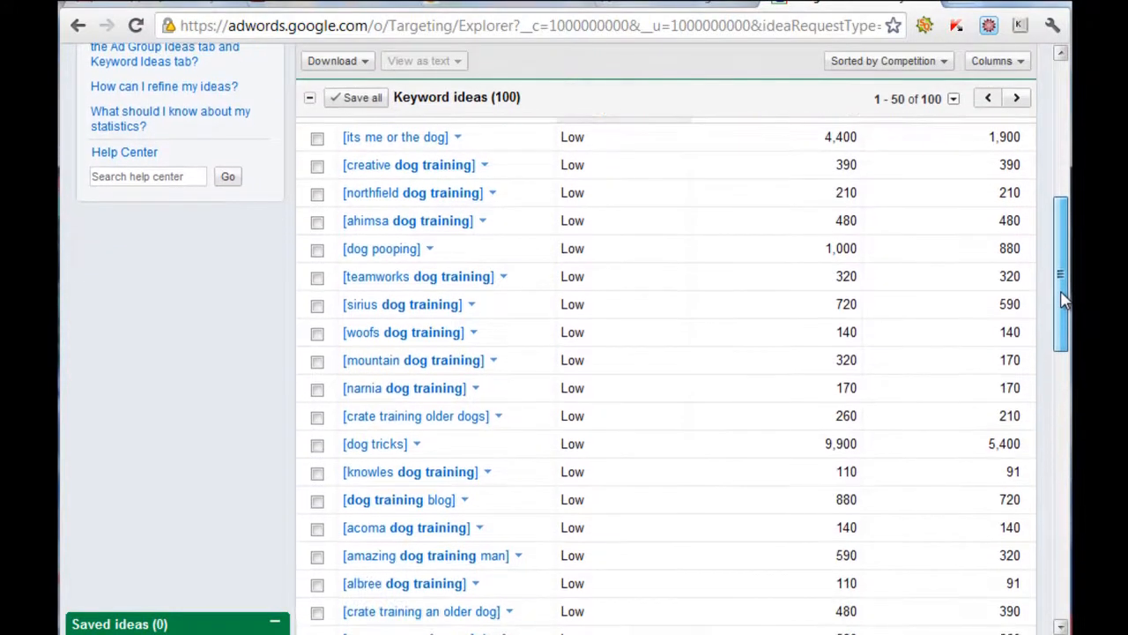
pyautogui.scroll(-3)
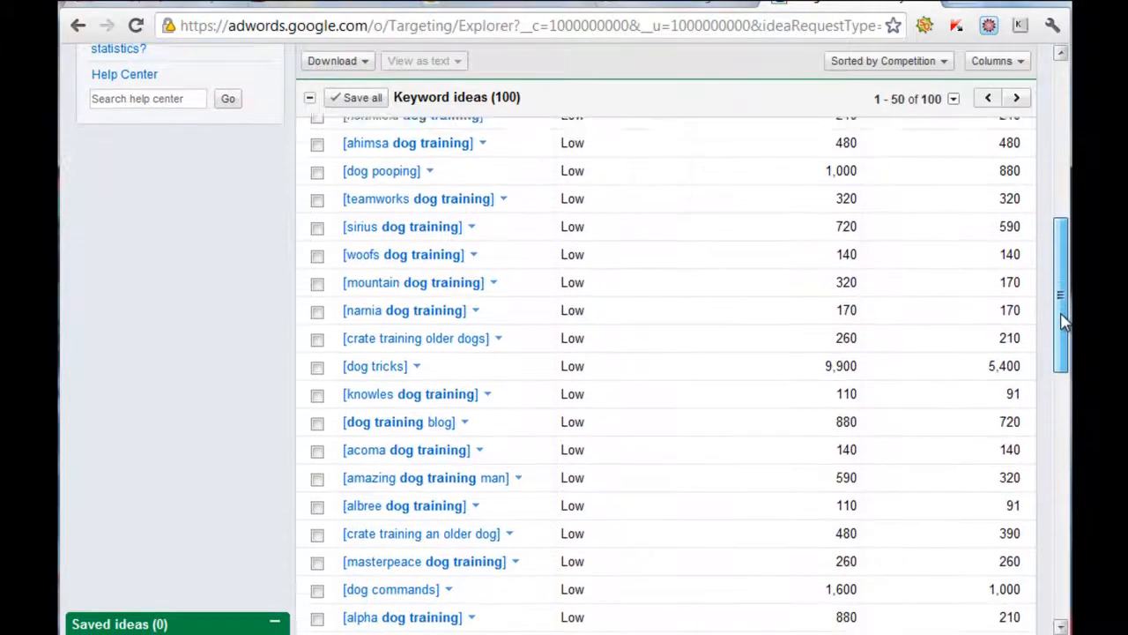
pyautogui.scroll(-3)
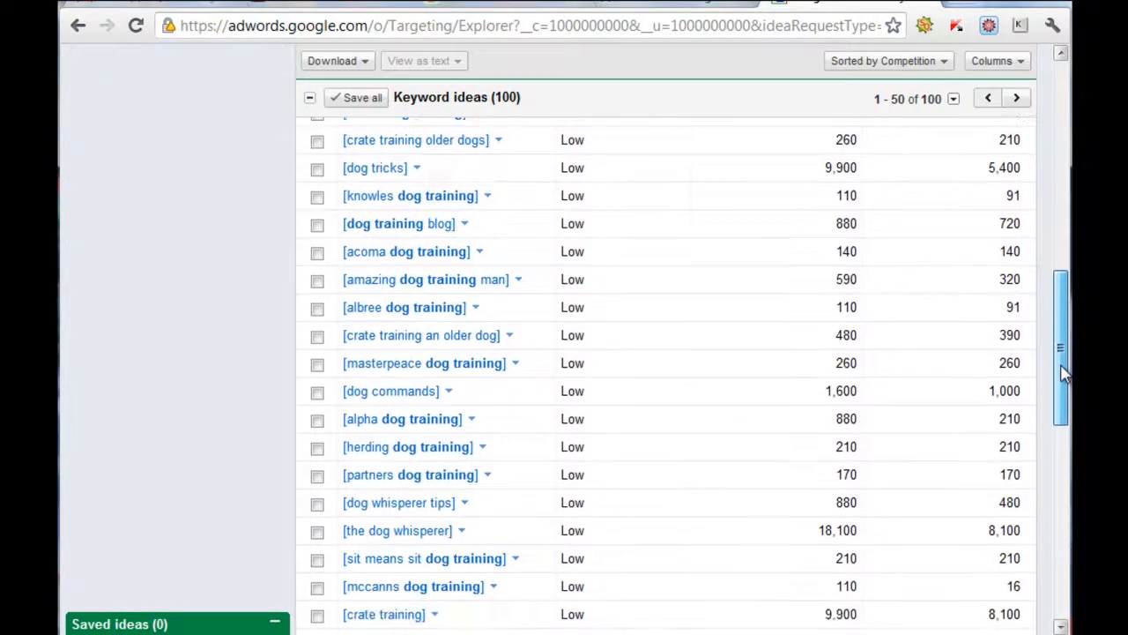
pyautogui.scroll(-3)
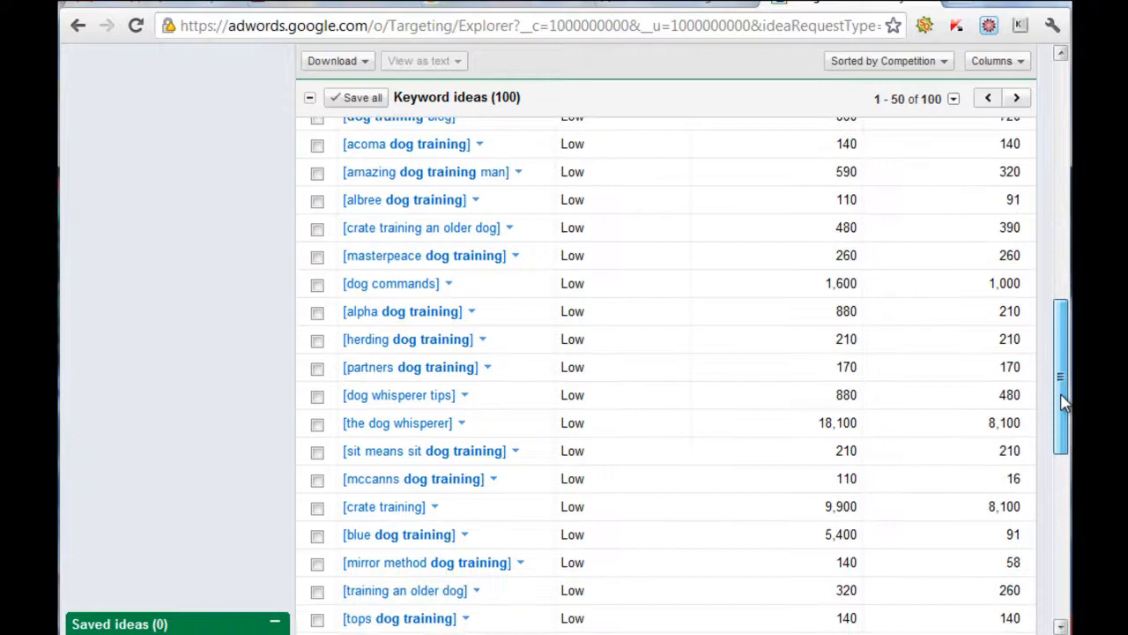
pyautogui.scroll(-3)
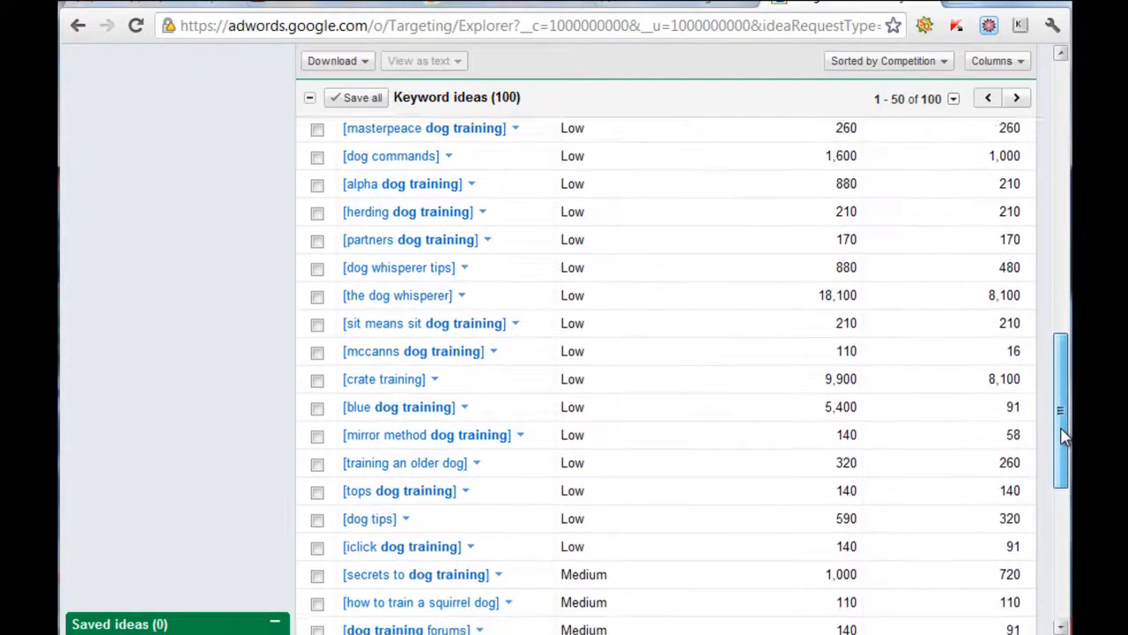
pyautogui.scroll(-3)
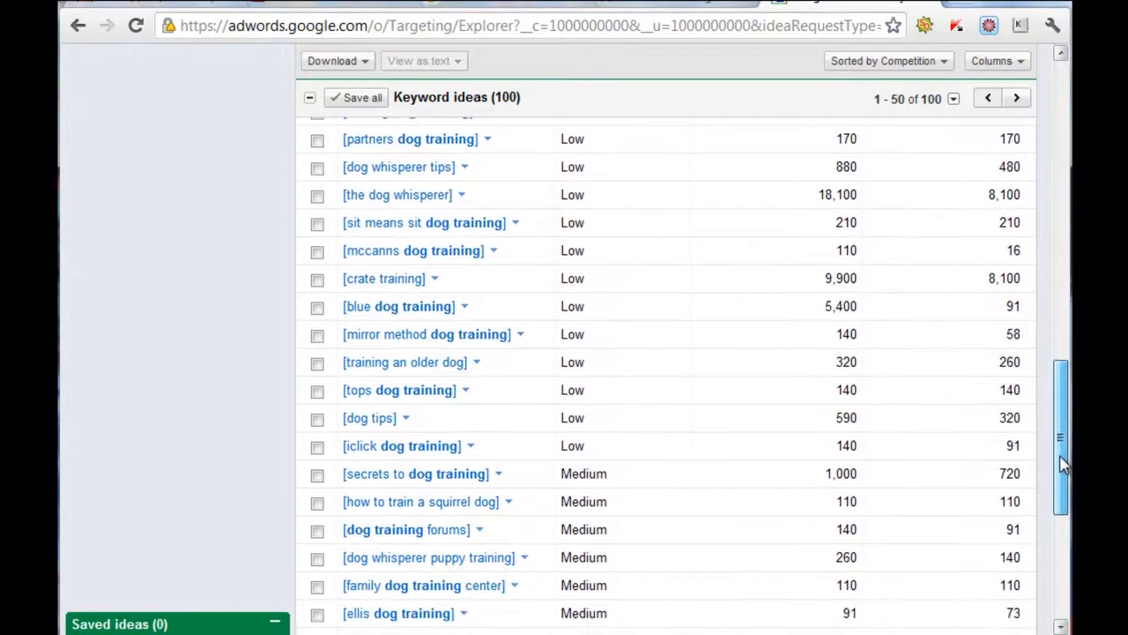
pyautogui.scroll(-3)
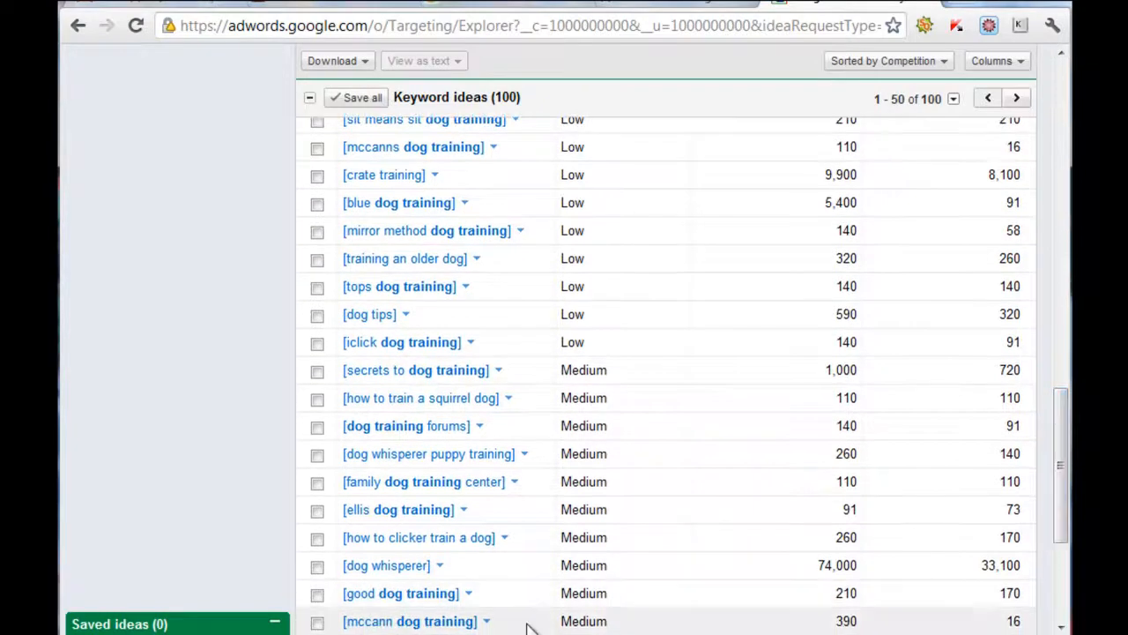
pyautogui.moveTo(515, 536)
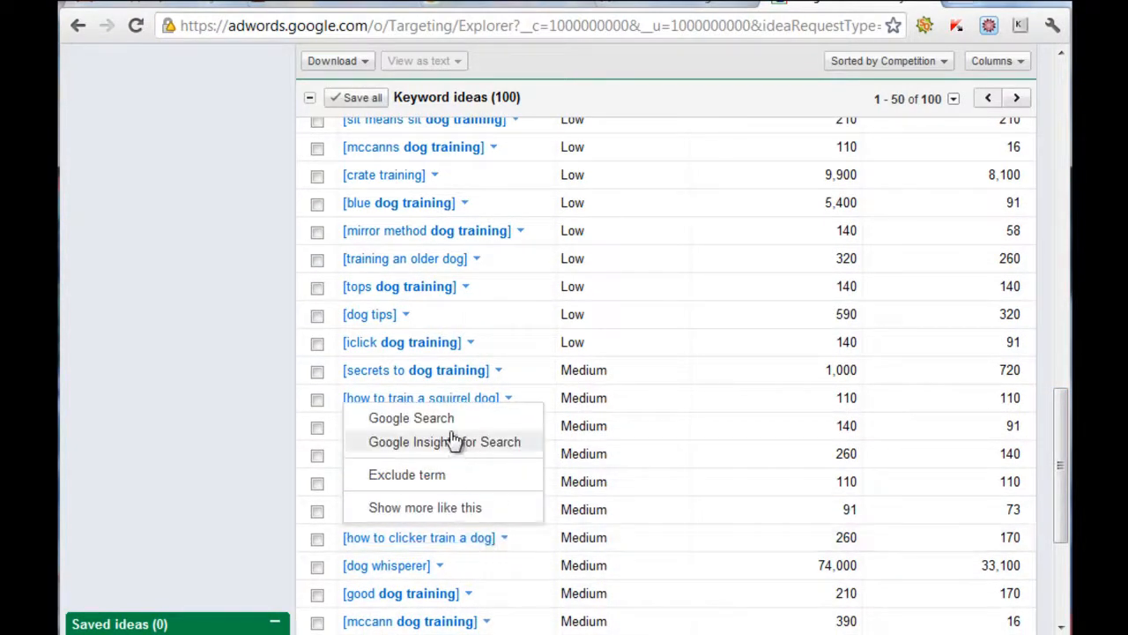
# Run a Google search for 'how to clicker train a dog' and review the results' authority scores.
pyautogui.click(411, 416)
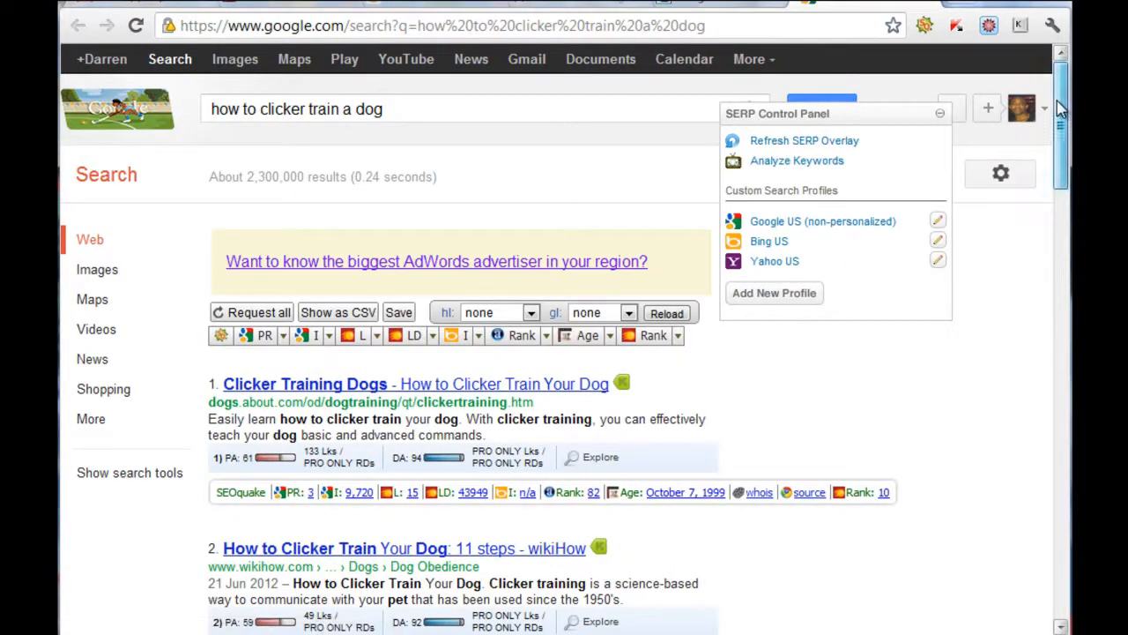
pyautogui.scroll(-3)
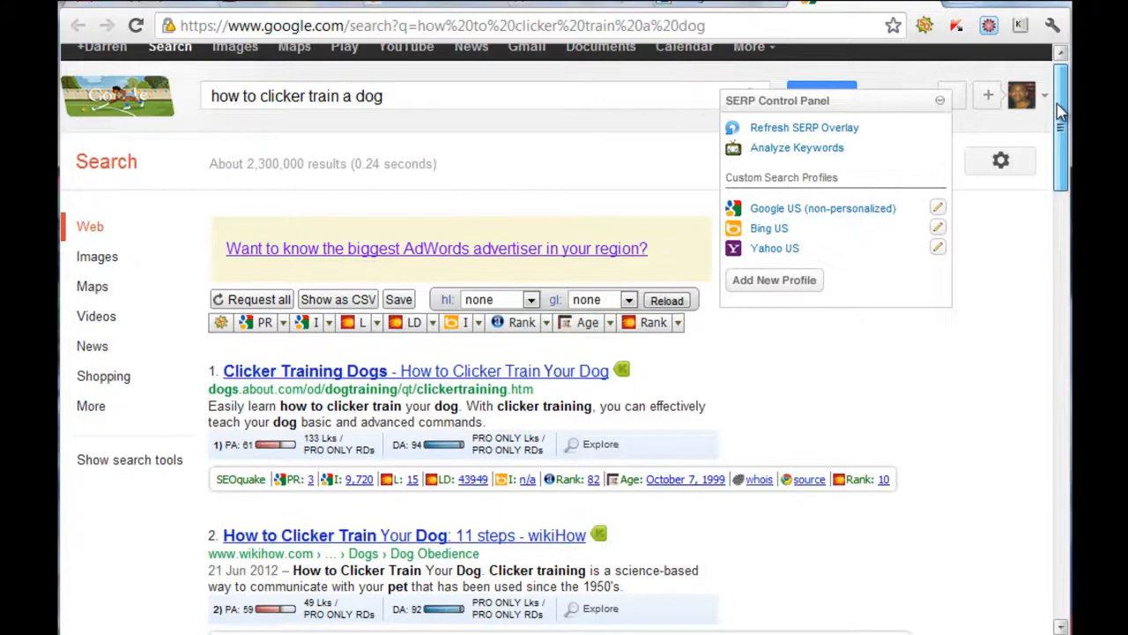
pyautogui.scroll(-3)
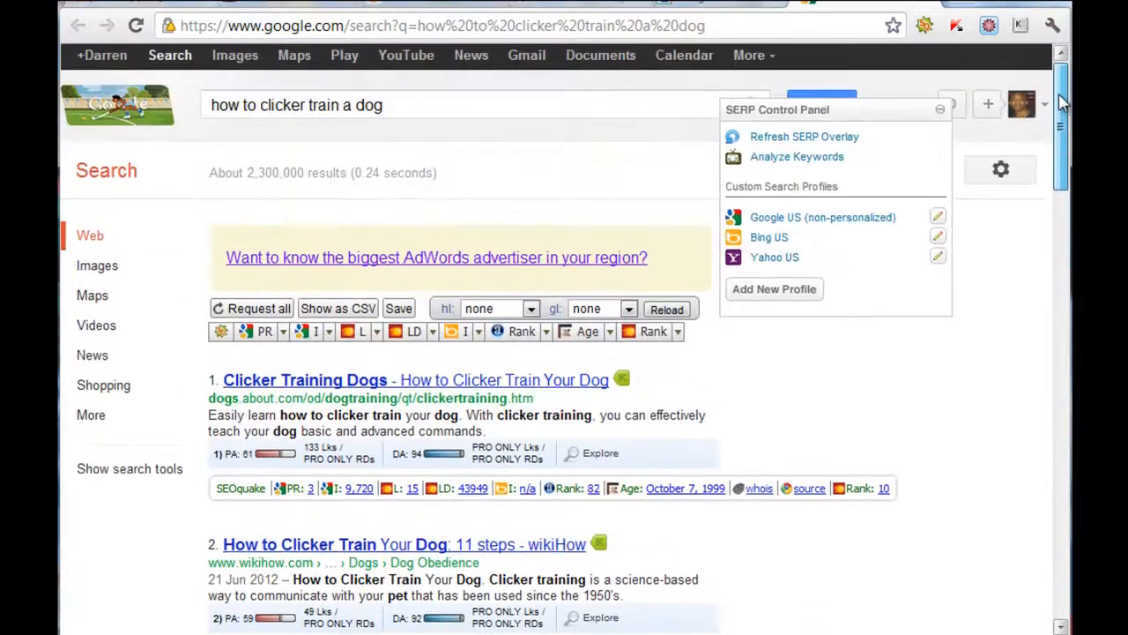
# Switch to the Google US non-personalized profile and review the results again.
pyautogui.click(821, 216)
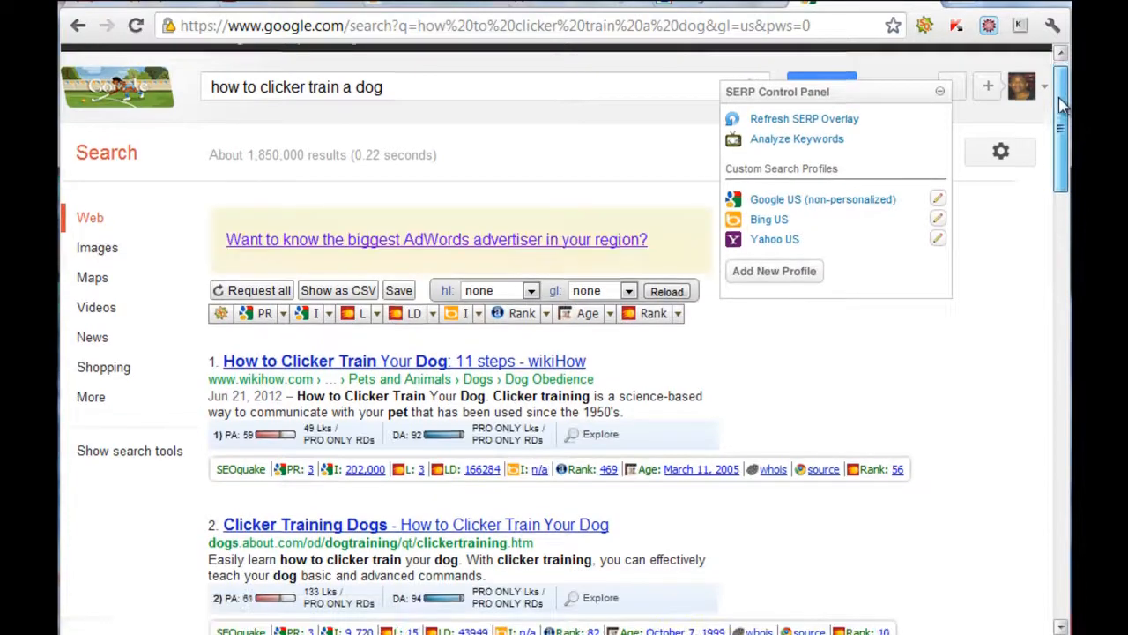
pyautogui.scroll(-3)
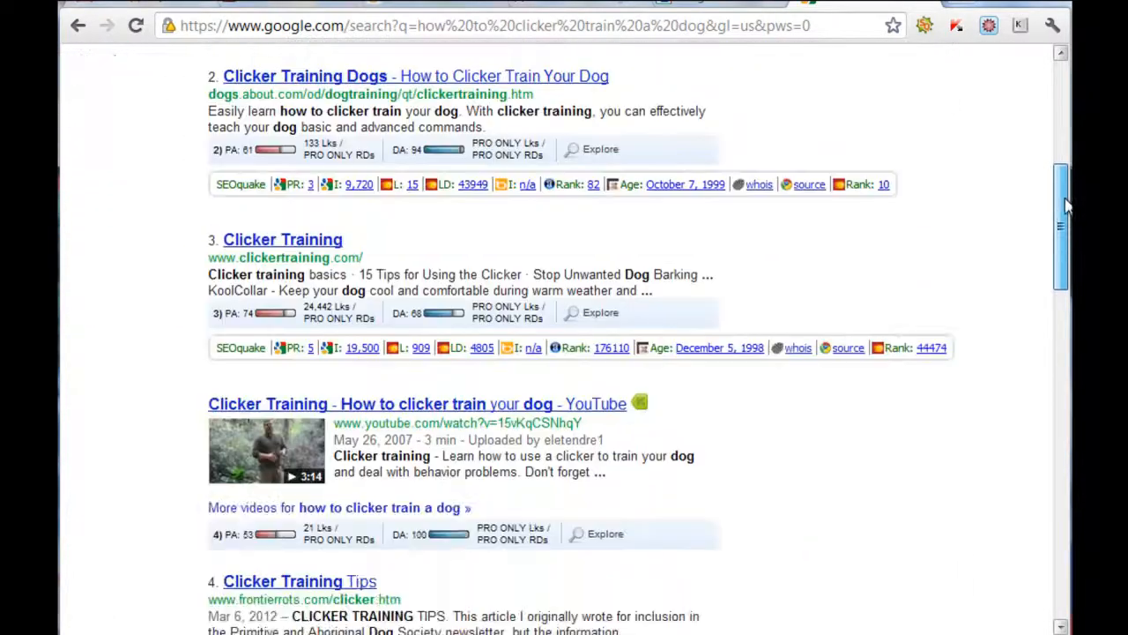
pyautogui.scroll(-3)
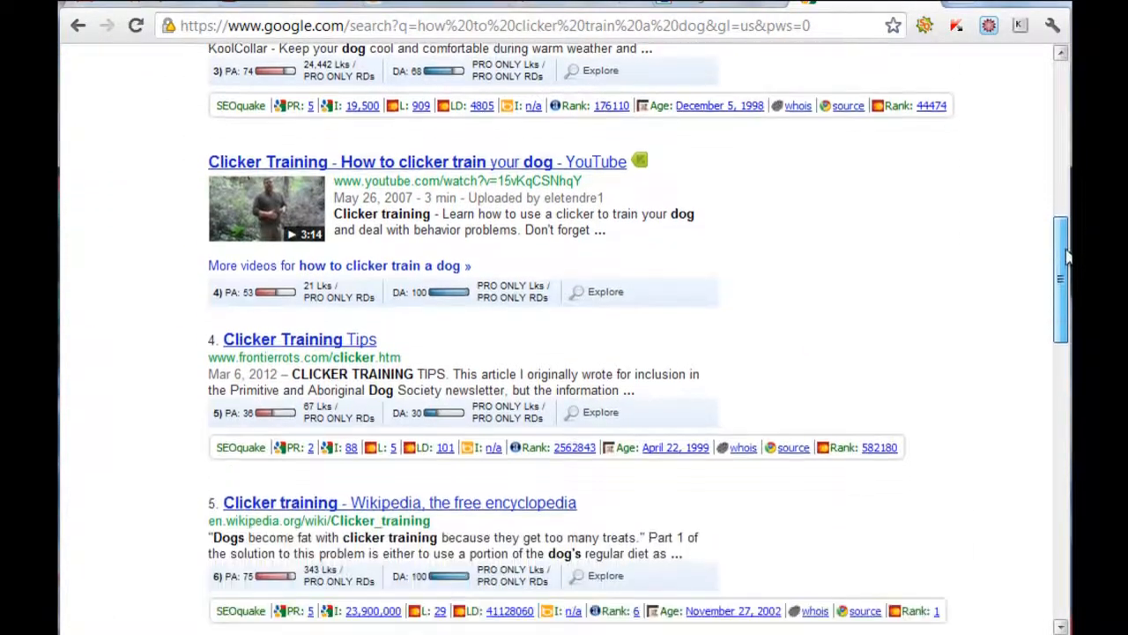
pyautogui.scroll(-3)
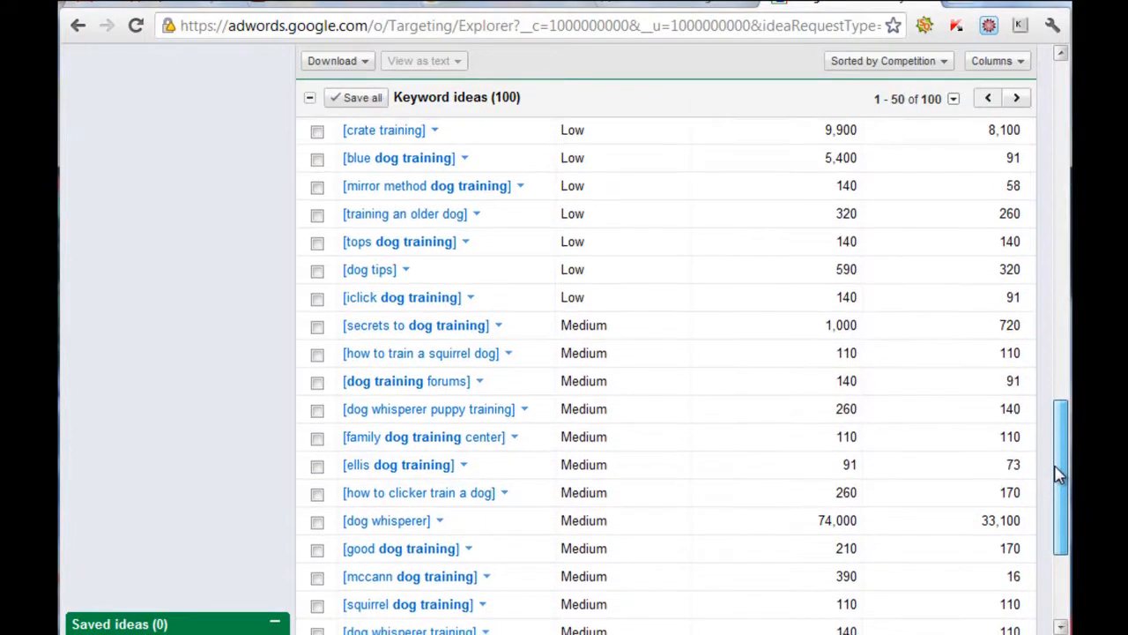
pyautogui.scroll(-3)
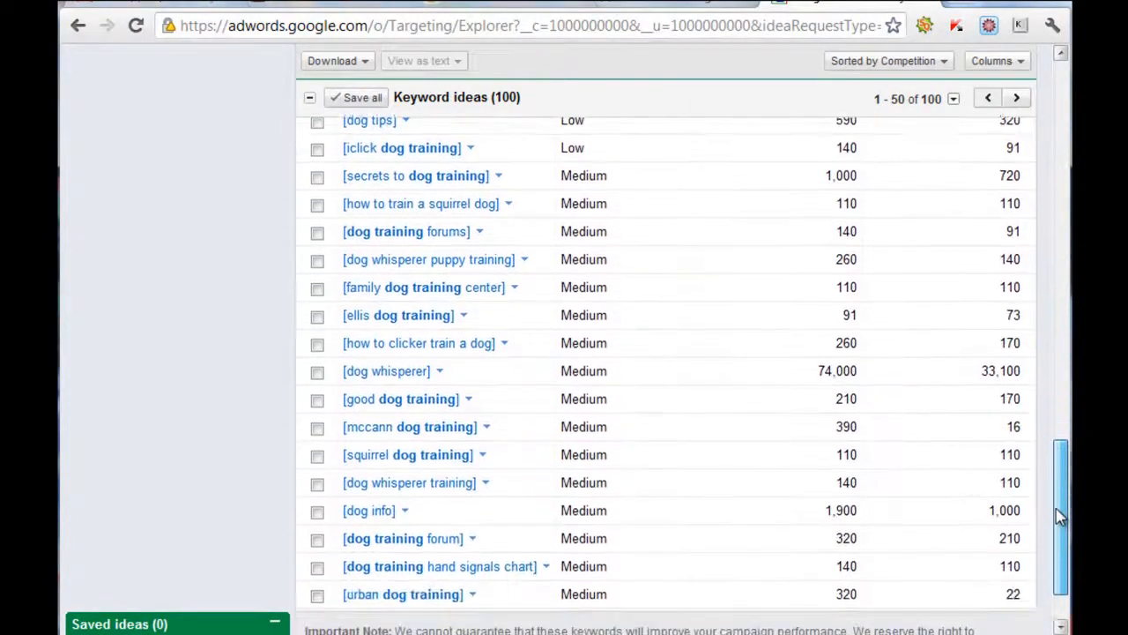
pyautogui.scroll(-3)
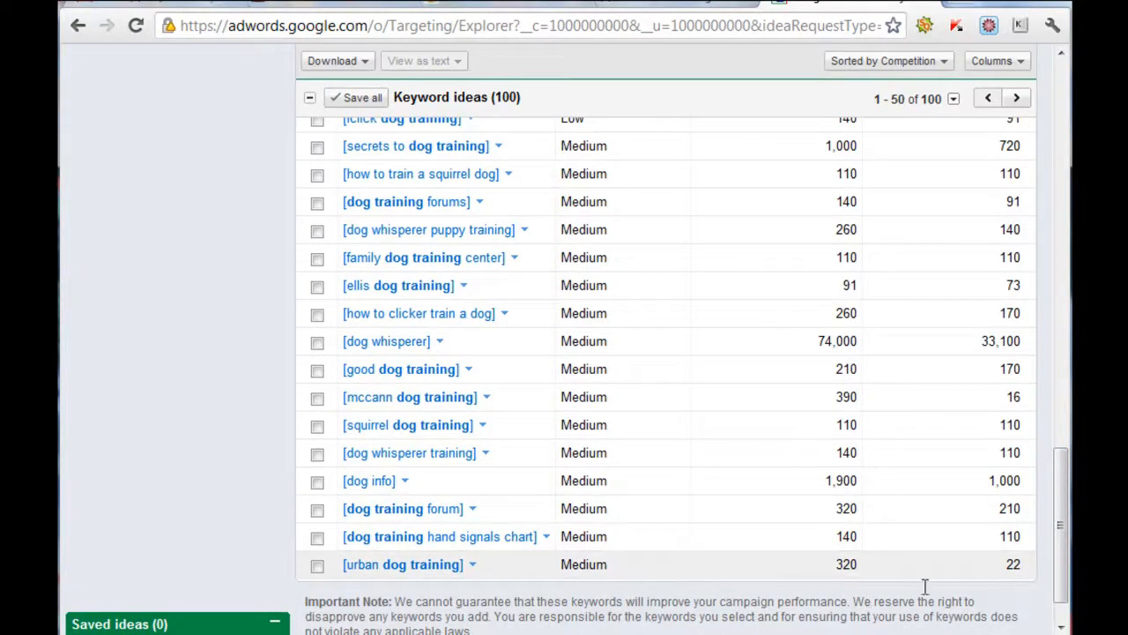
pyautogui.scroll(3)
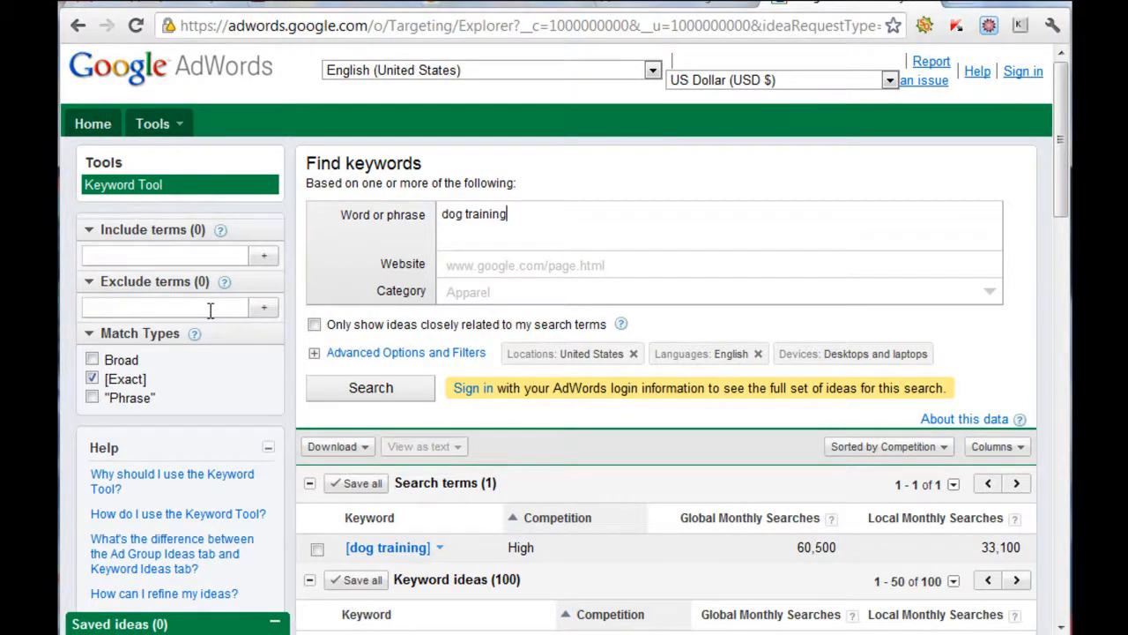
# Limit ideas to terms closely related to dog training, rerun the search, and look up natural dog training on Google.
pyautogui.click(313, 324)
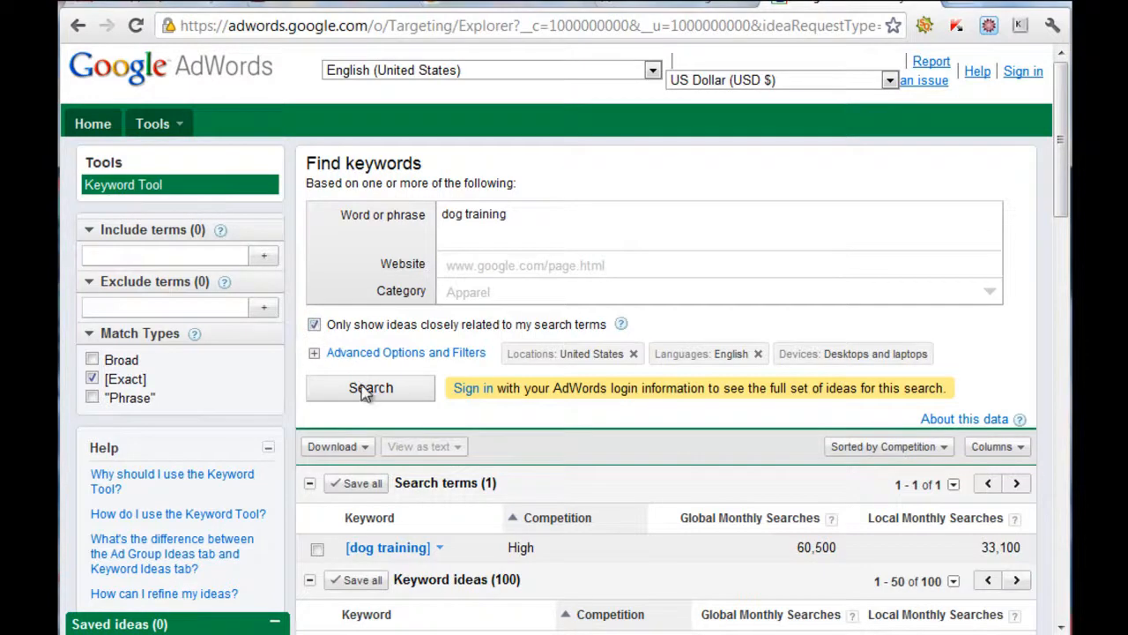
pyautogui.click(371, 388)
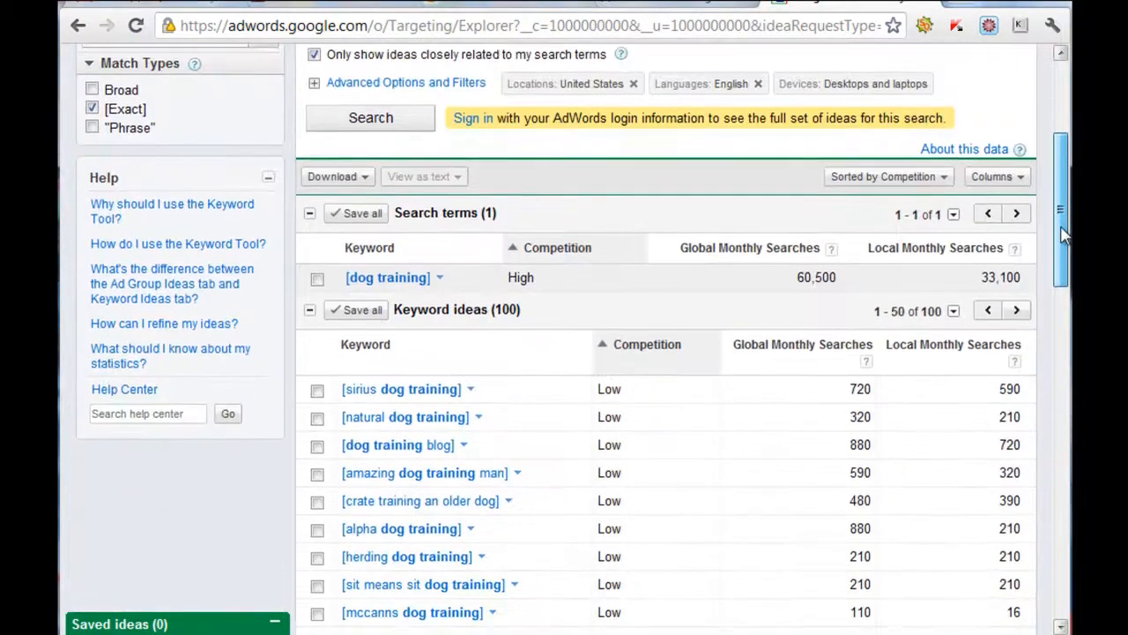
pyautogui.scroll(-3)
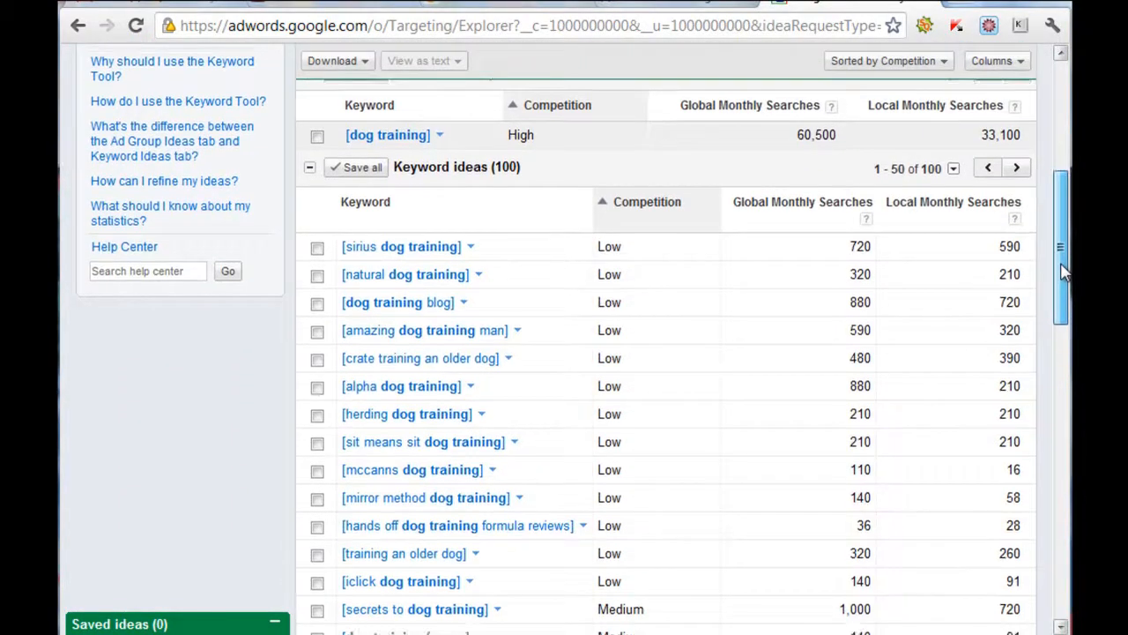
pyautogui.scroll(-3)
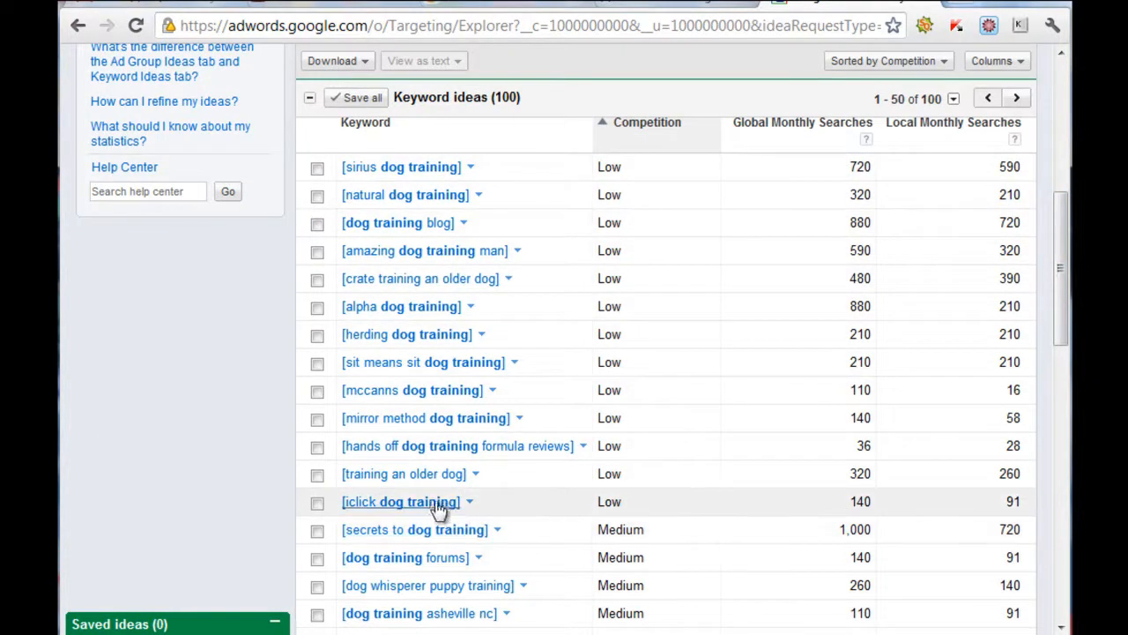
pyautogui.moveTo(373, 511)
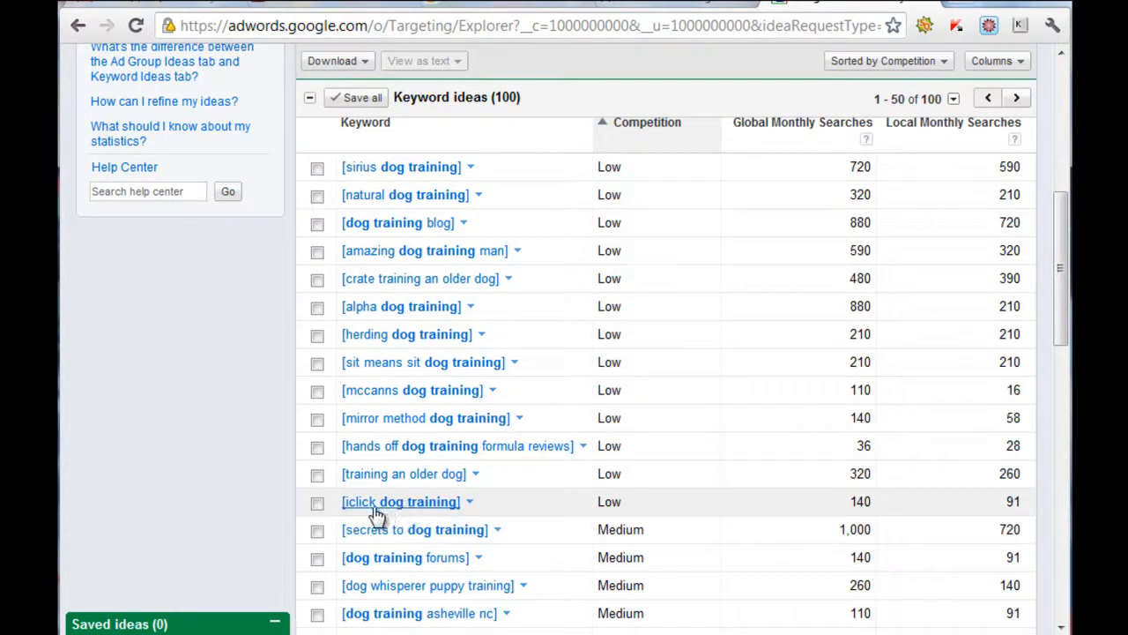
pyautogui.moveTo(543, 490)
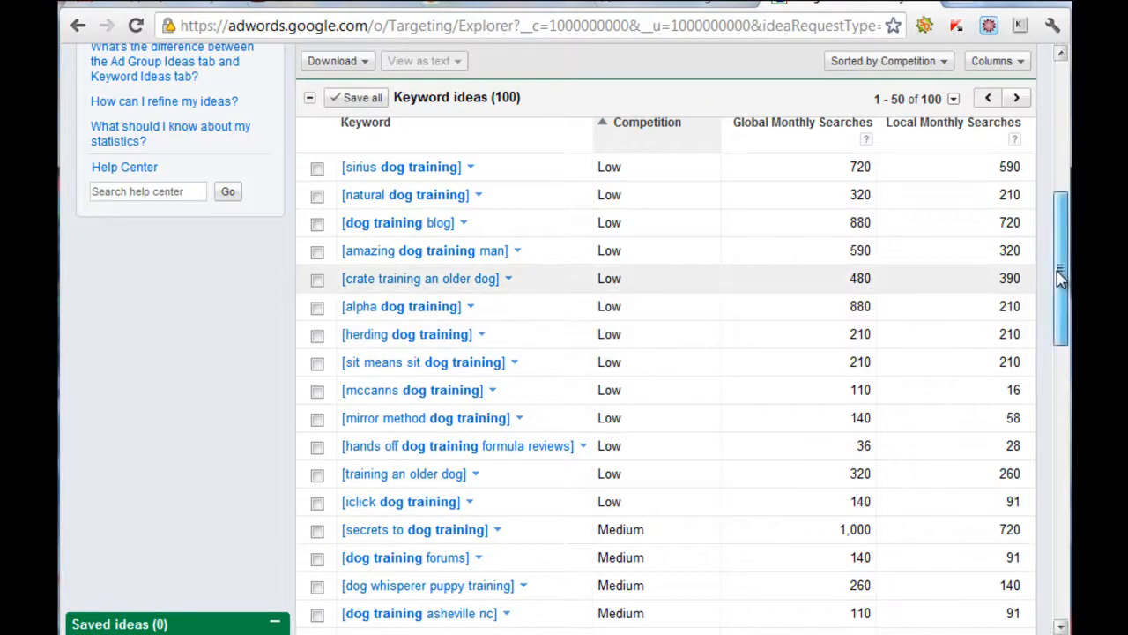
pyautogui.scroll(-3)
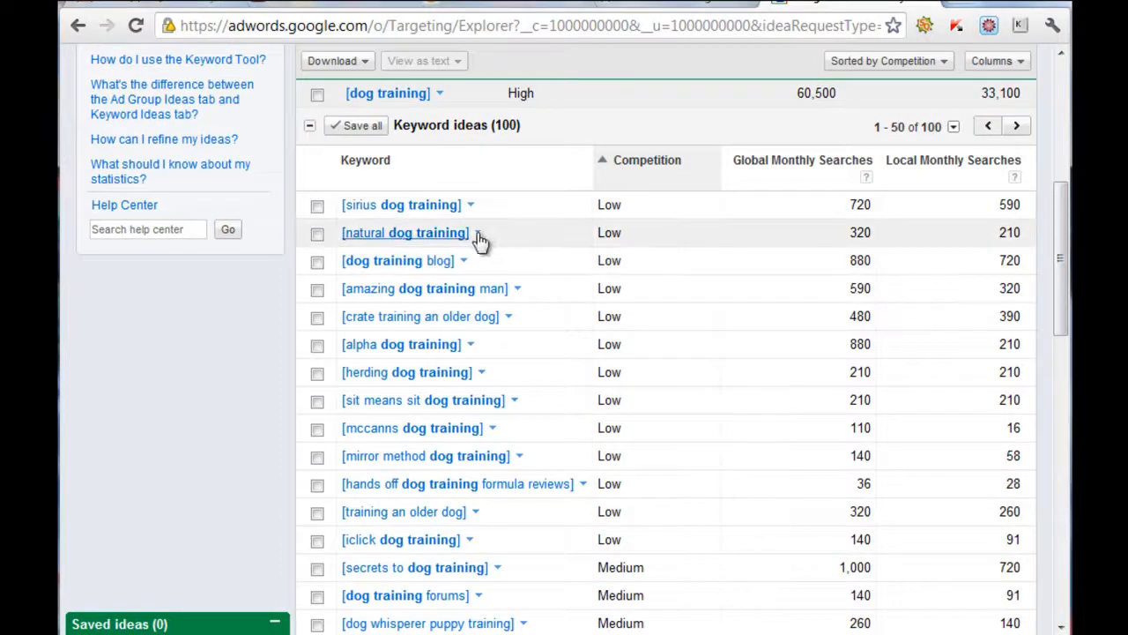
pyautogui.click(406, 233)
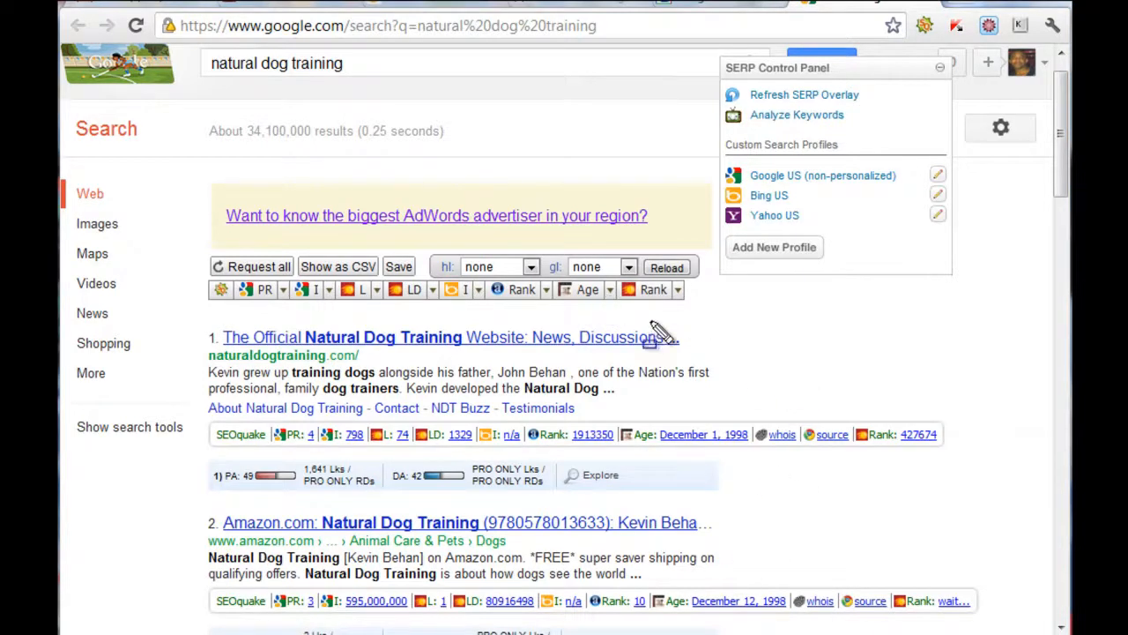
pyautogui.moveTo(212, 454)
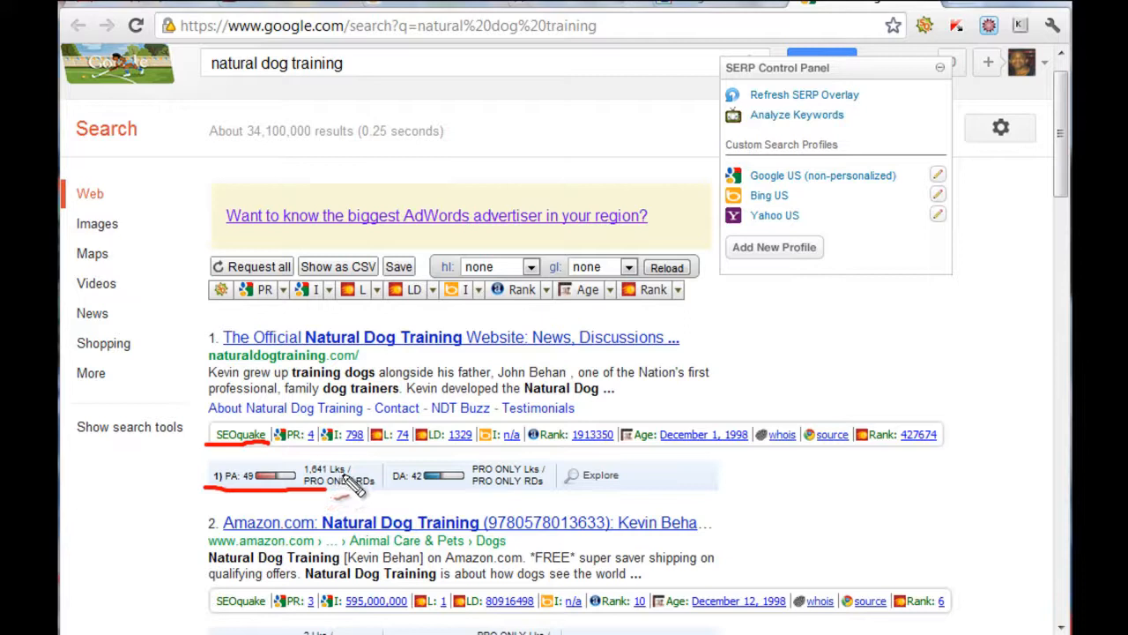
pyautogui.moveTo(1043, 215)
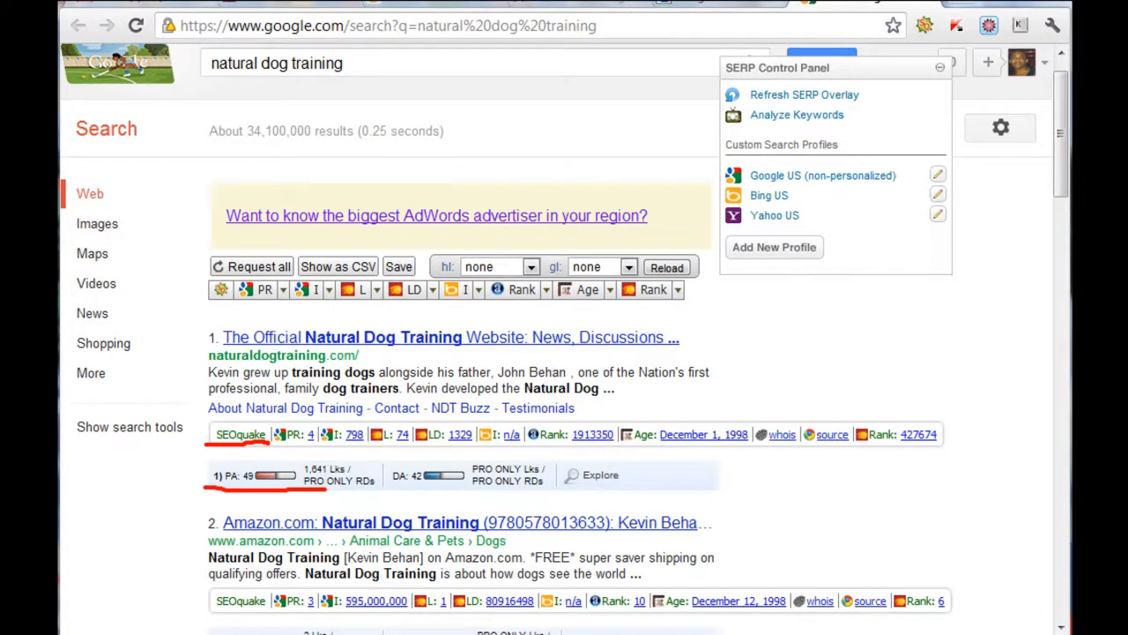
pyautogui.moveTo(391, 508)
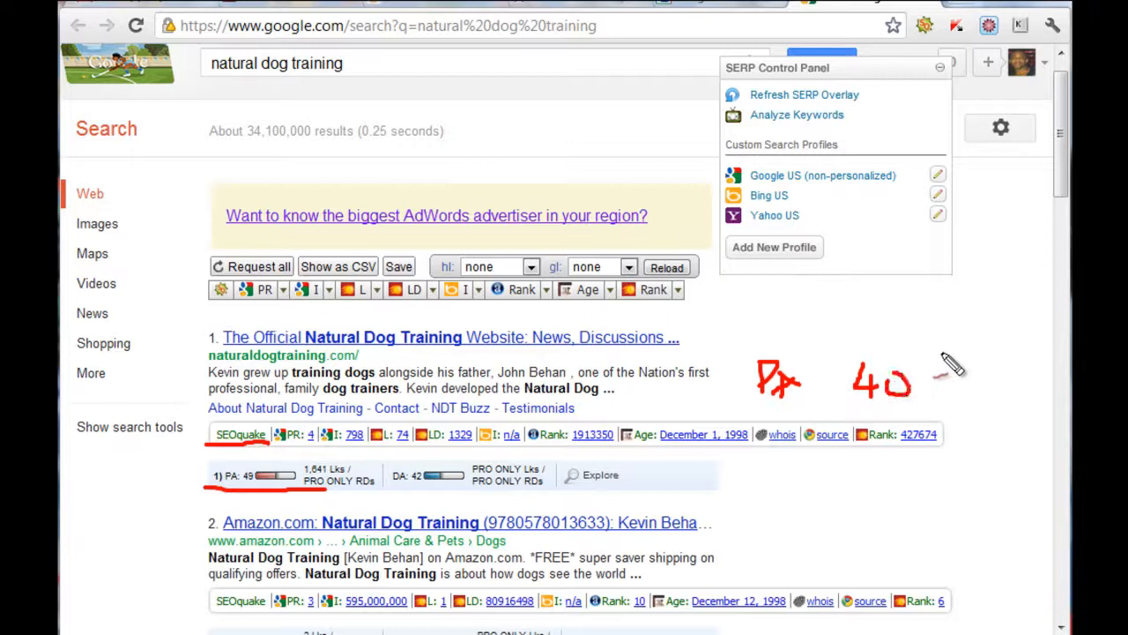
# Highlight the SEOmoz PA 49 / DA 42 bar under the top naturaldogtraining.com result.
pyautogui.moveTo(935, 361); pyautogui.dragTo(966, 402)
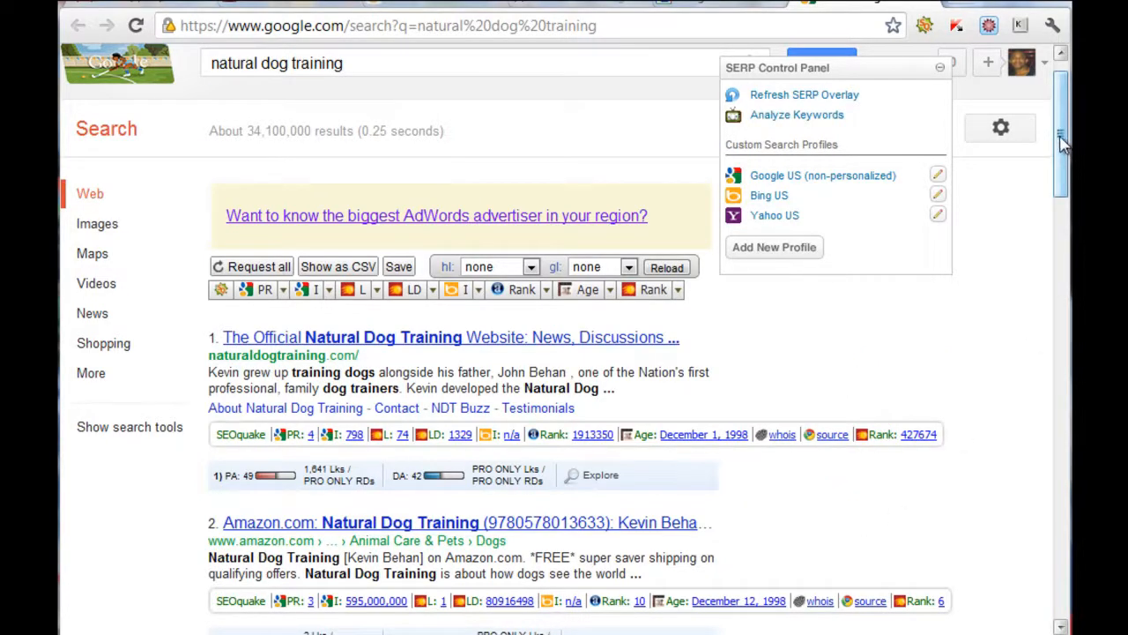
pyautogui.scroll(-3)
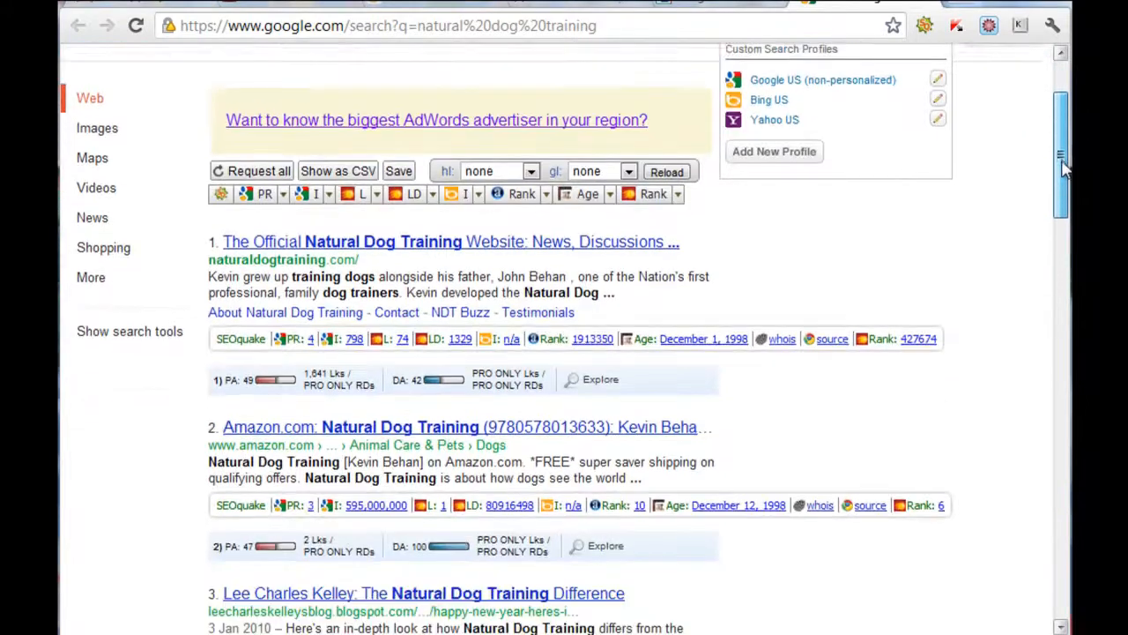
pyautogui.scroll(-3)
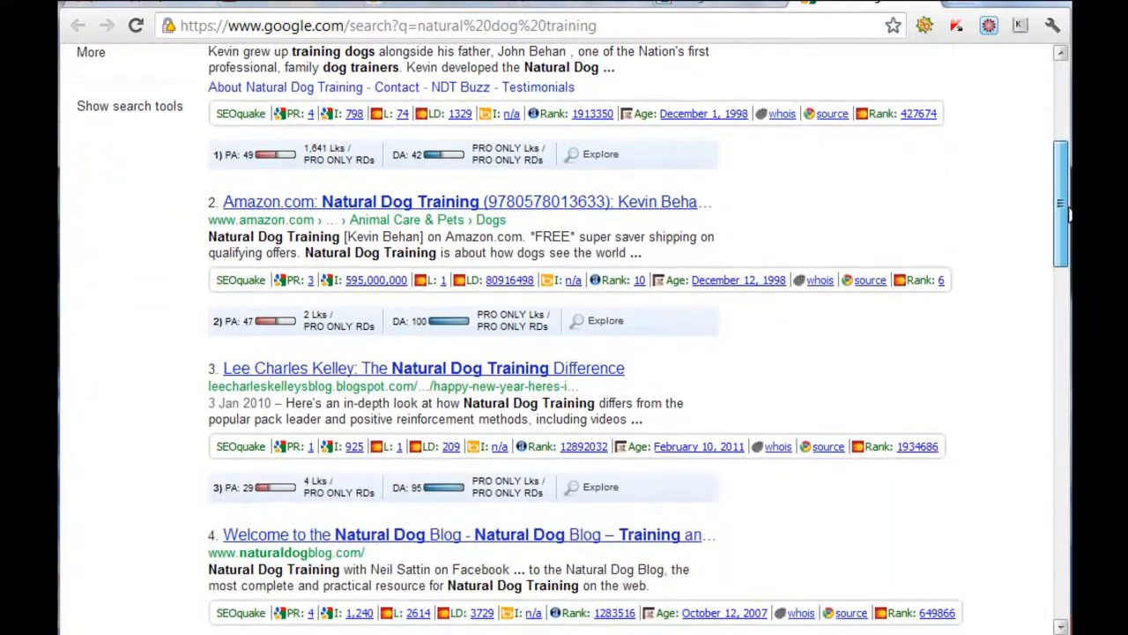
pyautogui.scroll(-3)
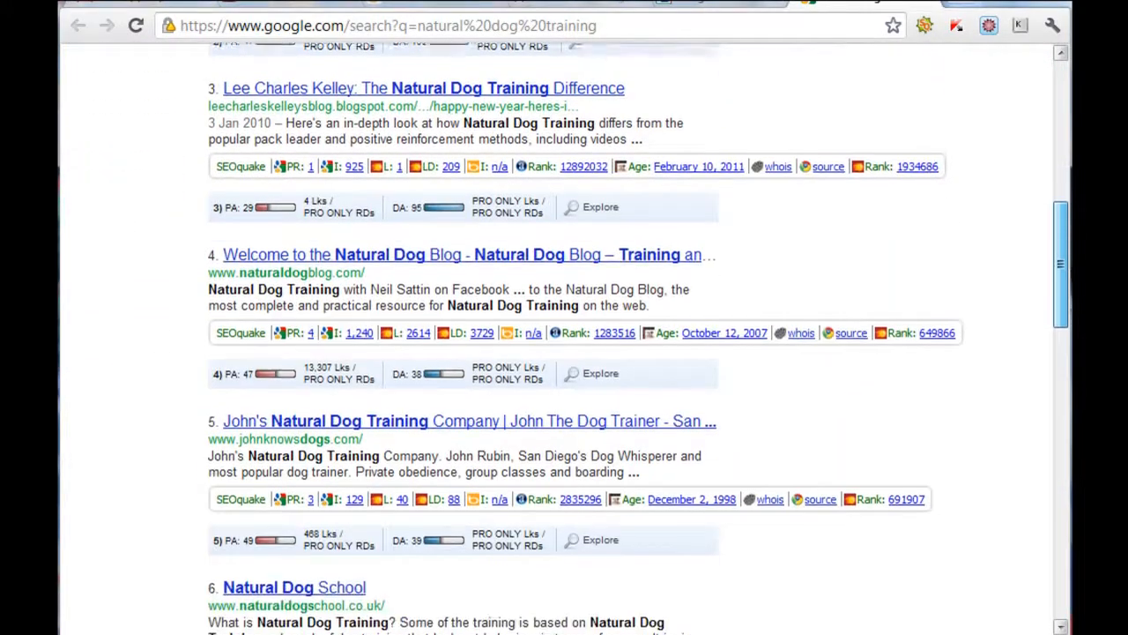
pyautogui.scroll(-3)
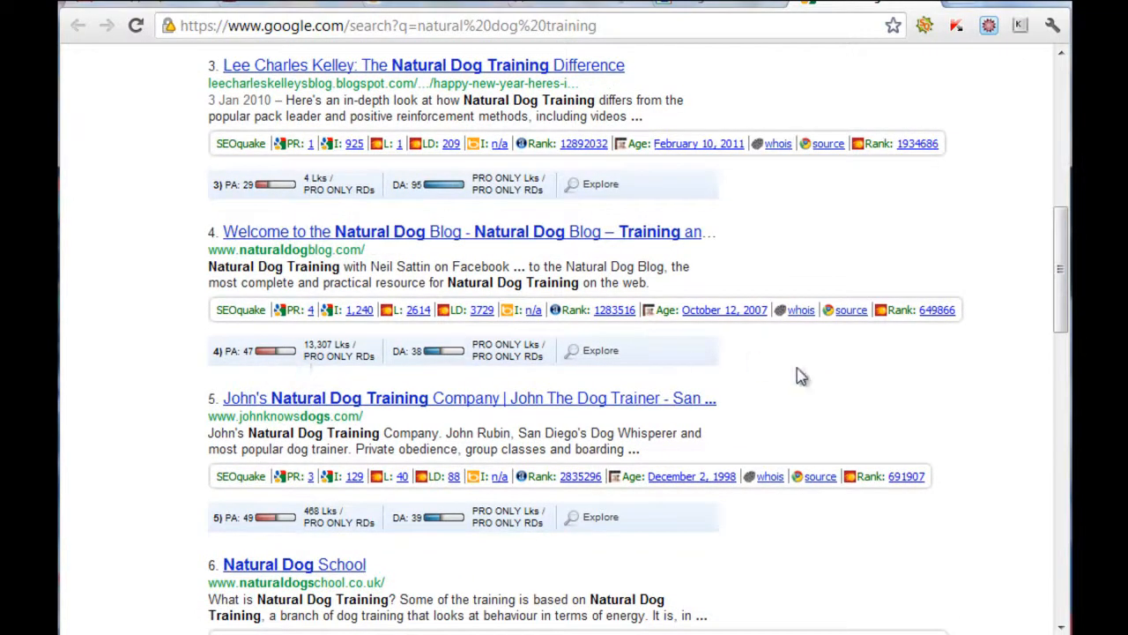
pyautogui.scroll(-3)
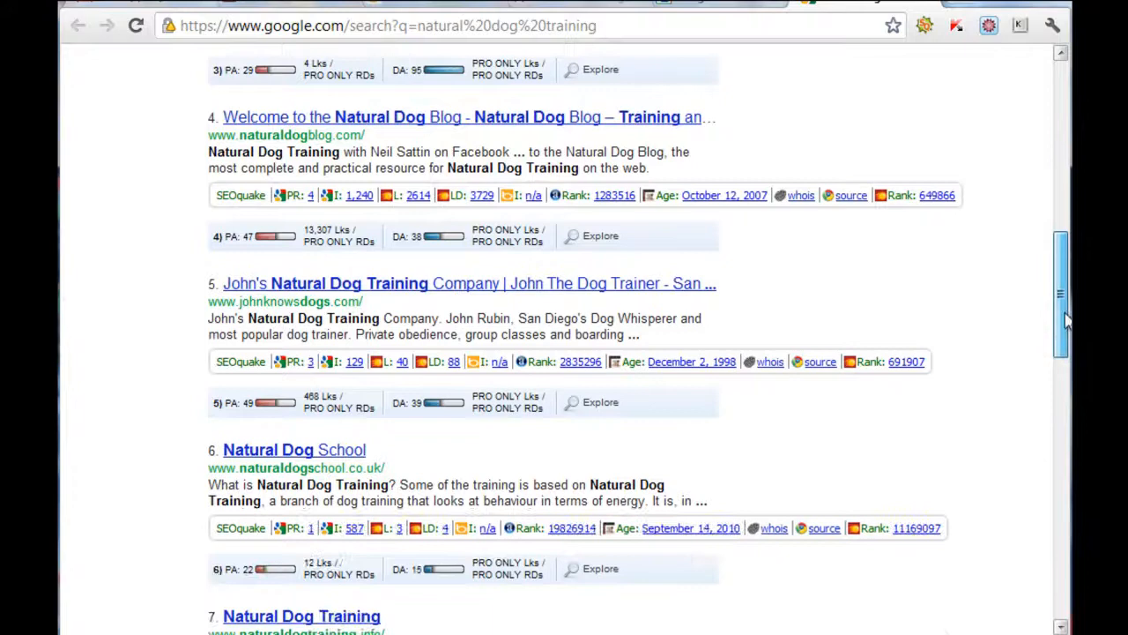
pyautogui.scroll(-3)
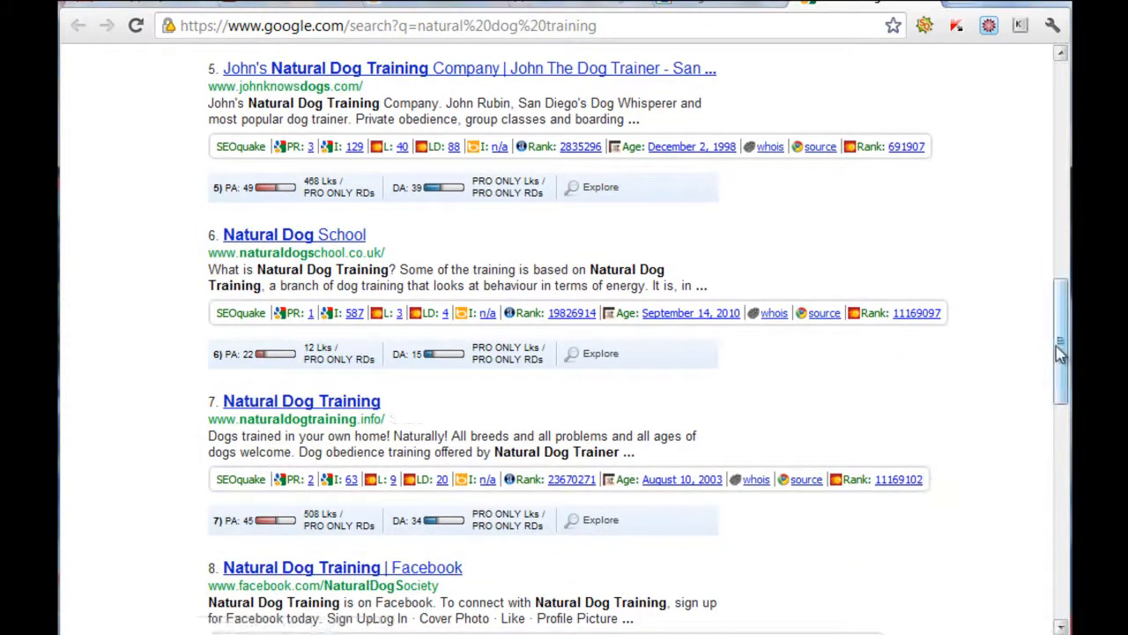
pyautogui.scroll(-3)
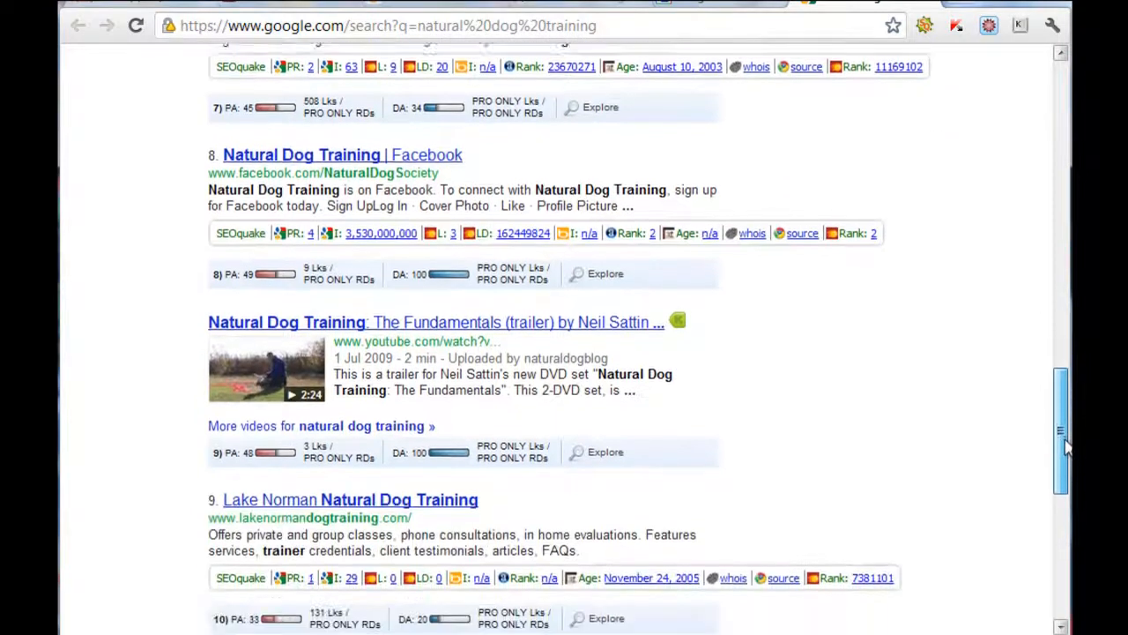
pyautogui.scroll(-3)
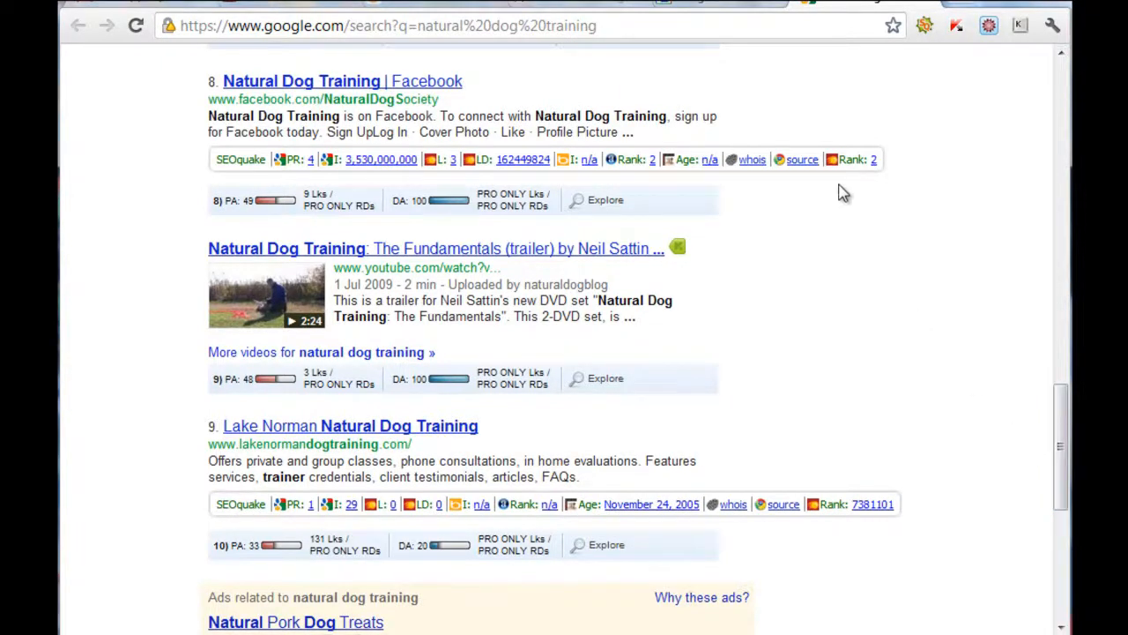
pyautogui.moveTo(739, 56)
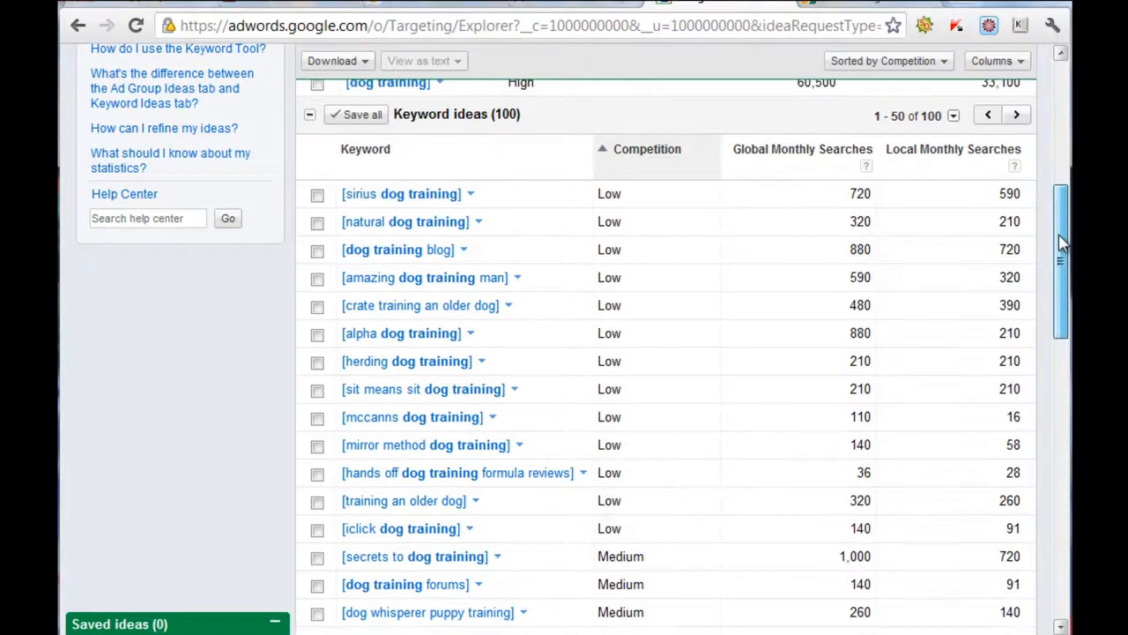
# Scroll further down the dog training keyword ideas list.
pyautogui.scroll(-3)
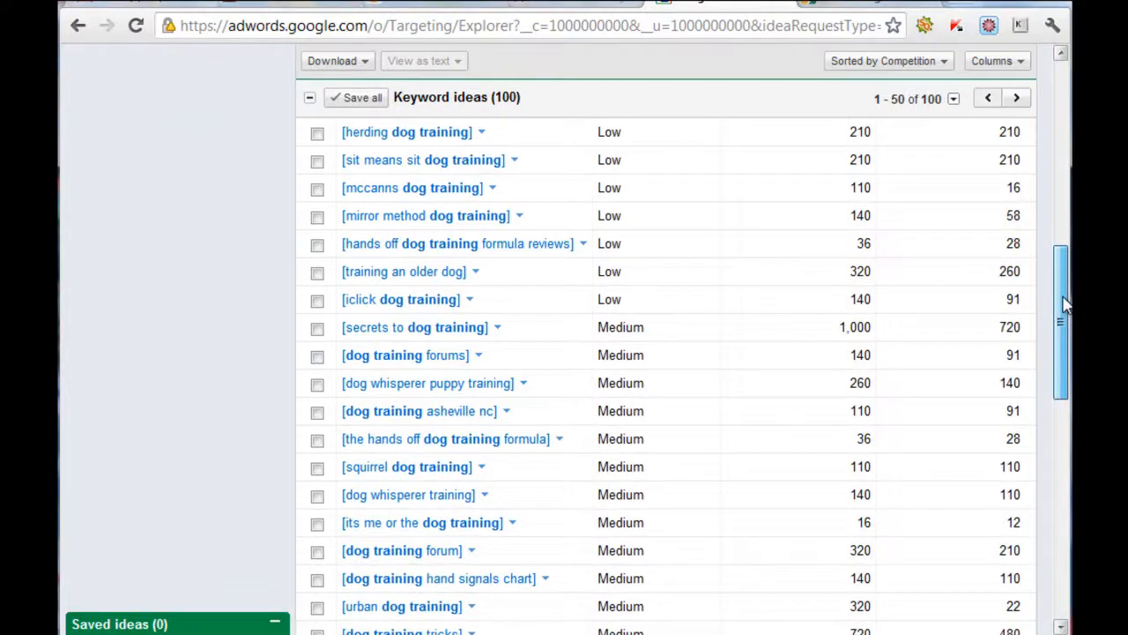
pyautogui.scroll(-3)
pyautogui.write('google')
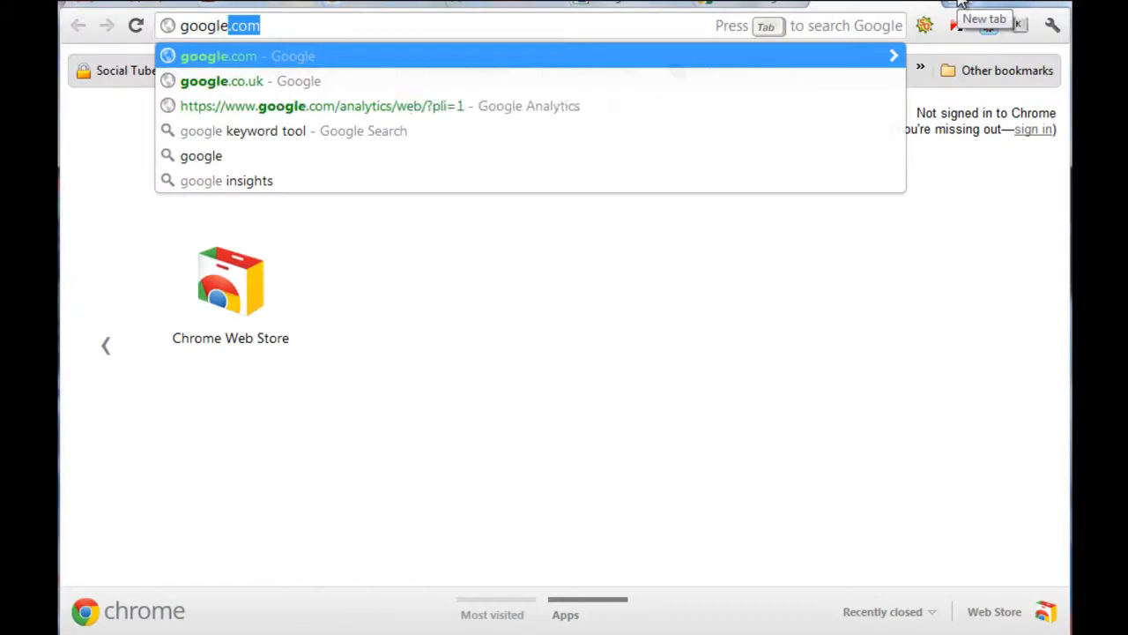
# Go to Google Insights for Search and filter to United States, last 90 days.
pyautogui.press('Backspace')
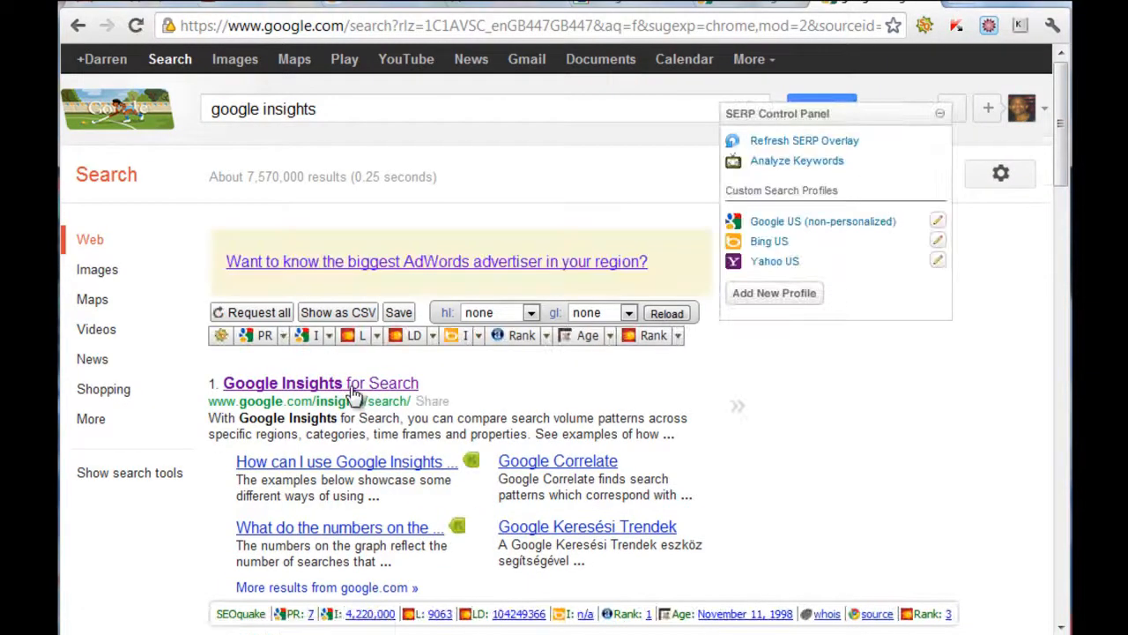
pyautogui.click(320, 383)
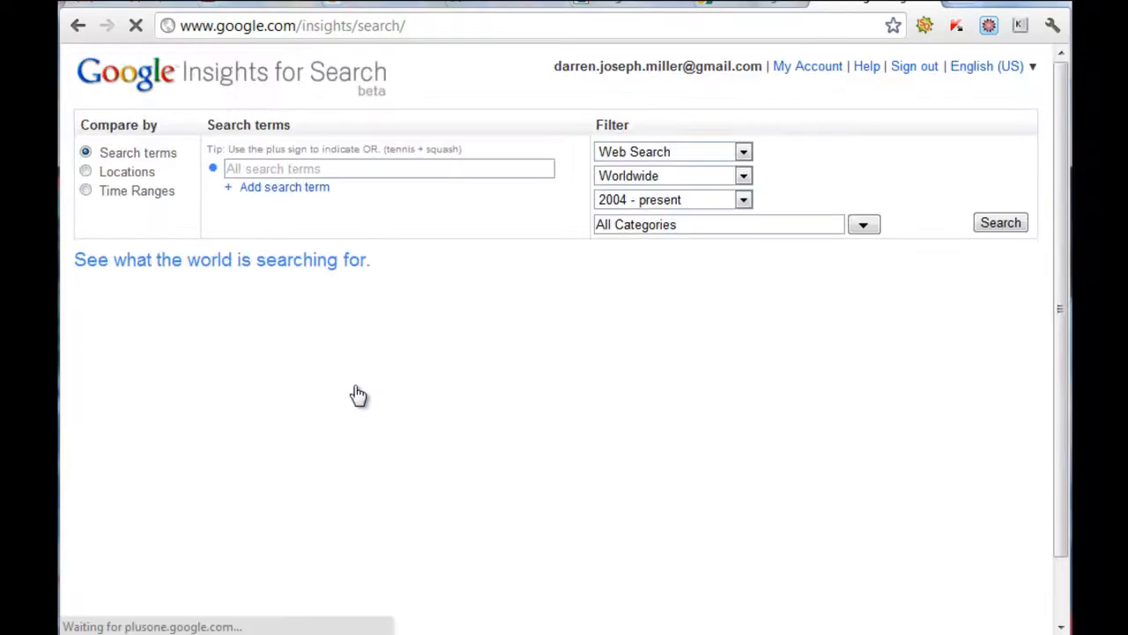
pyautogui.click(673, 176)
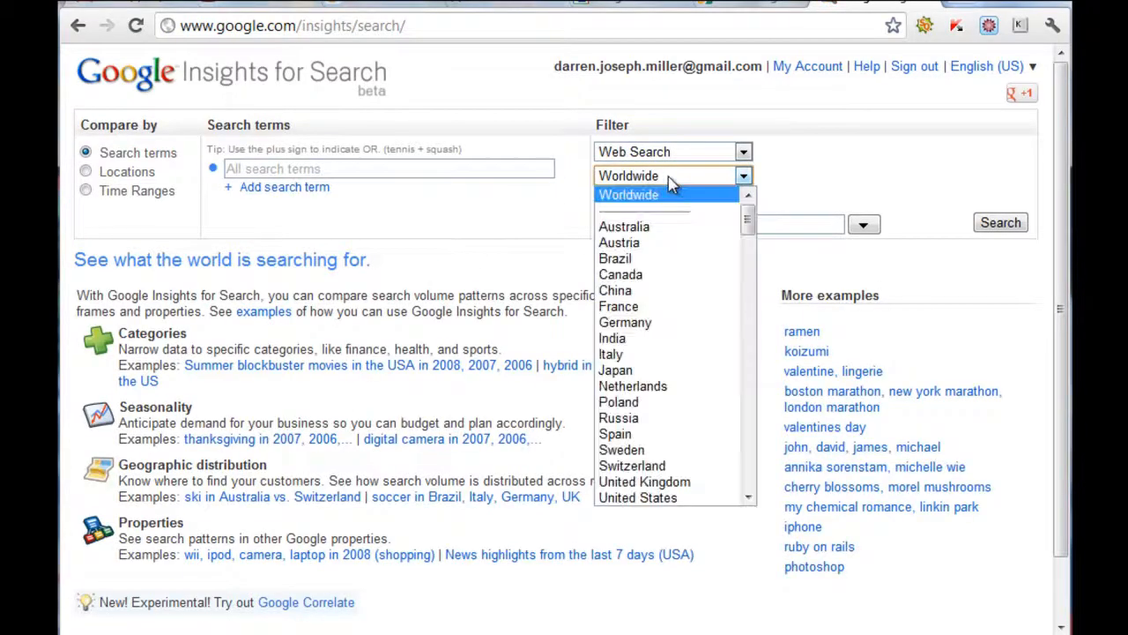
pyautogui.moveTo(702, 335)
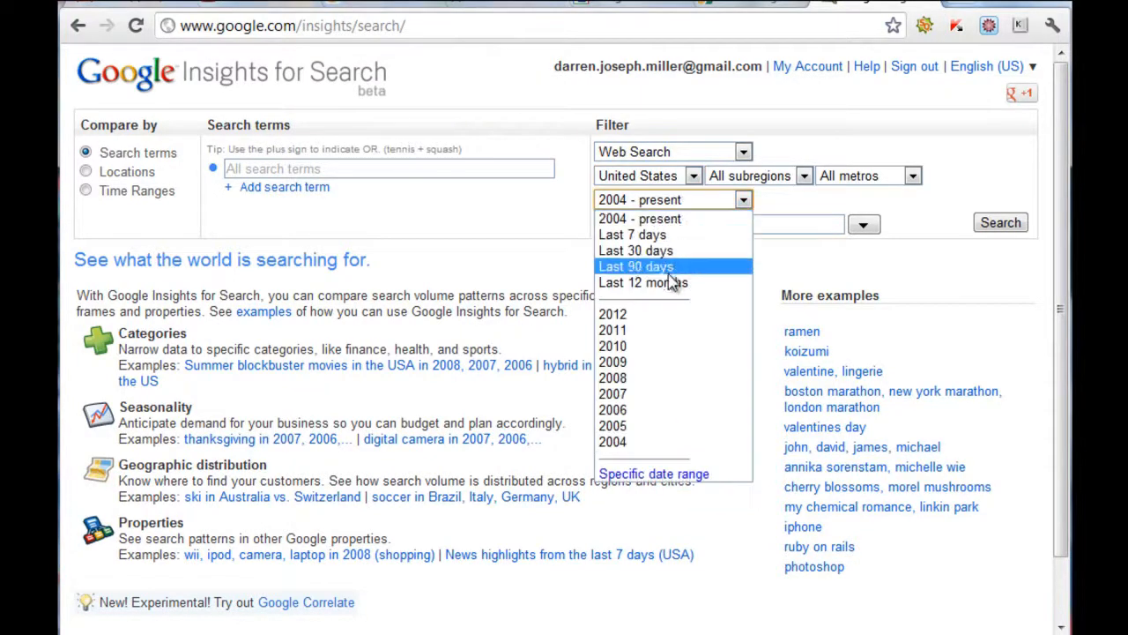
pyautogui.moveTo(631, 235)
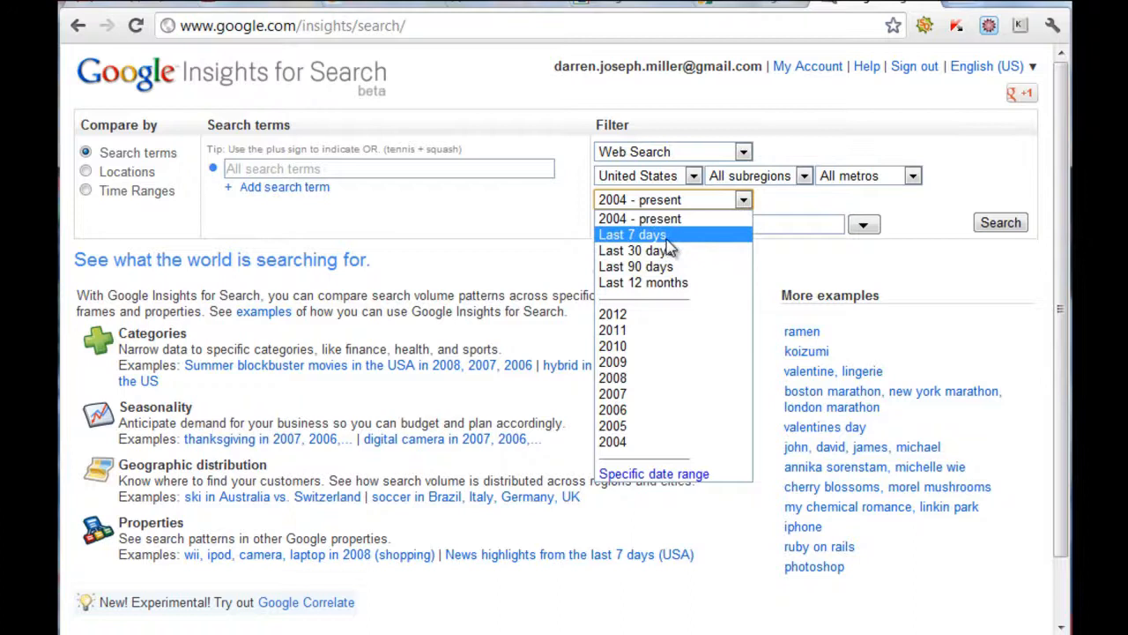
pyautogui.moveTo(635, 266)
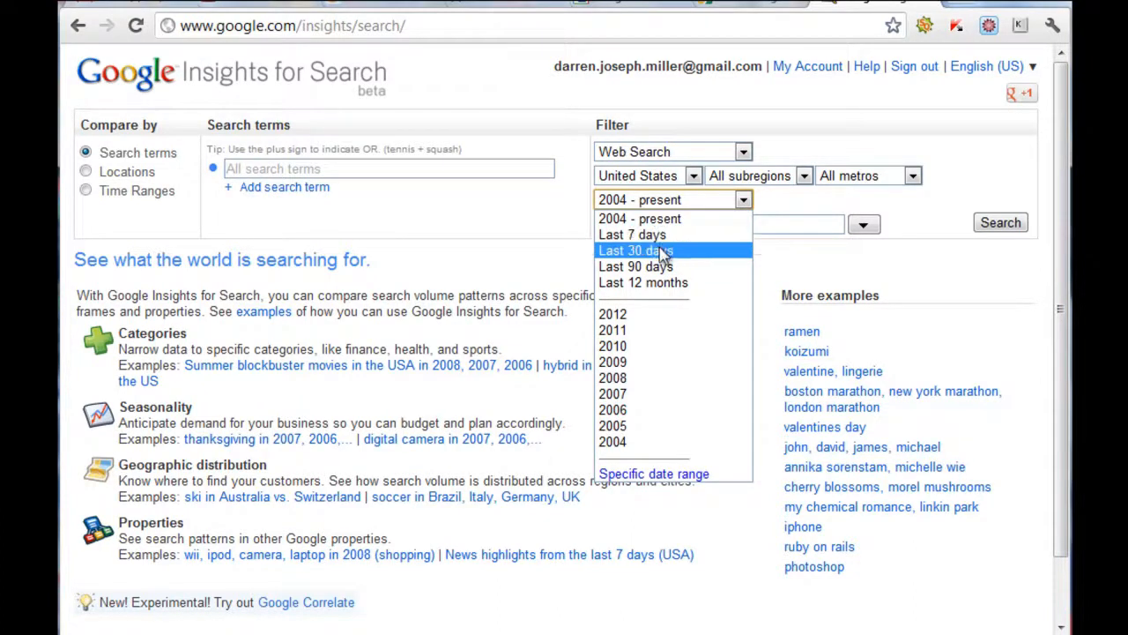
pyautogui.click(635, 267)
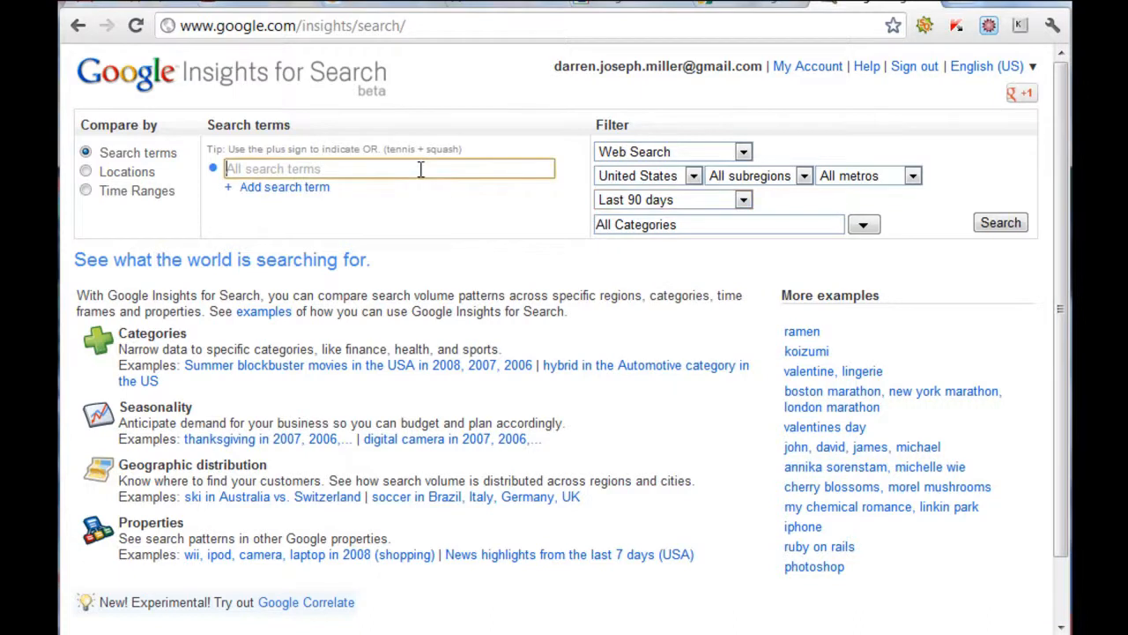
# Run the Insights trend search for 'dog training' in the US over the last 90 days.
pyautogui.write('dog tr')
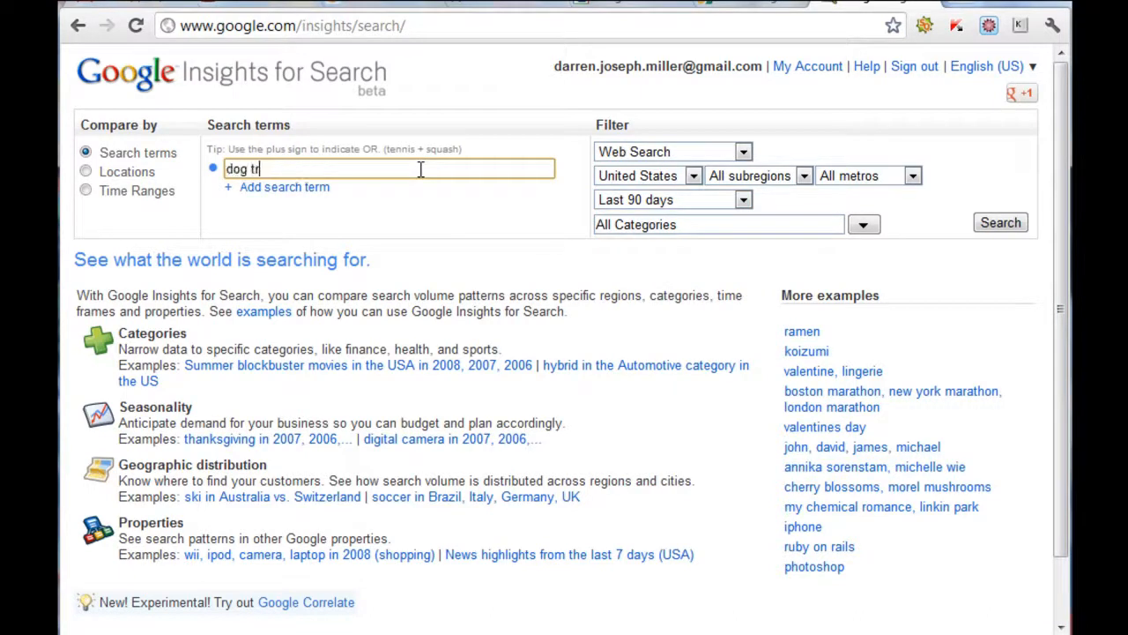
pyautogui.write('aining')
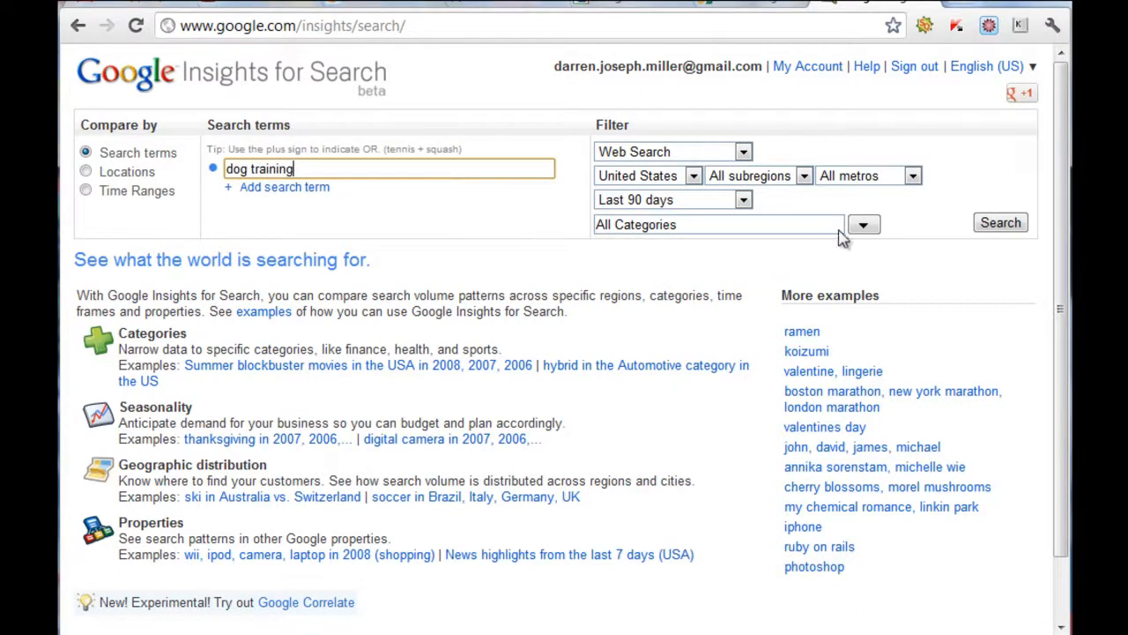
pyautogui.click(1002, 222)
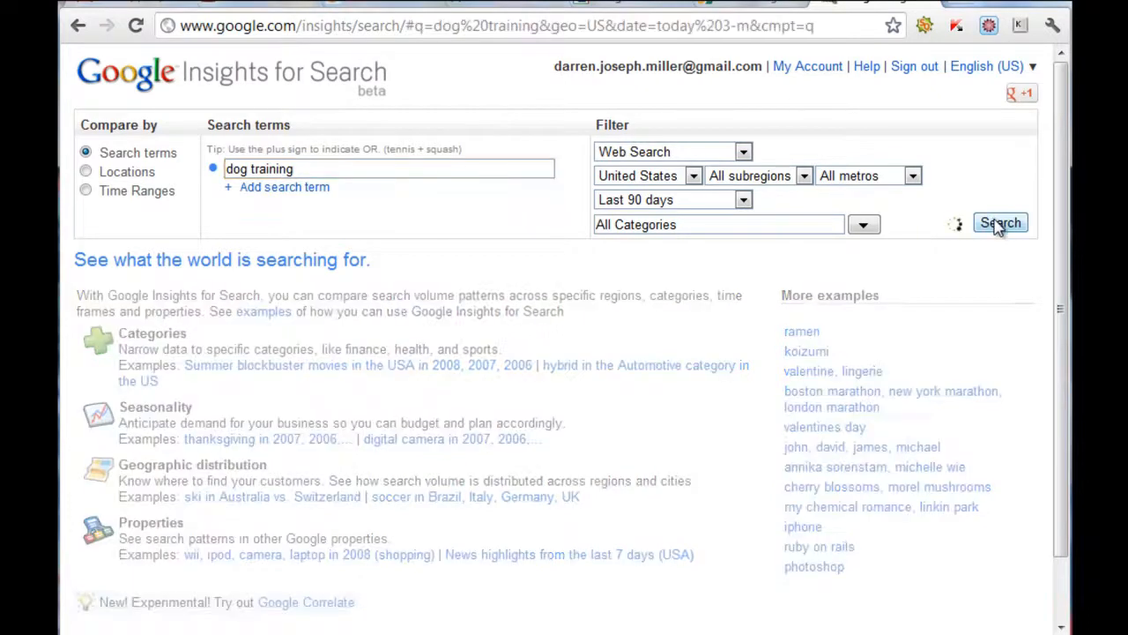
pyautogui.click(1001, 222)
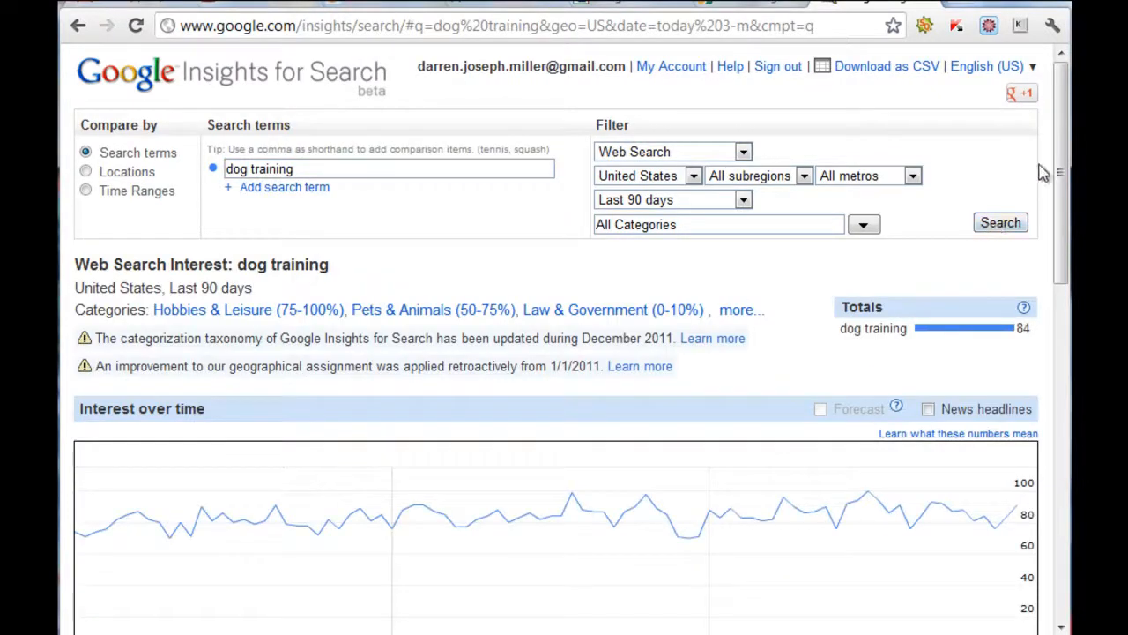
pyautogui.scroll(-3)
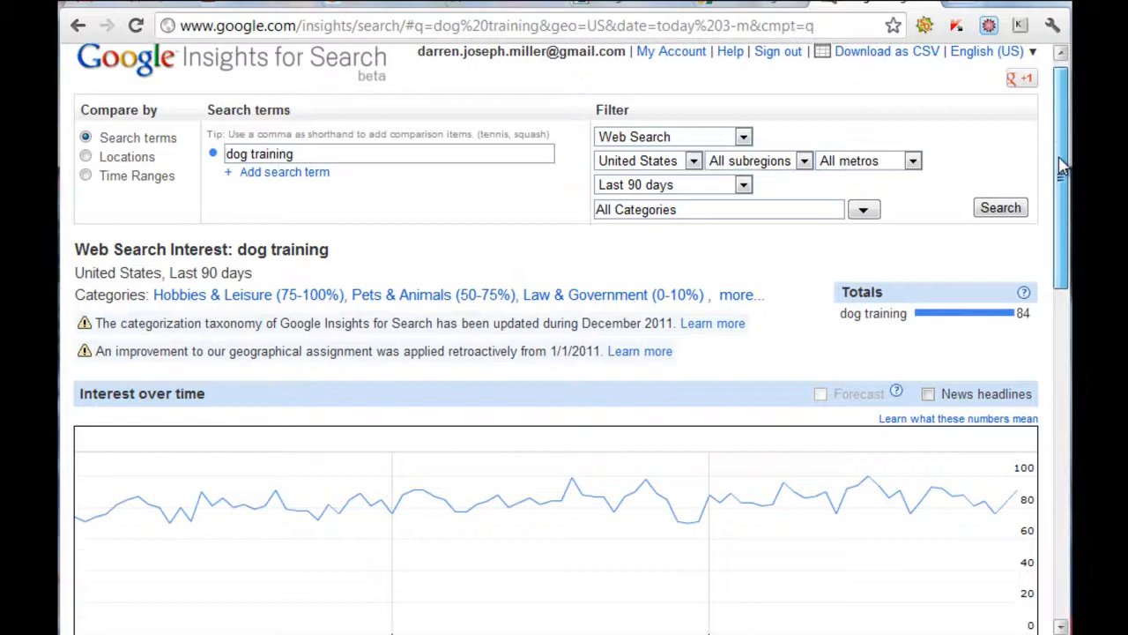
pyautogui.scroll(-3)
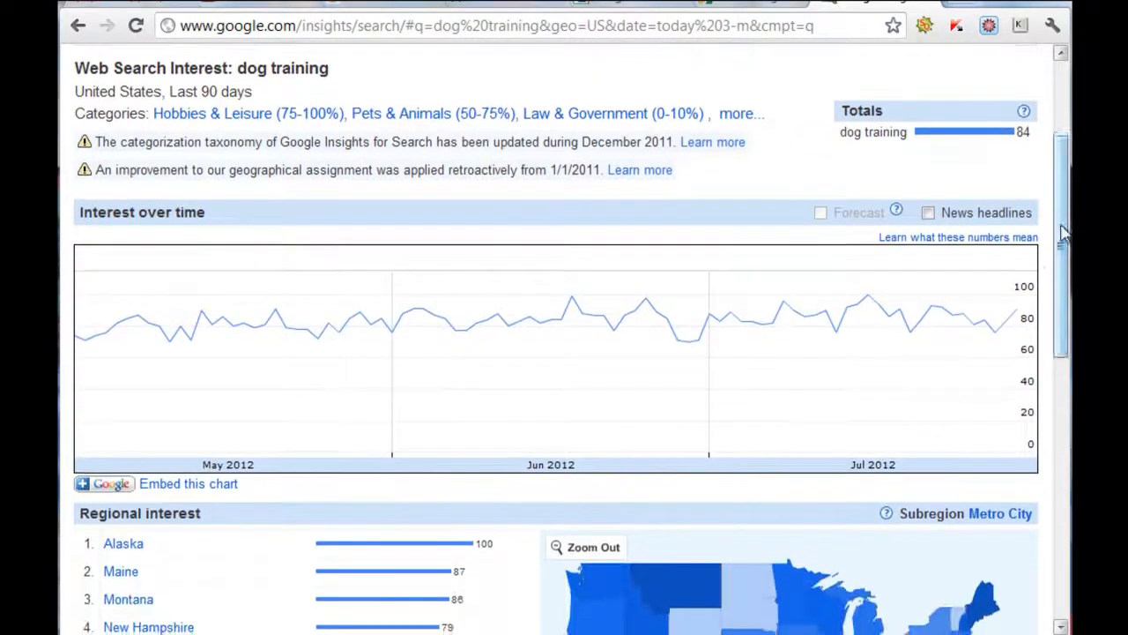
pyautogui.moveTo(557, 318)
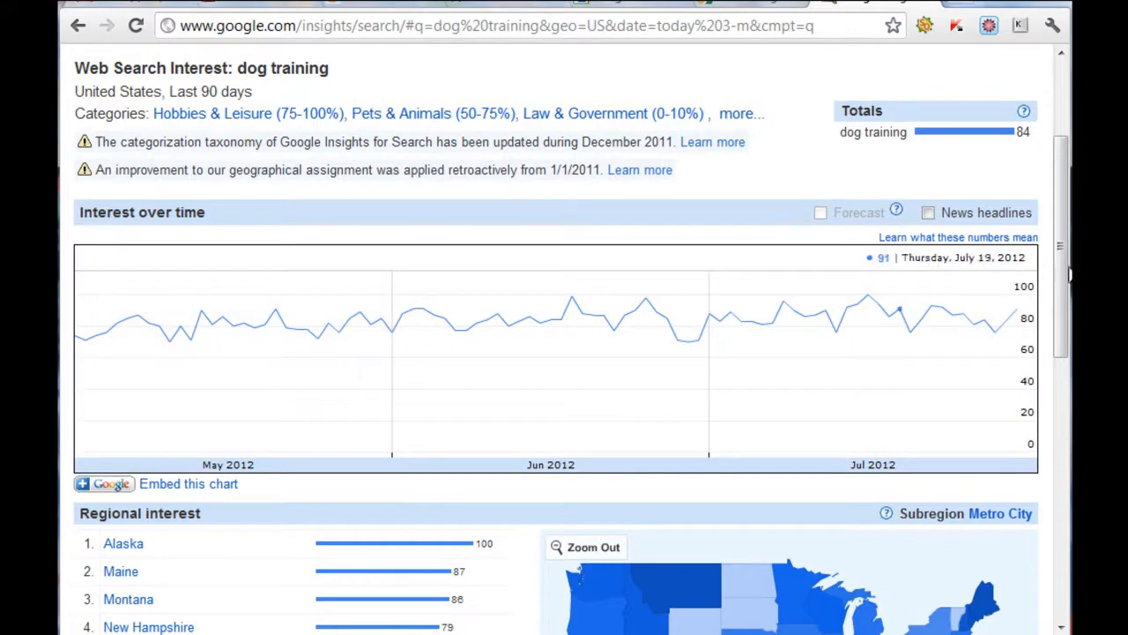
pyautogui.scroll(-3)
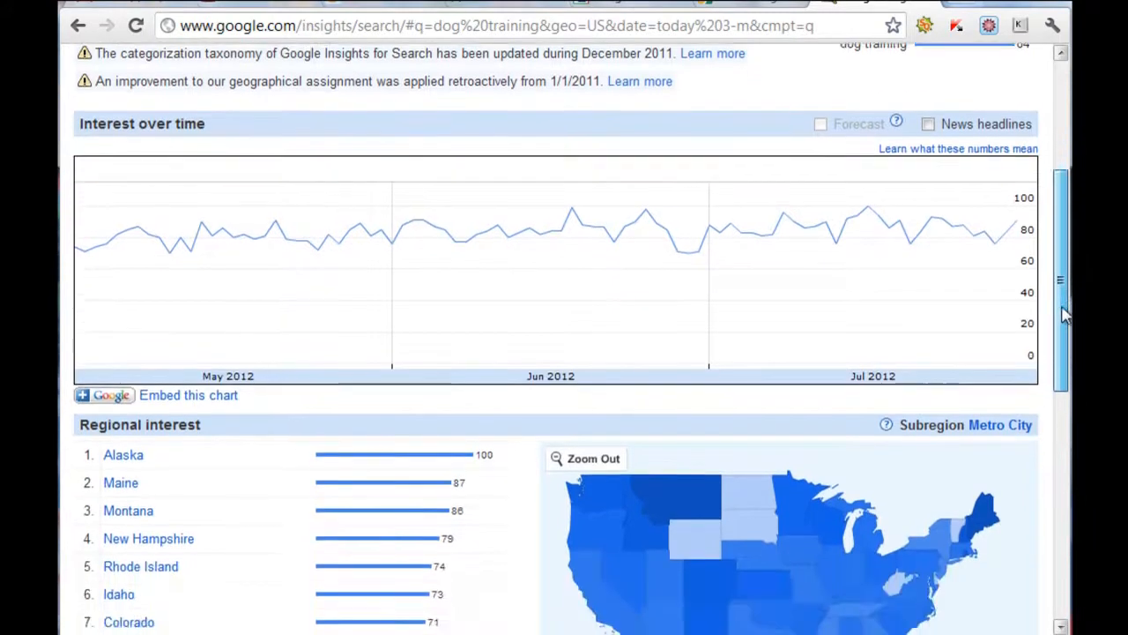
pyautogui.scroll(-3)
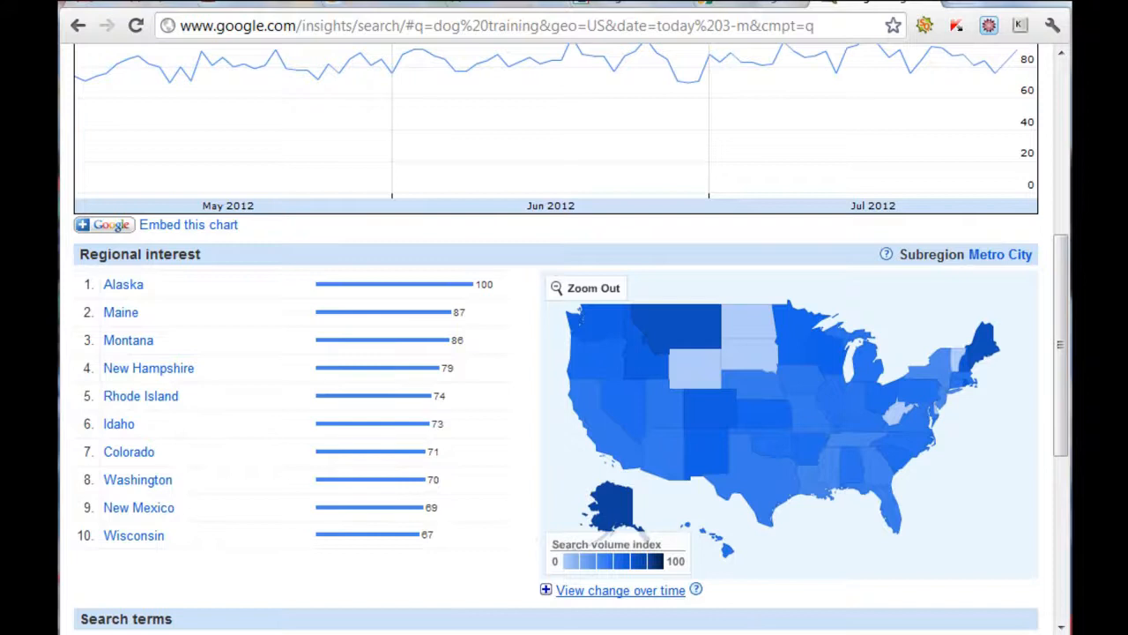
pyautogui.moveTo(180, 296)
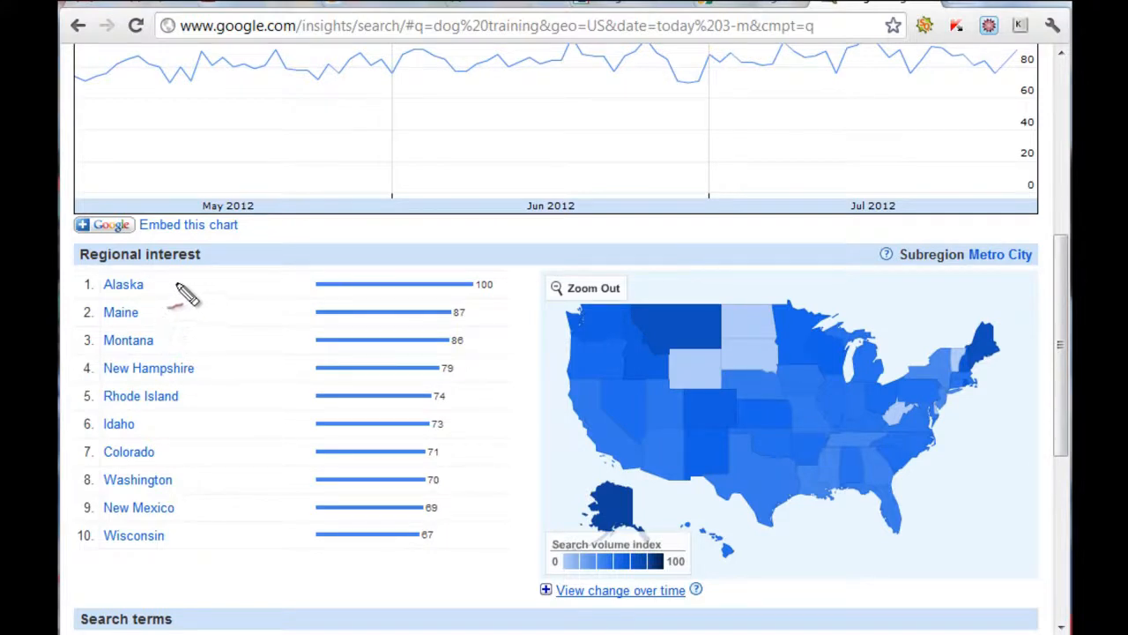
pyautogui.moveTo(97, 261)
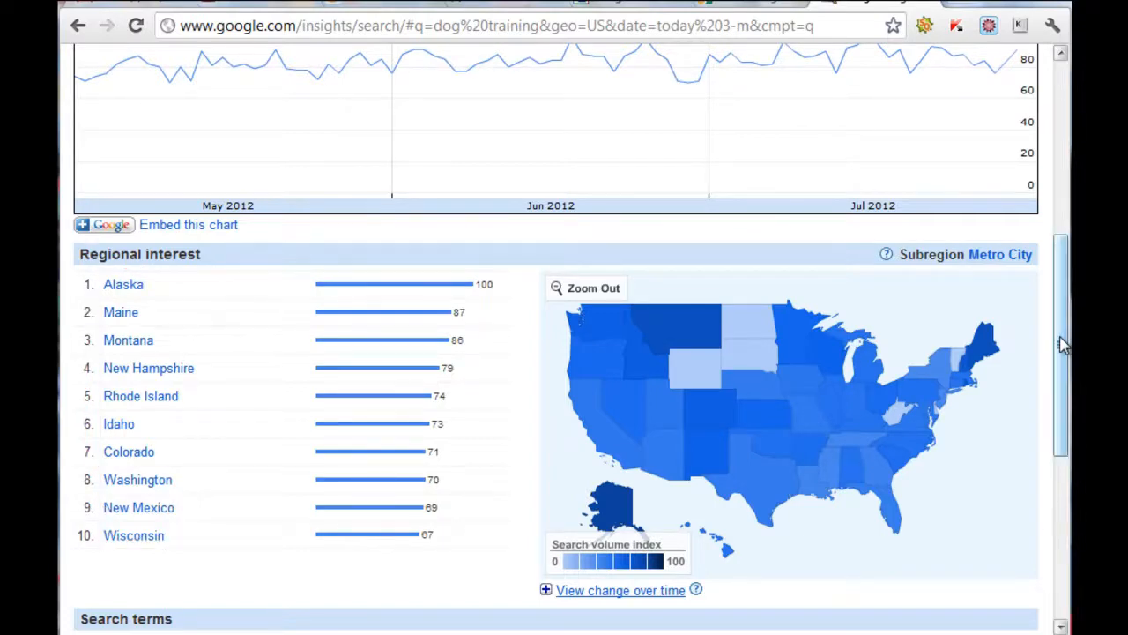
pyautogui.scroll(-3)
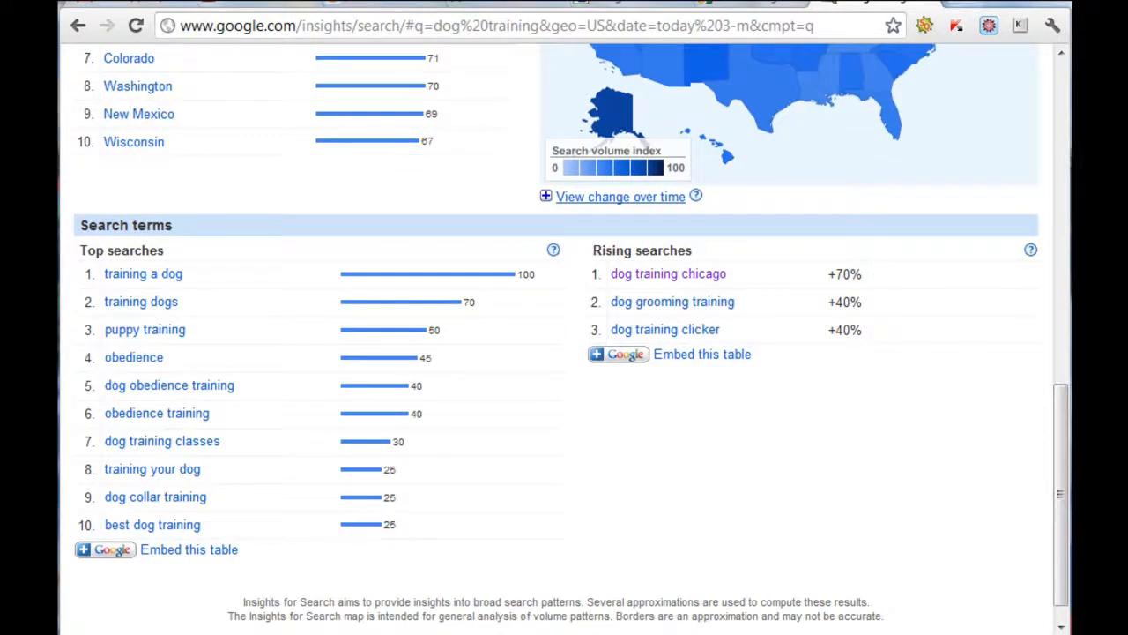
pyautogui.moveTo(415, 490)
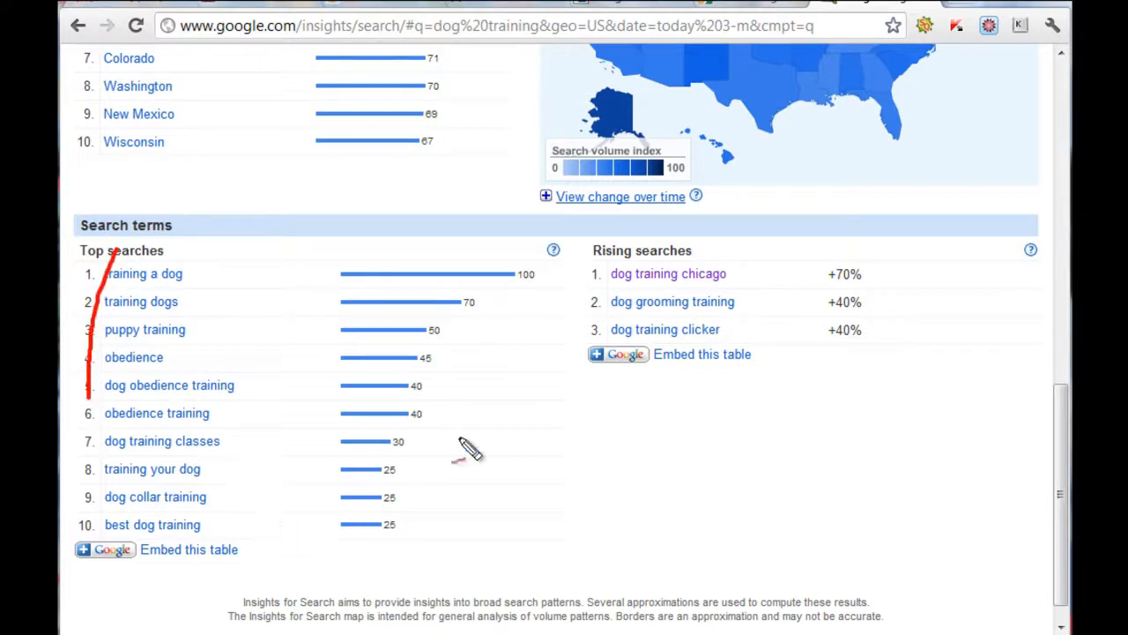
pyautogui.moveTo(609, 278)
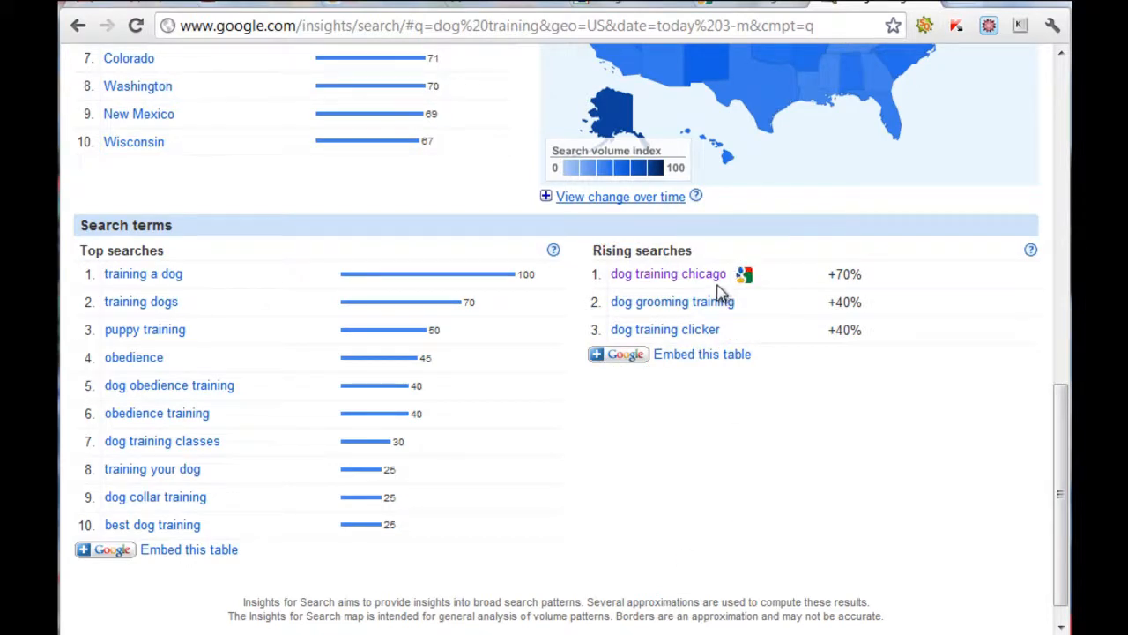
pyautogui.moveTo(672, 302)
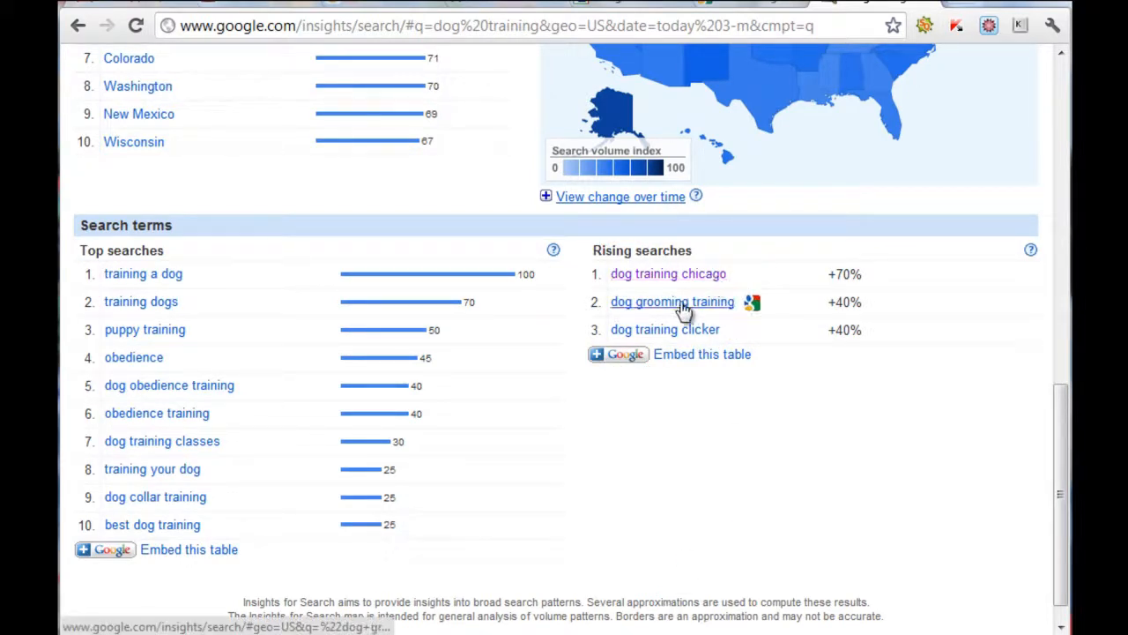
pyautogui.click(667, 274)
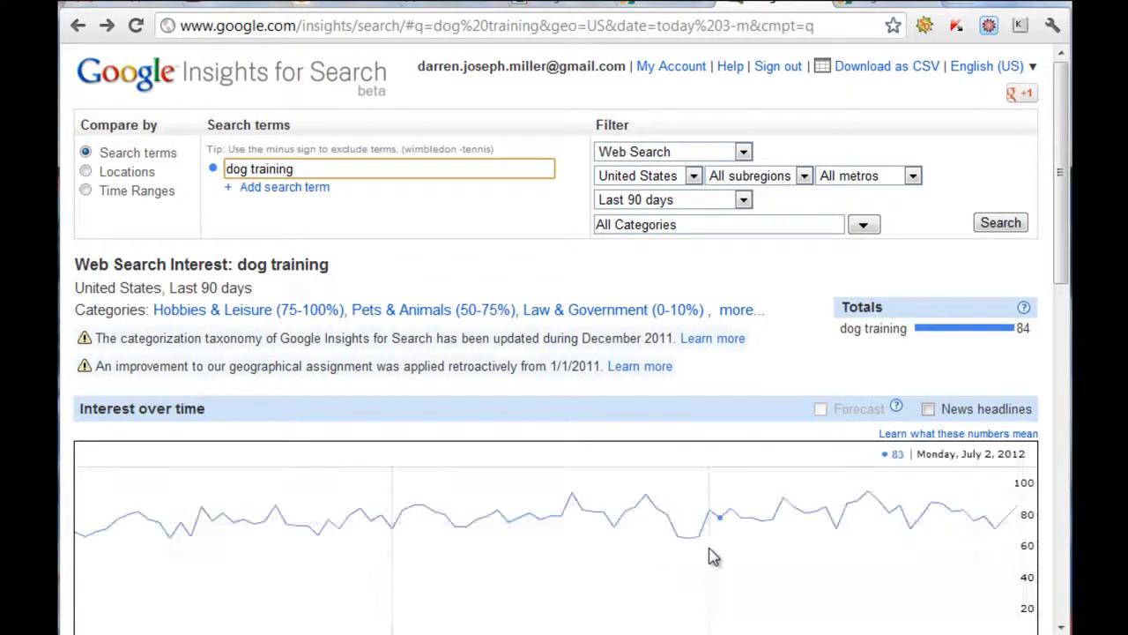
# Check the rising search 'dog grooming training' in Google and Insights, then return to the dog training trends report.
pyautogui.scroll(-3)
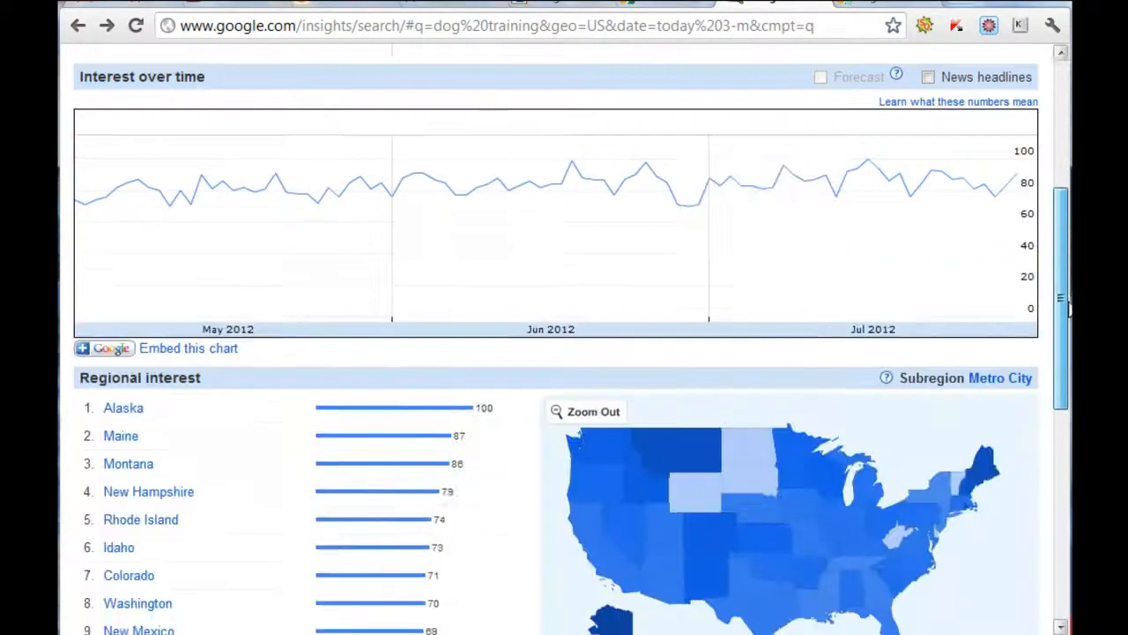
pyautogui.scroll(-3)
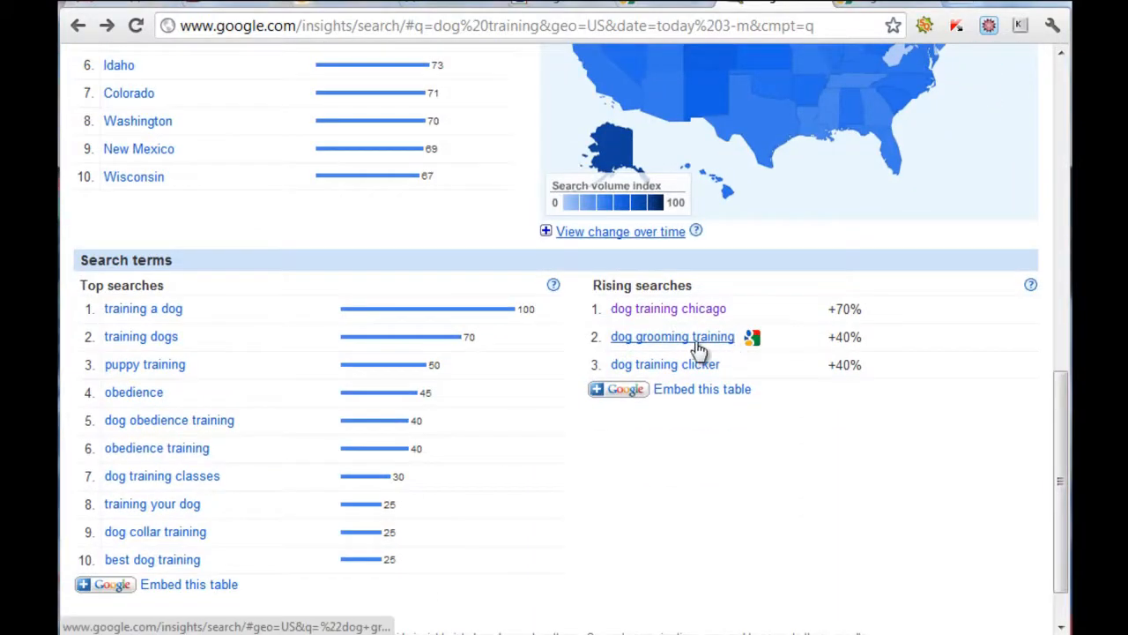
pyautogui.click(672, 337)
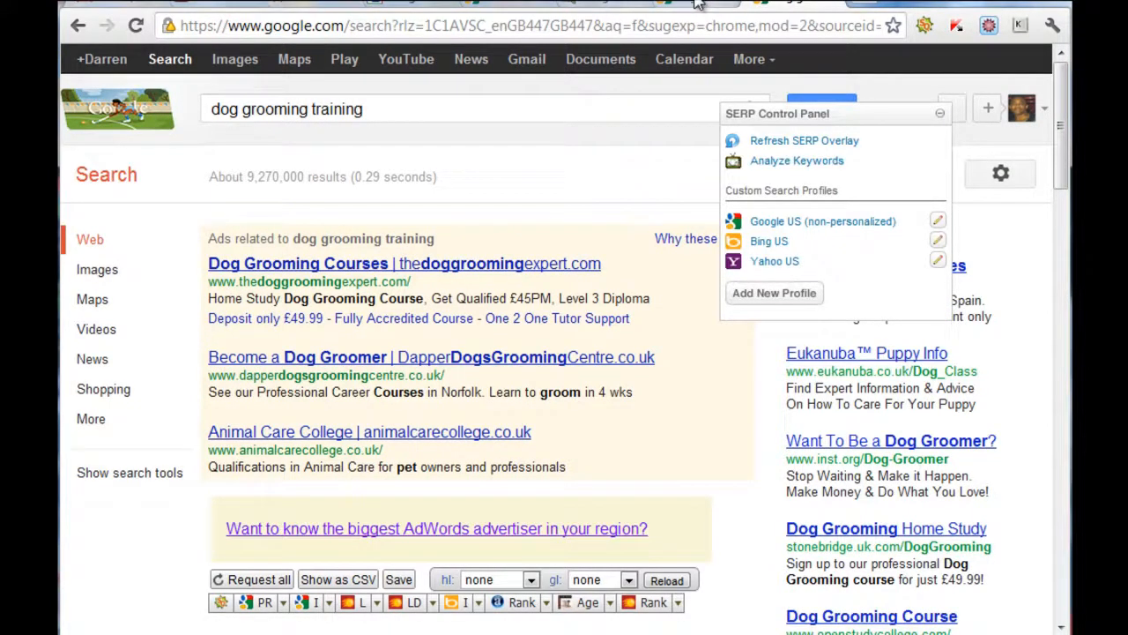
pyautogui.click(797, 160)
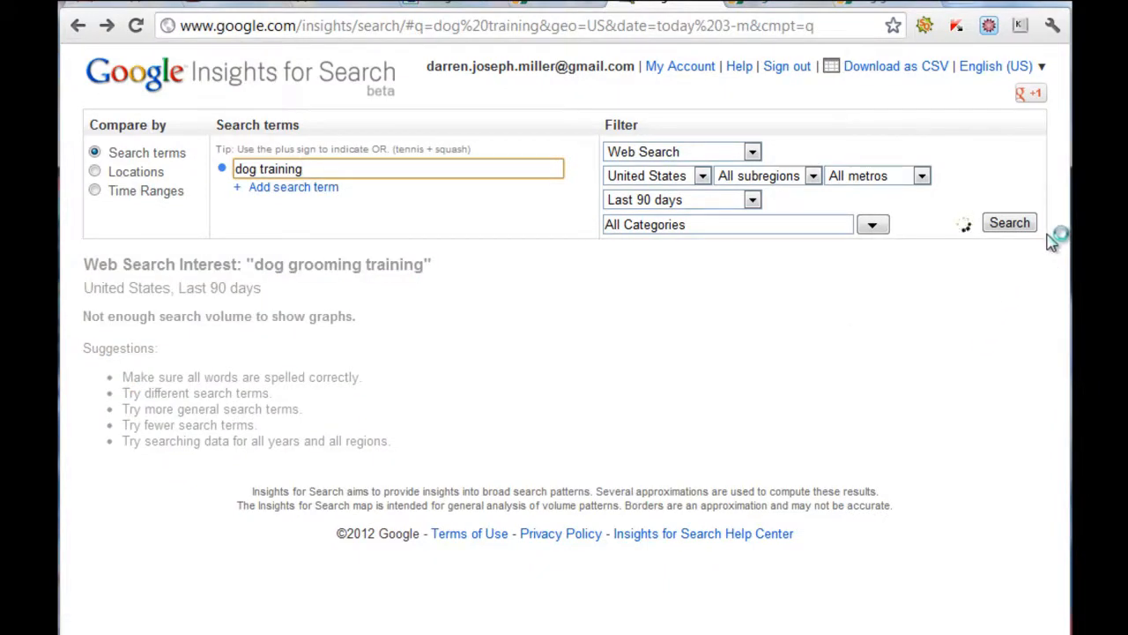
pyautogui.click(1008, 223)
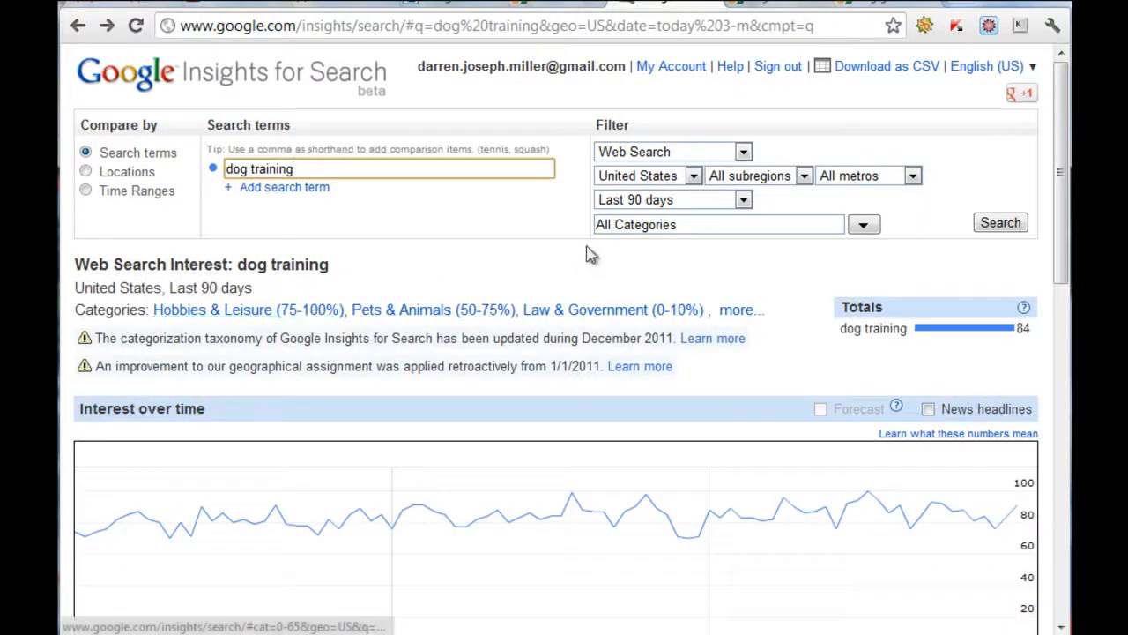
# Load Google results for the rising search 'dog training chicago'.
pyautogui.scroll(-3)
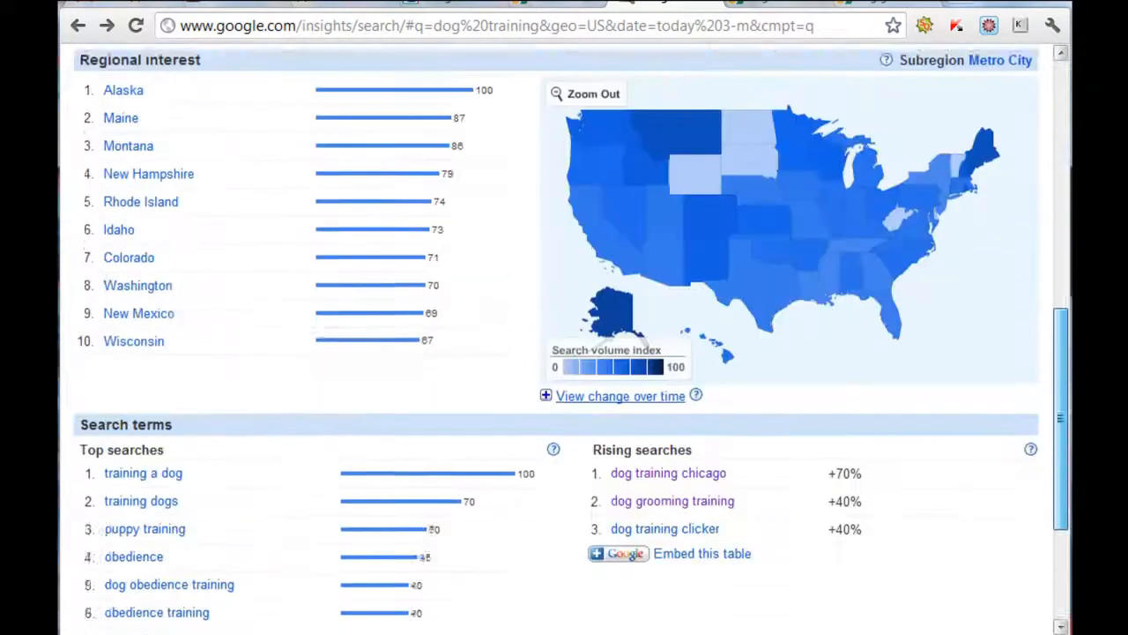
pyautogui.scroll(-3)
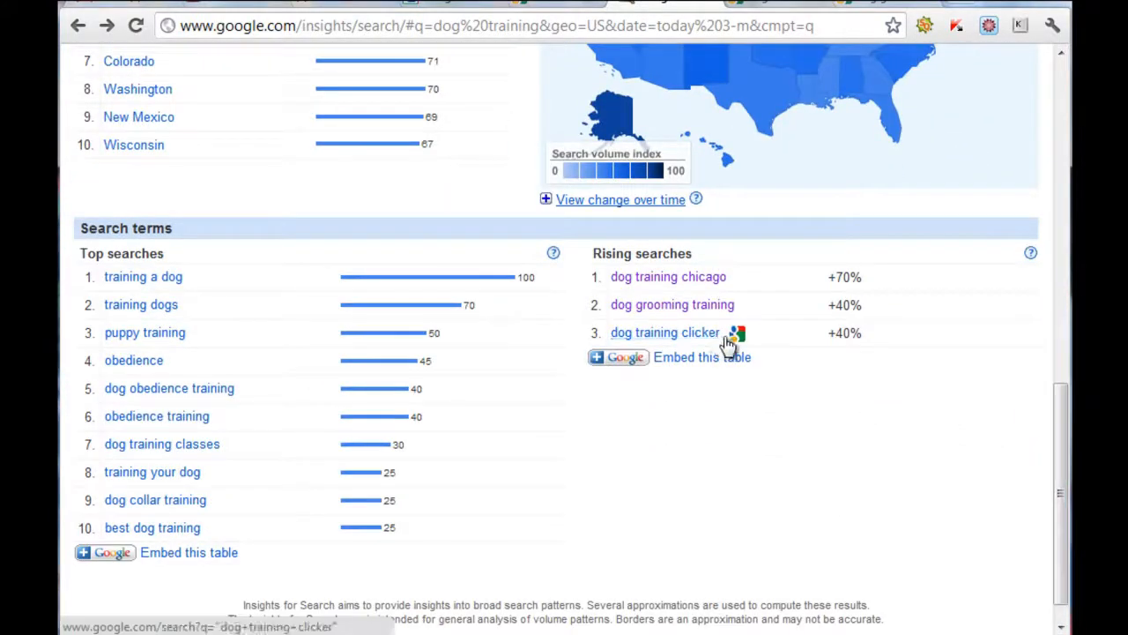
pyautogui.click(665, 331)
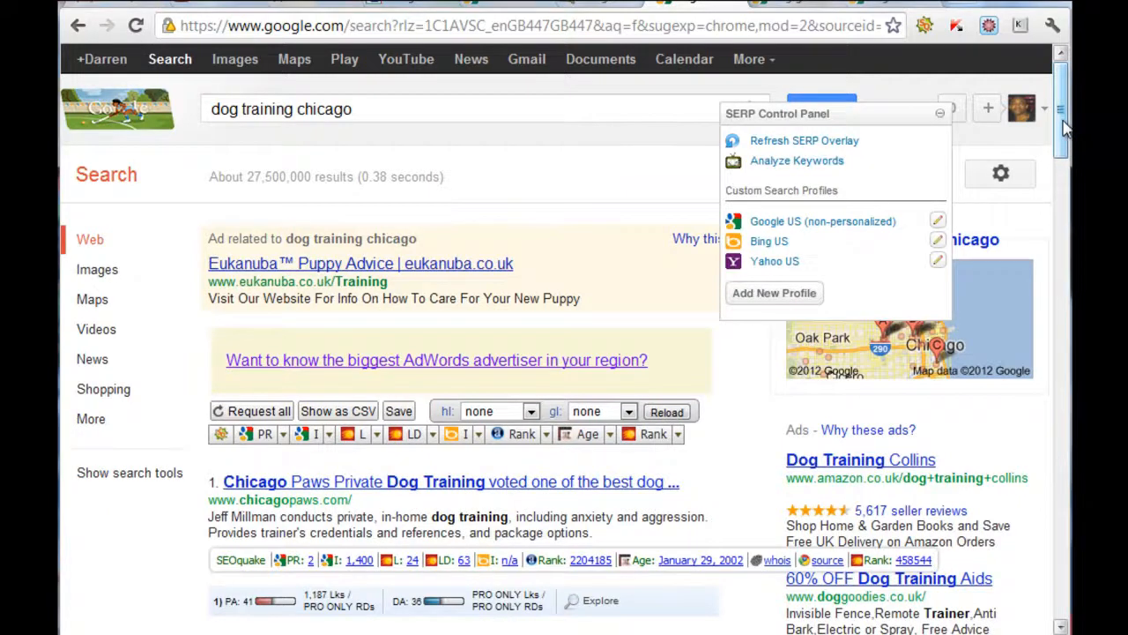
# Scroll the dog training chicago results to the ninth listing, reviewing the SEOmoz PA/DA bars.
pyautogui.scroll(-3)
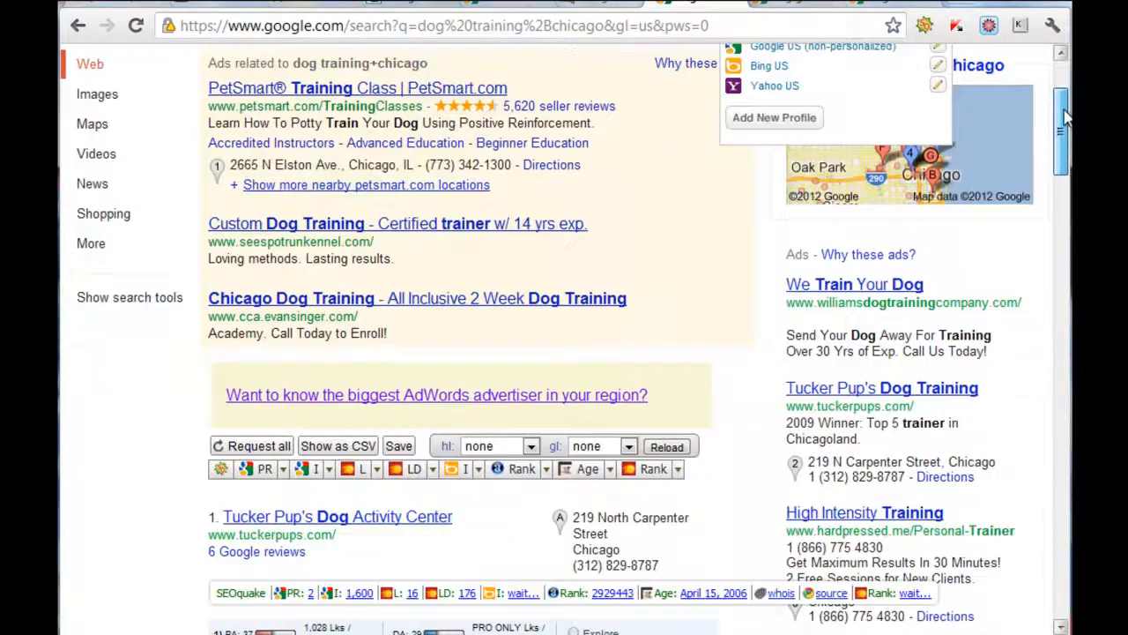
pyautogui.scroll(-3)
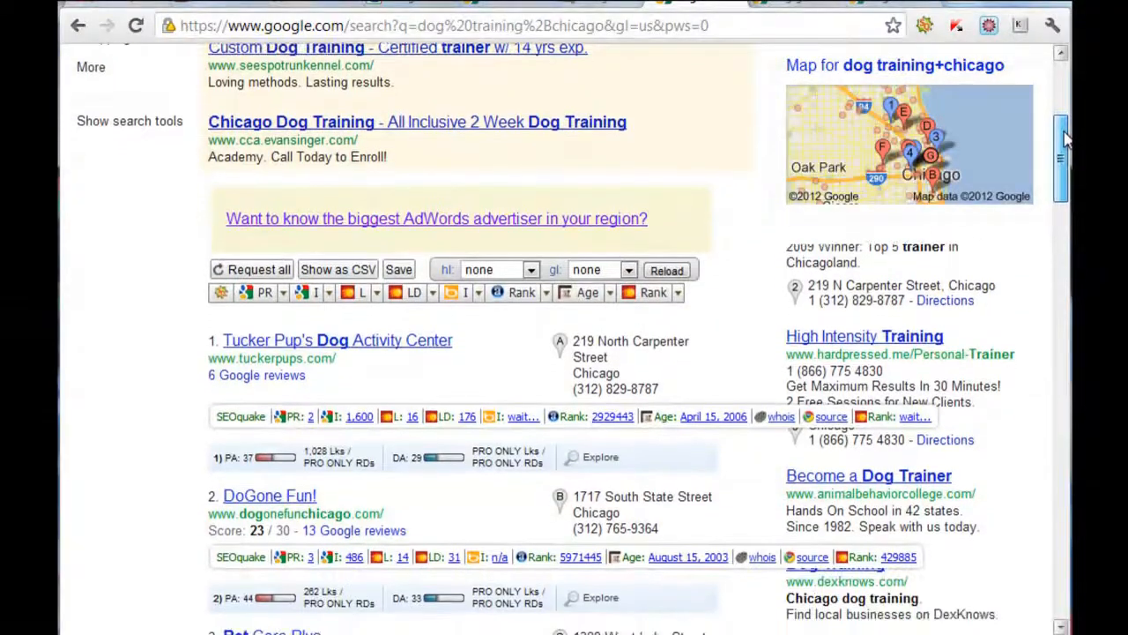
pyautogui.scroll(-3)
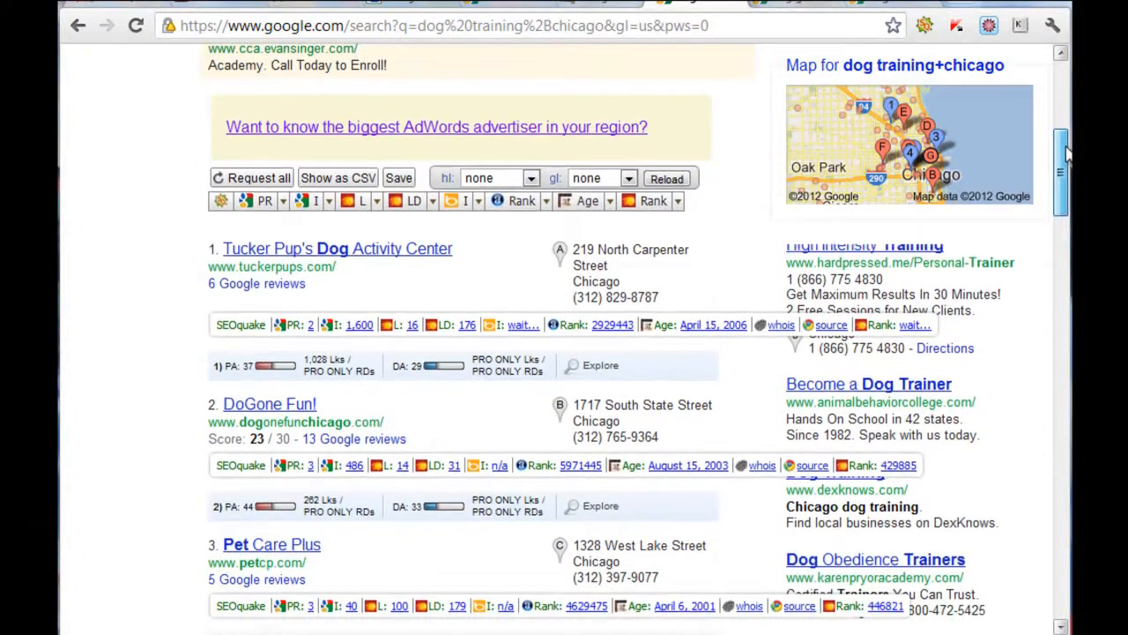
pyautogui.scroll(-3)
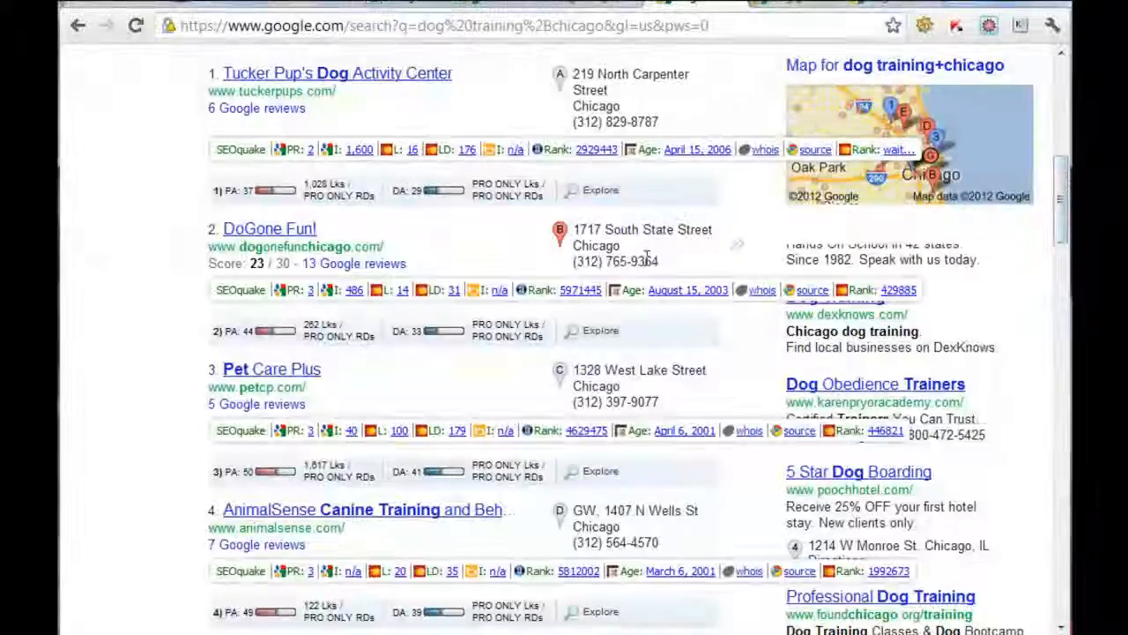
pyautogui.scroll(-3)
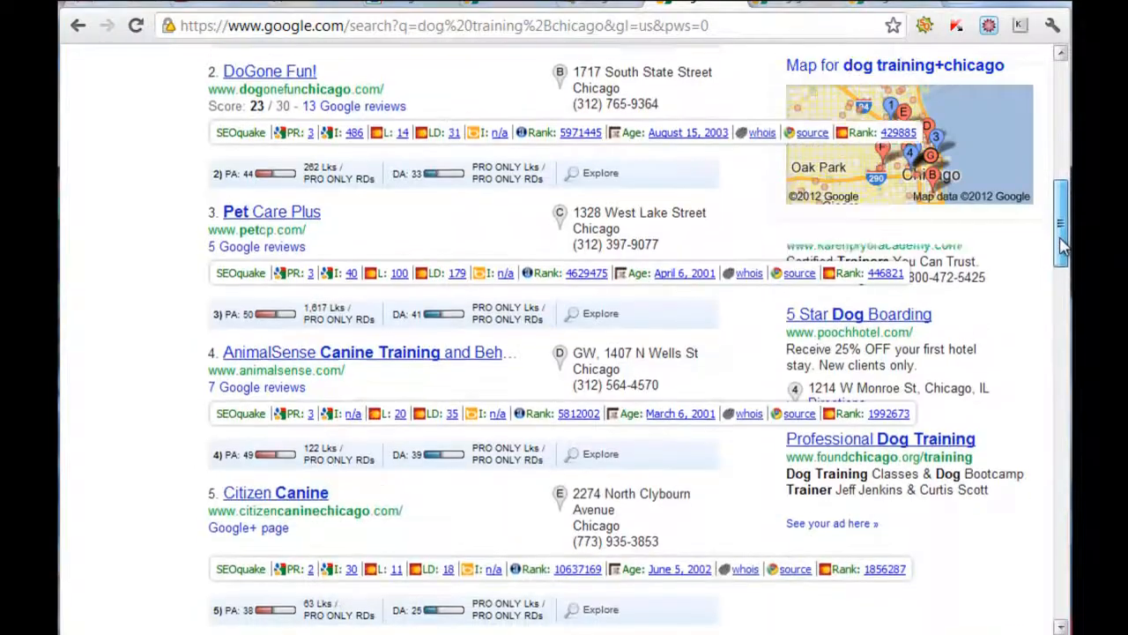
pyautogui.scroll(-3)
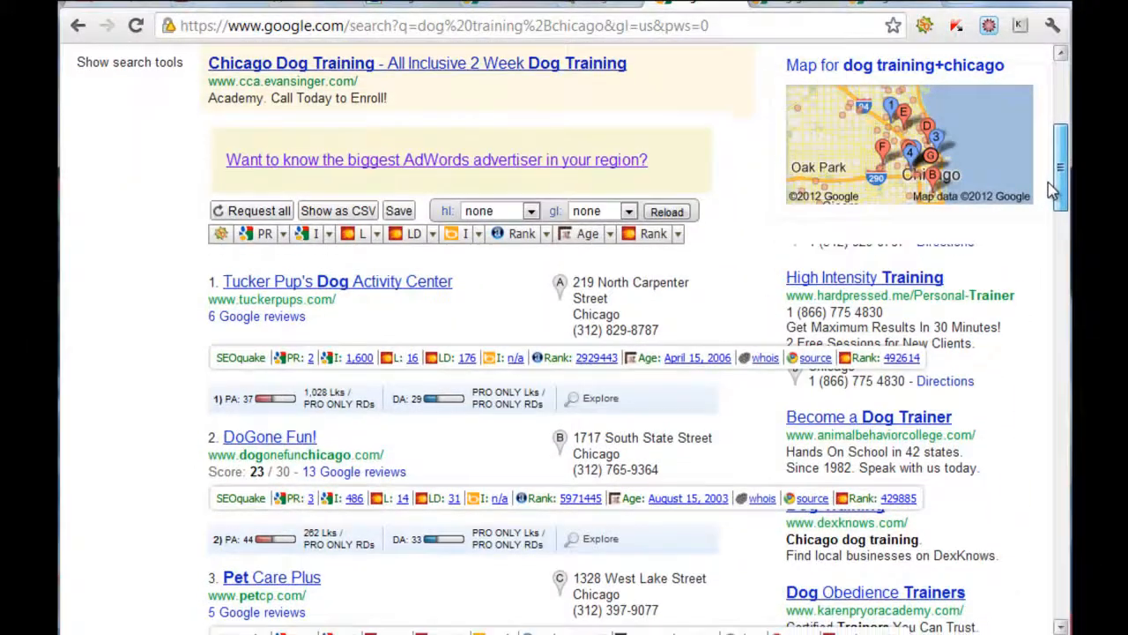
pyautogui.scroll(-3)
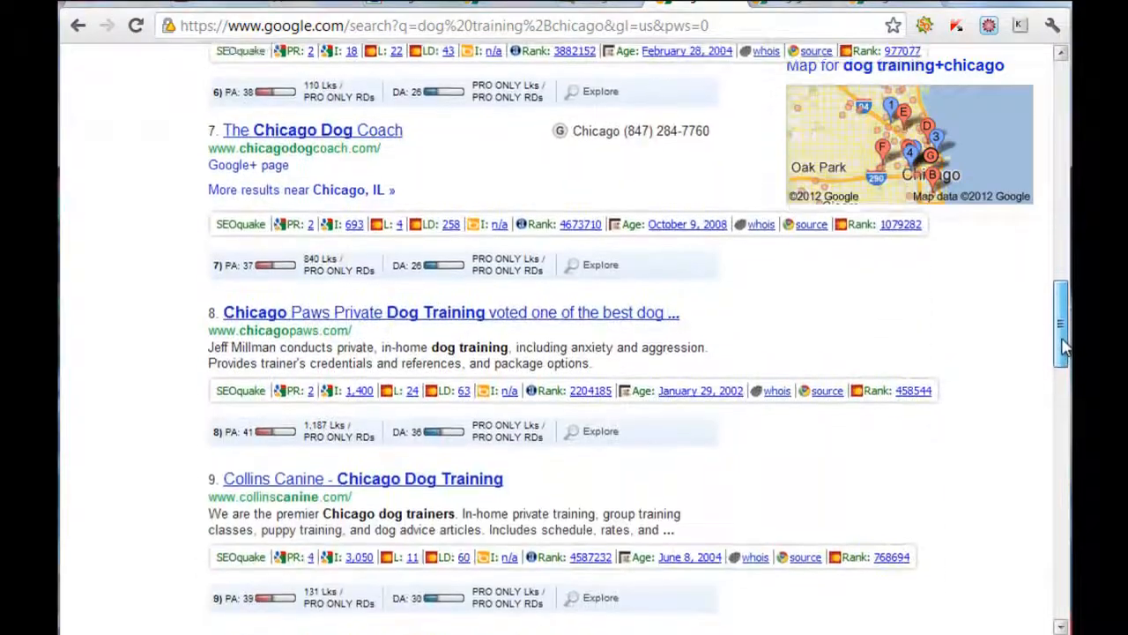
pyautogui.scroll(-3)
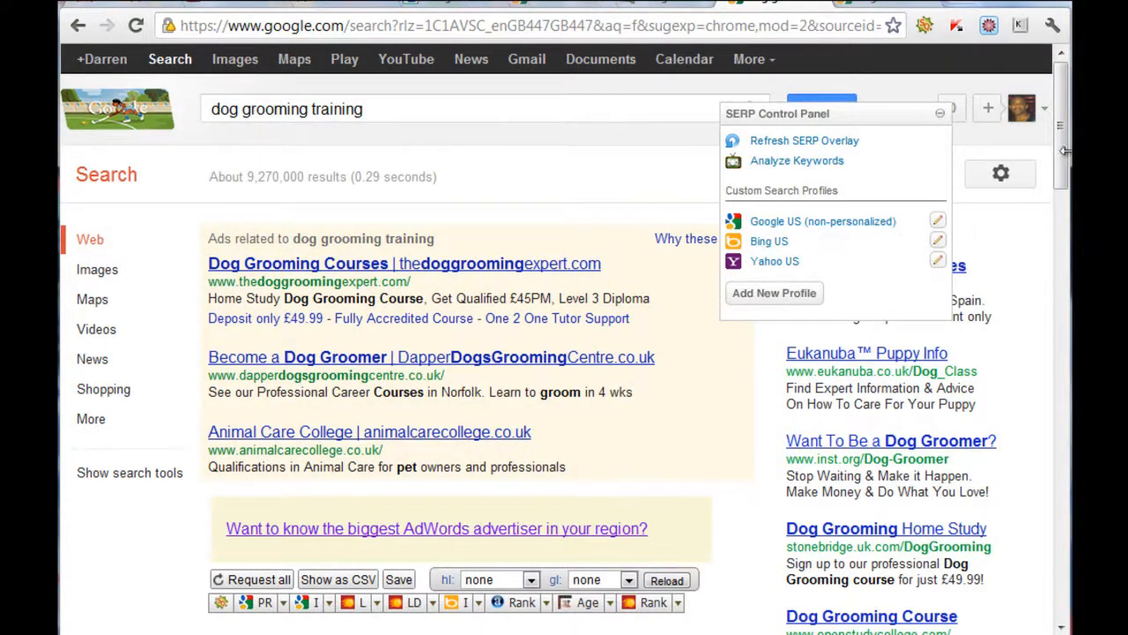
pyautogui.click(822, 222)
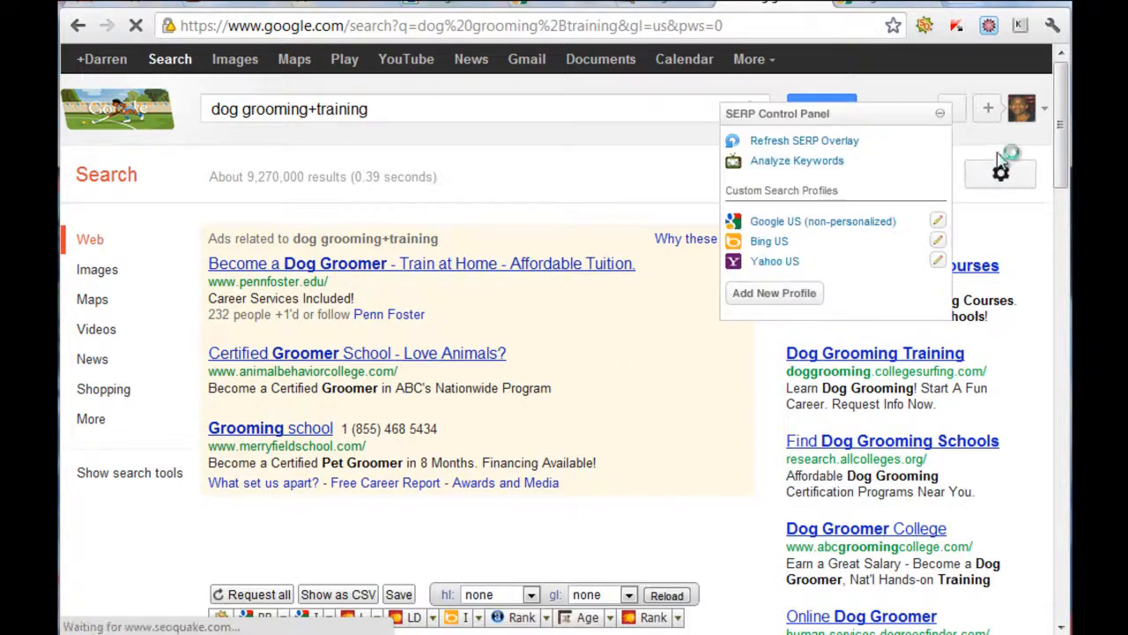
pyautogui.scroll(-3)
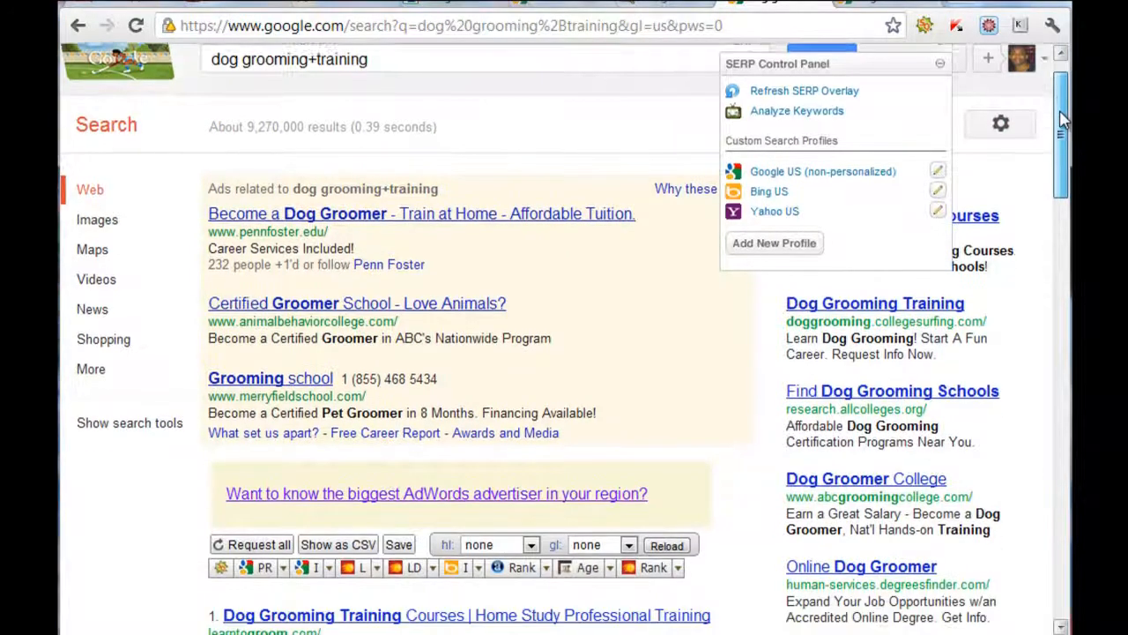
pyautogui.scroll(-3)
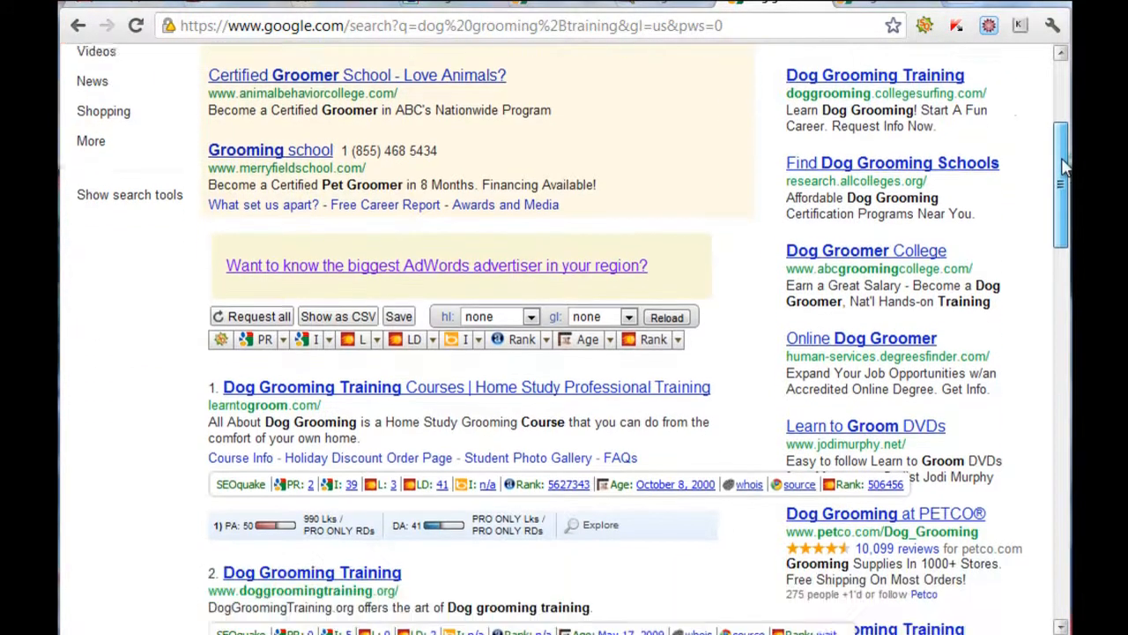
pyautogui.scroll(-3)
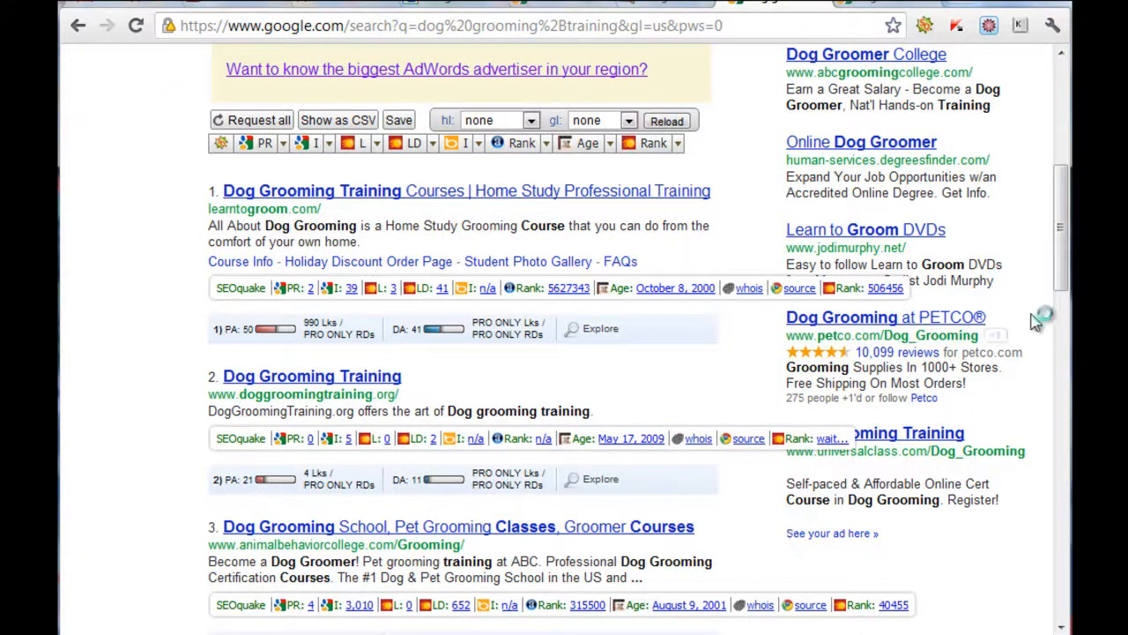
pyautogui.scroll(-3)
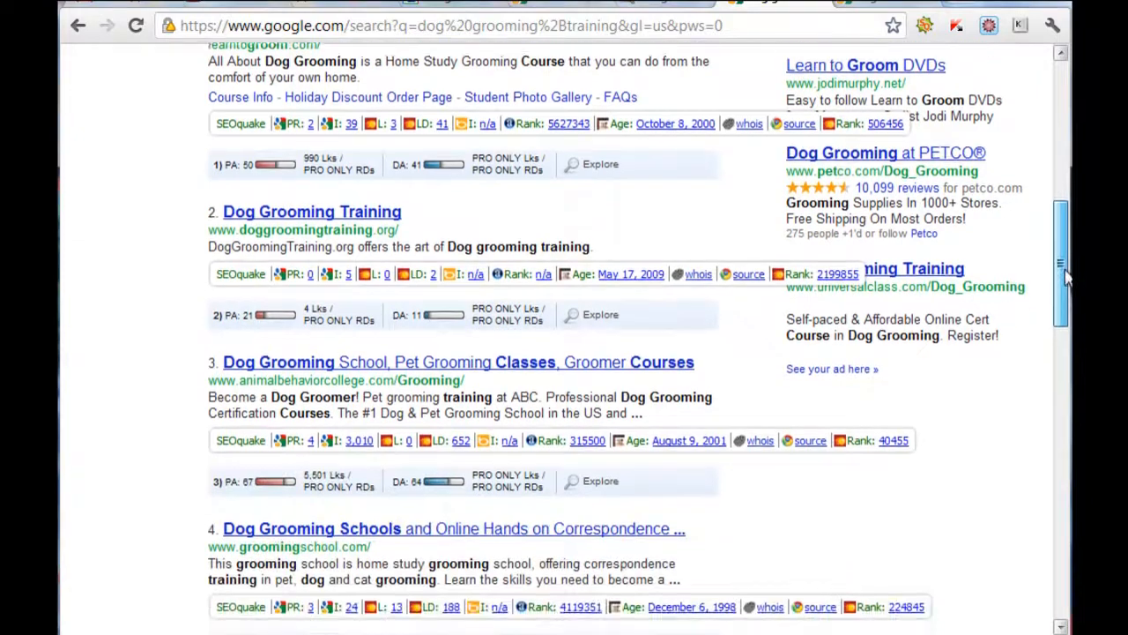
pyautogui.scroll(-3)
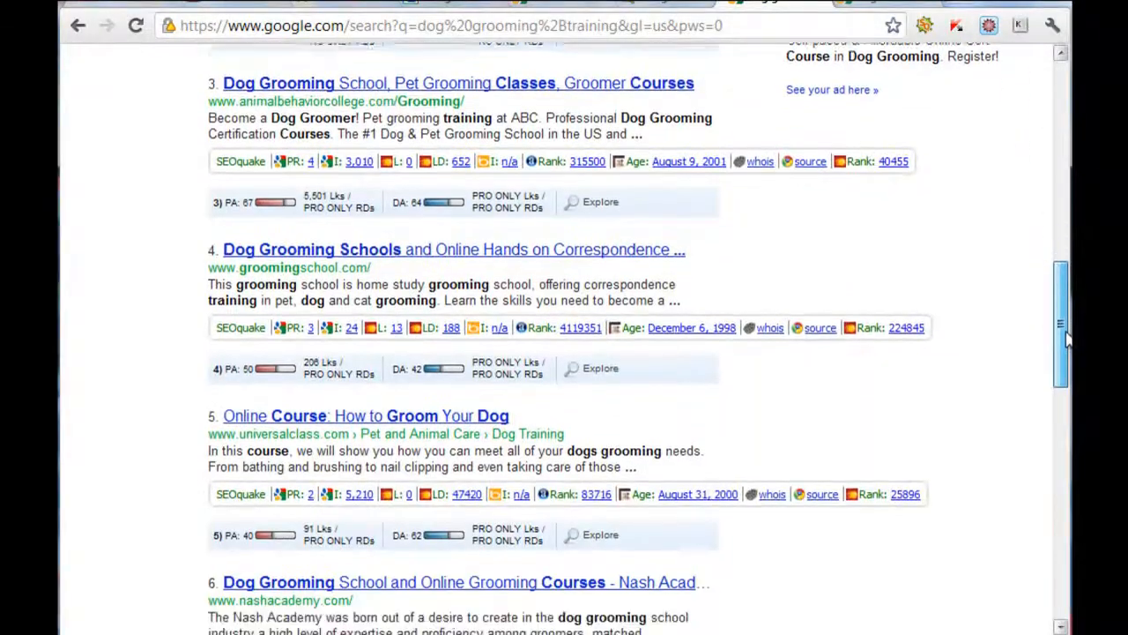
pyautogui.scroll(-3)
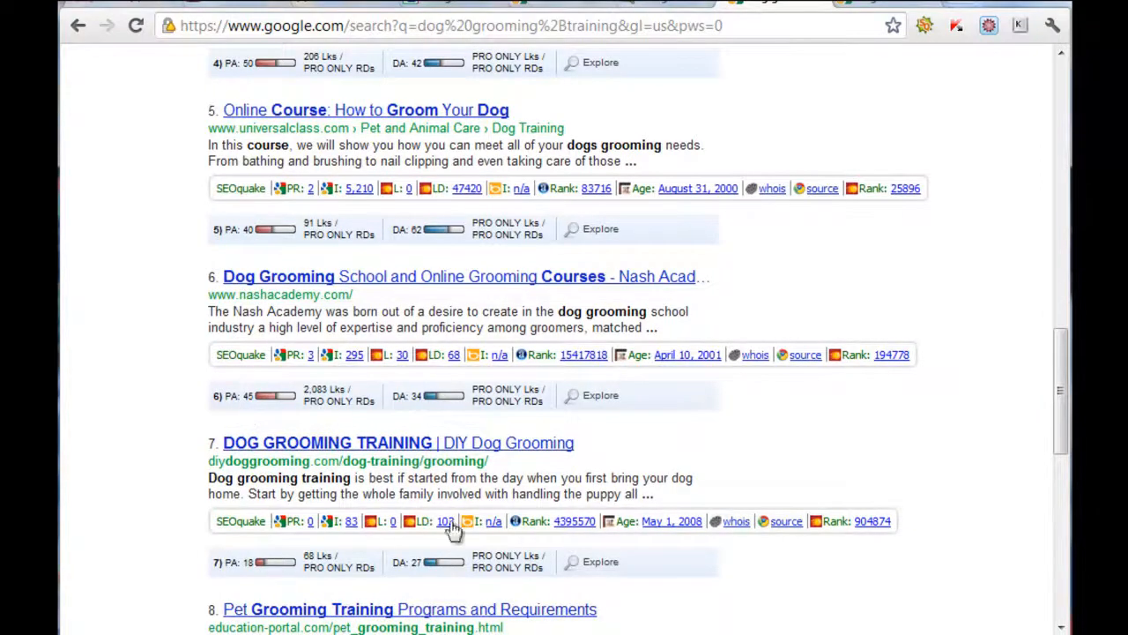
pyautogui.scroll(-3)
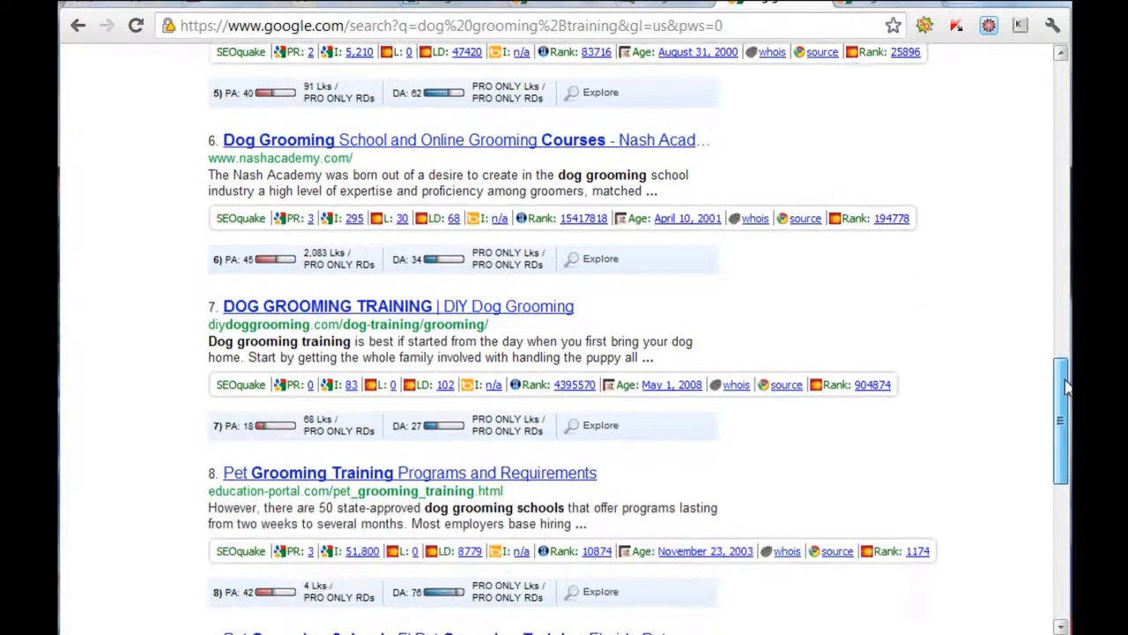
pyautogui.scroll(-3)
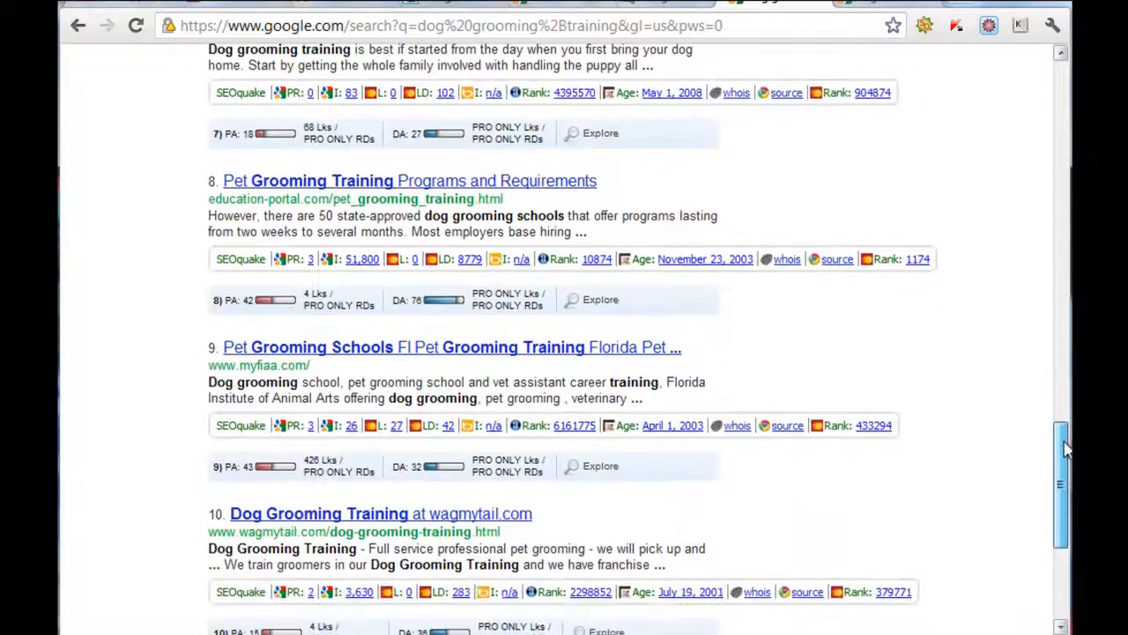
pyautogui.scroll(-3)
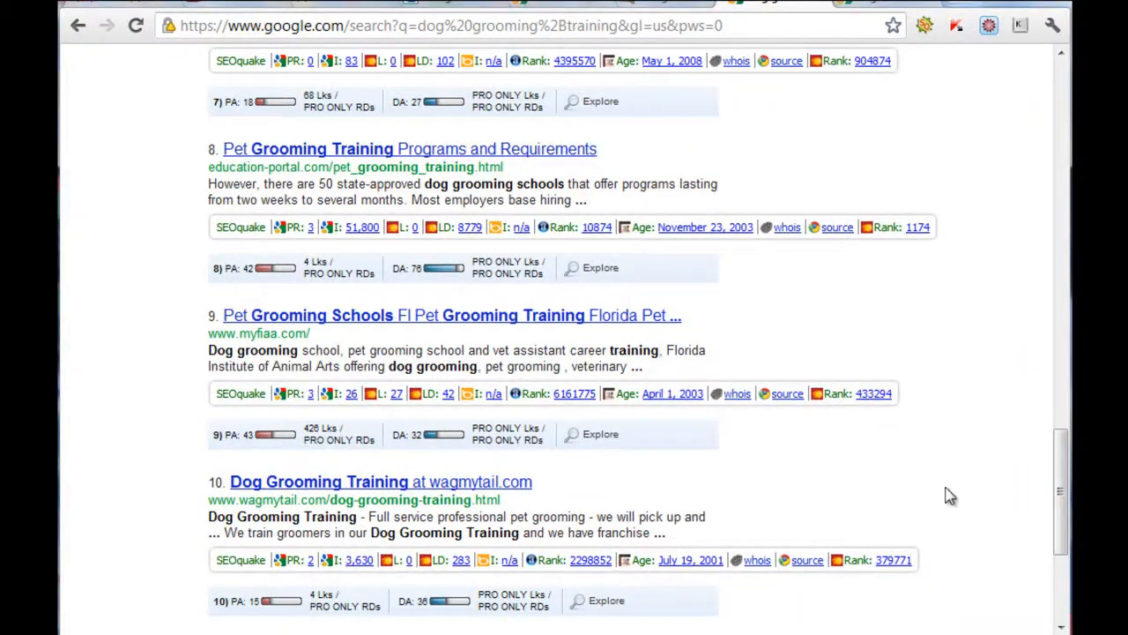
pyautogui.scroll(3)
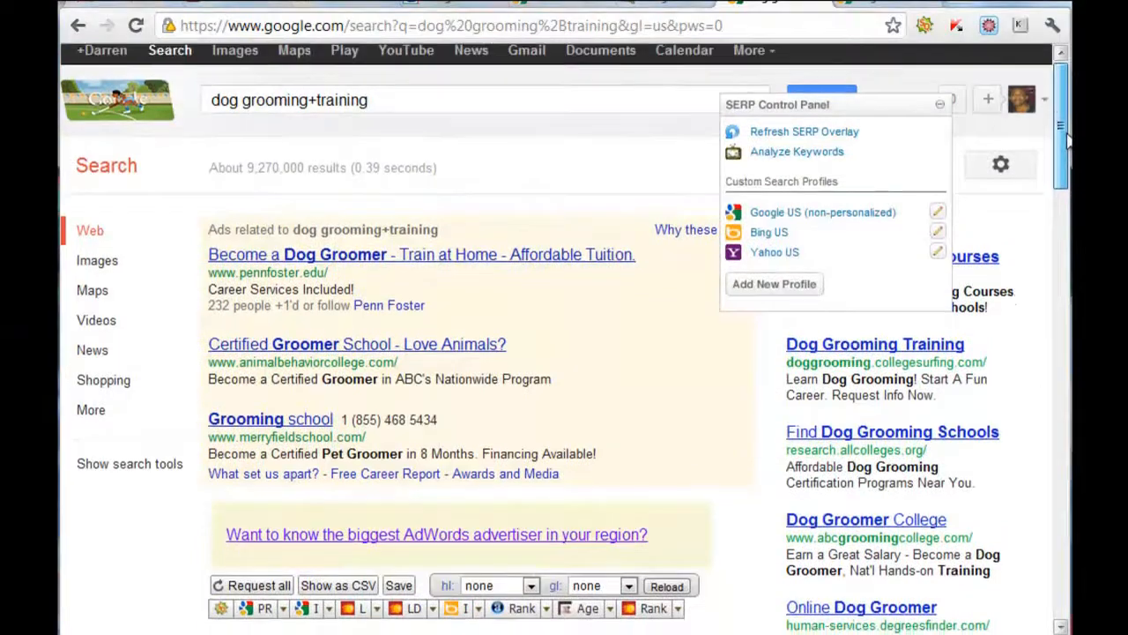
pyautogui.scroll(-3)
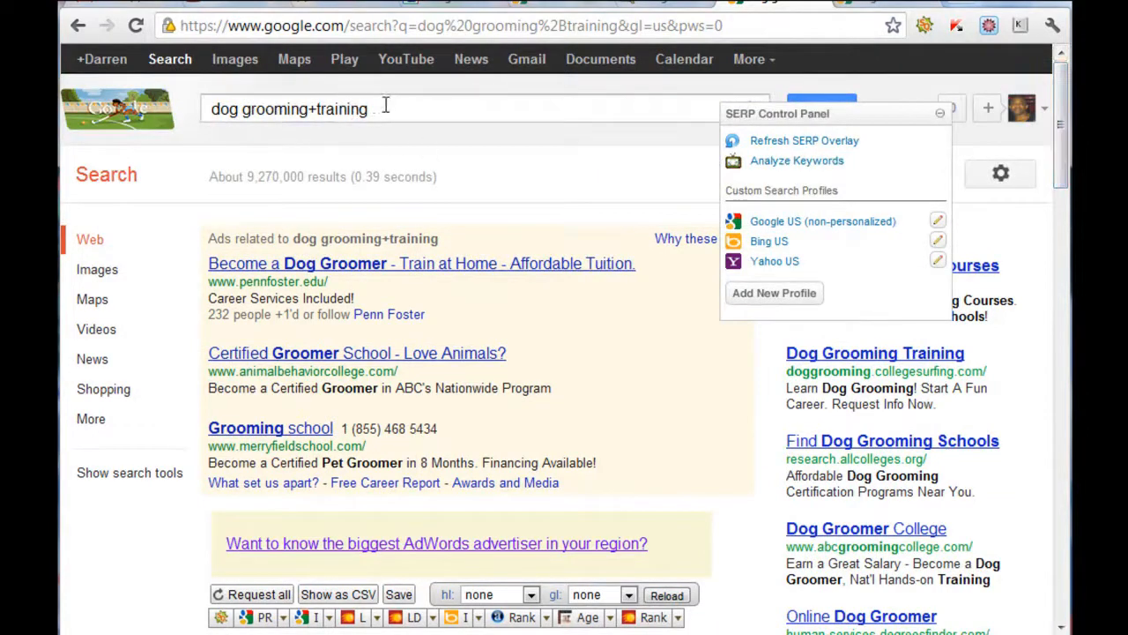
pyautogui.tripleClick(290, 109)
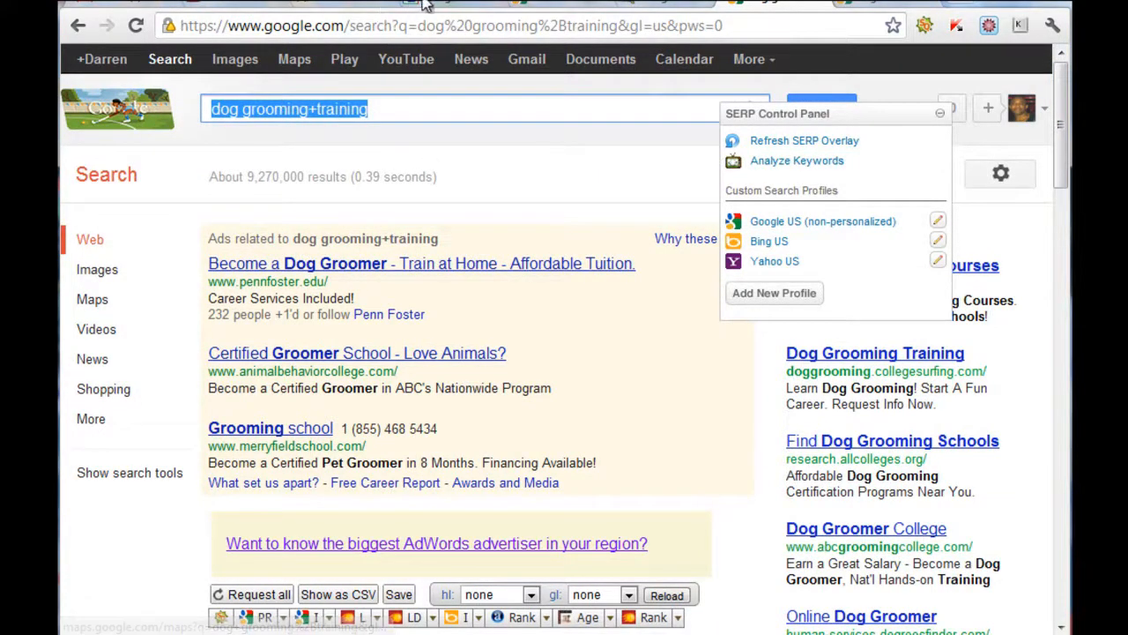
# Run an exact-match Keyword Tool search for 'dog grooming training', showing 720 global and 320 local monthly searches.
pyautogui.click(797, 160)
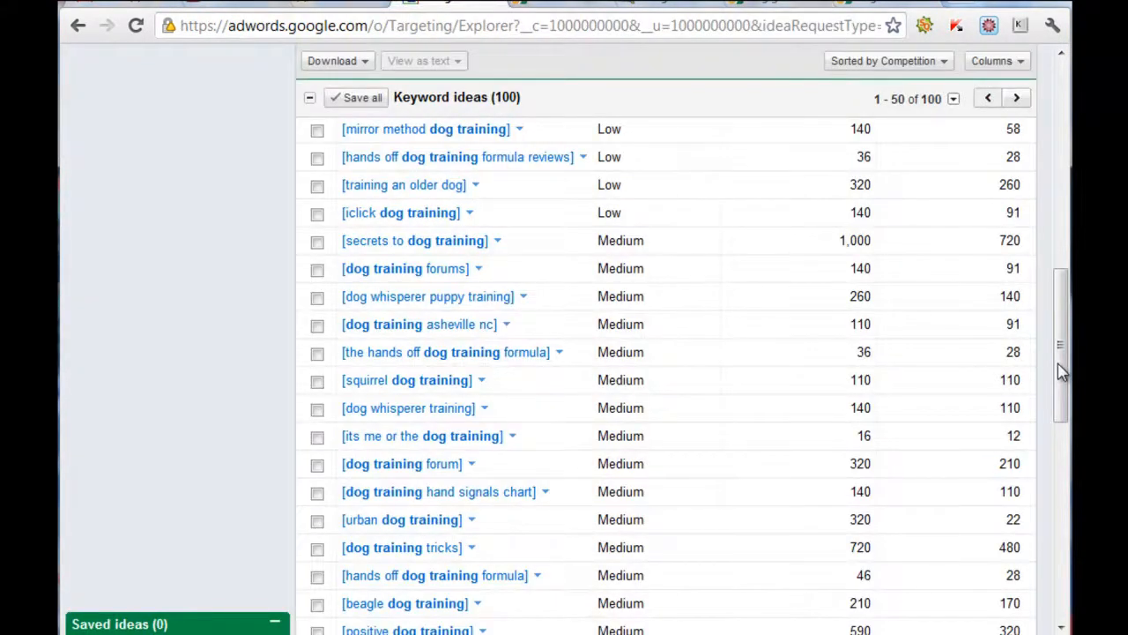
pyautogui.moveTo(1067, 233)
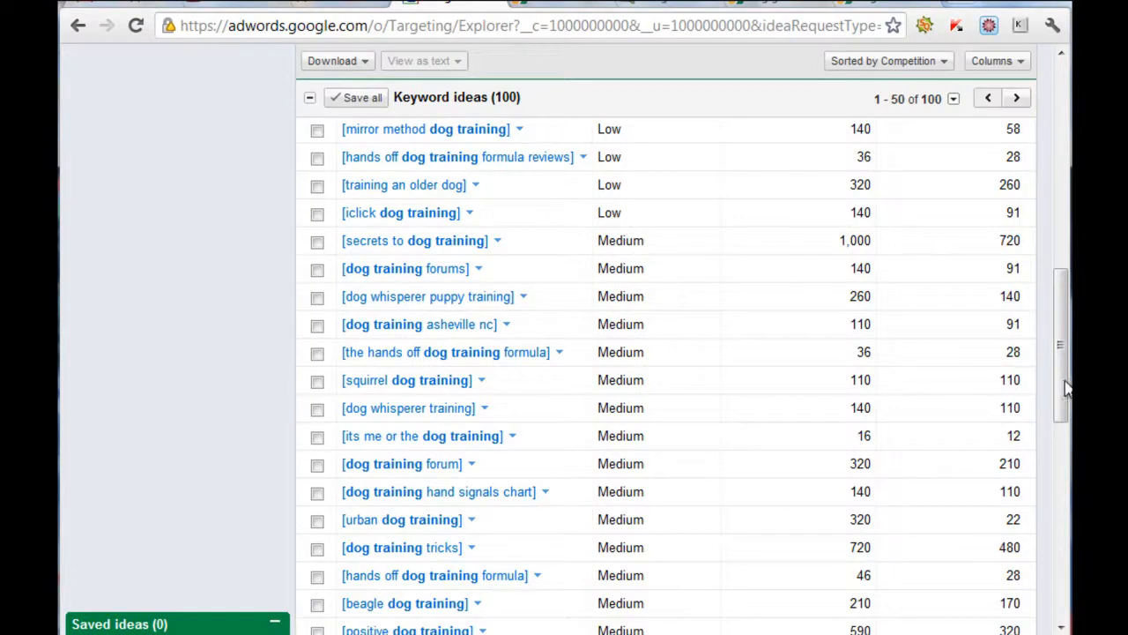
pyautogui.moveTo(1062, 384)
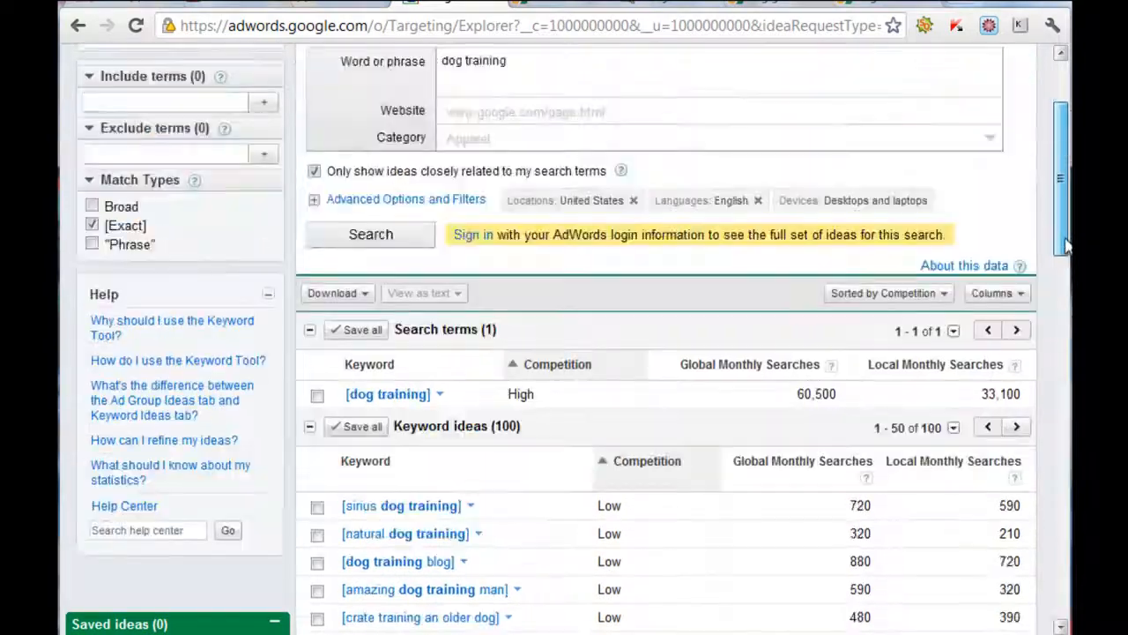
pyautogui.scroll(3)
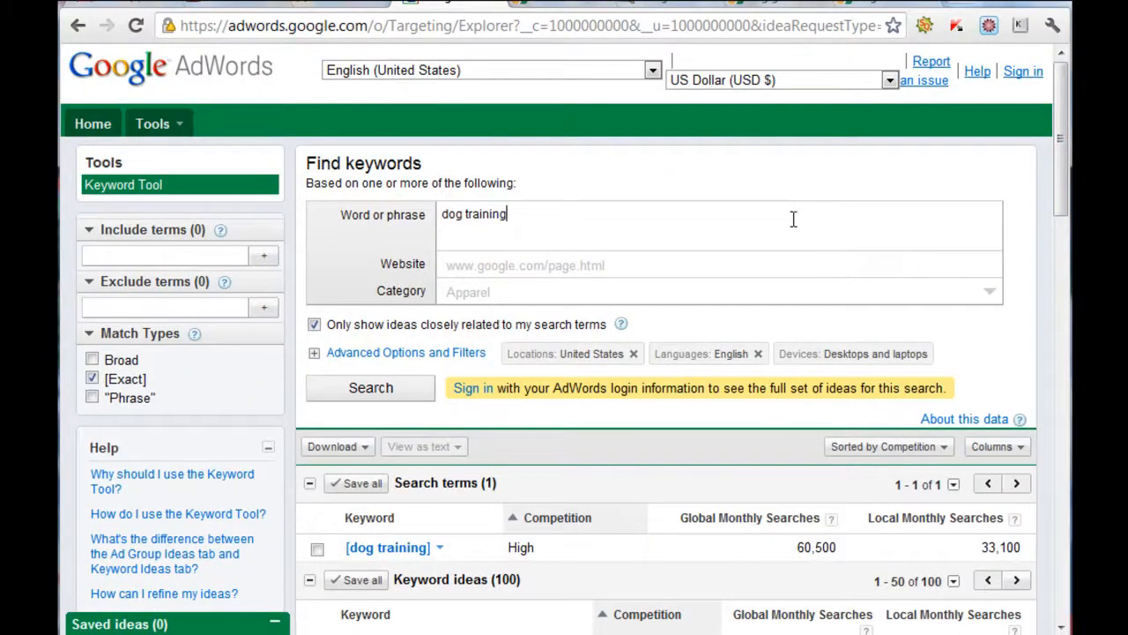
pyautogui.write('dog grooming+training')
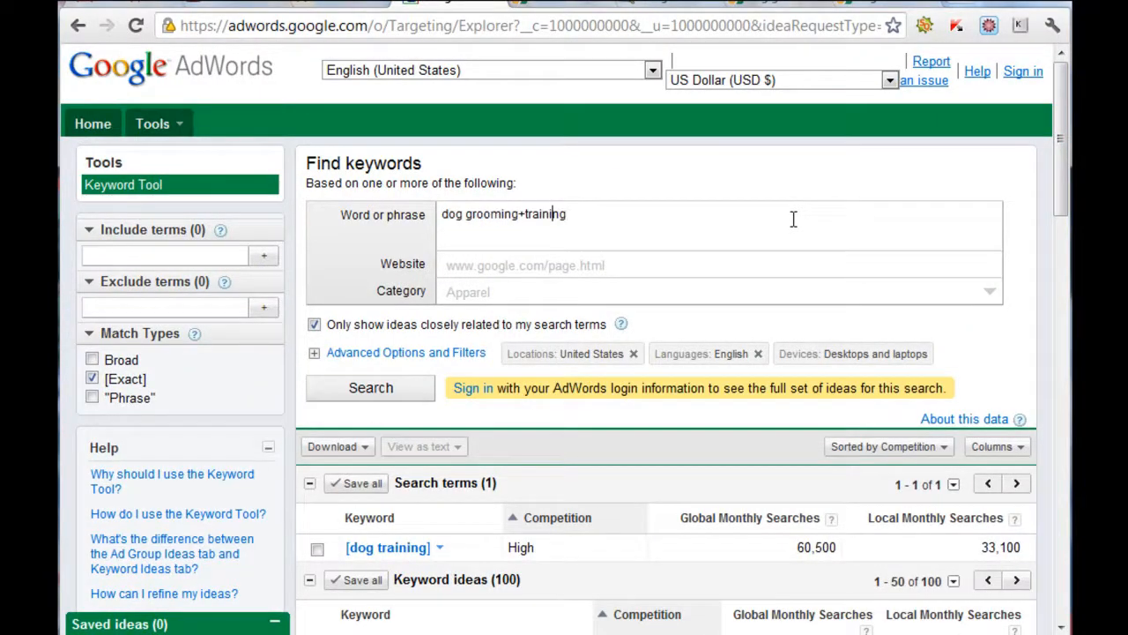
pyautogui.press('Backspace')
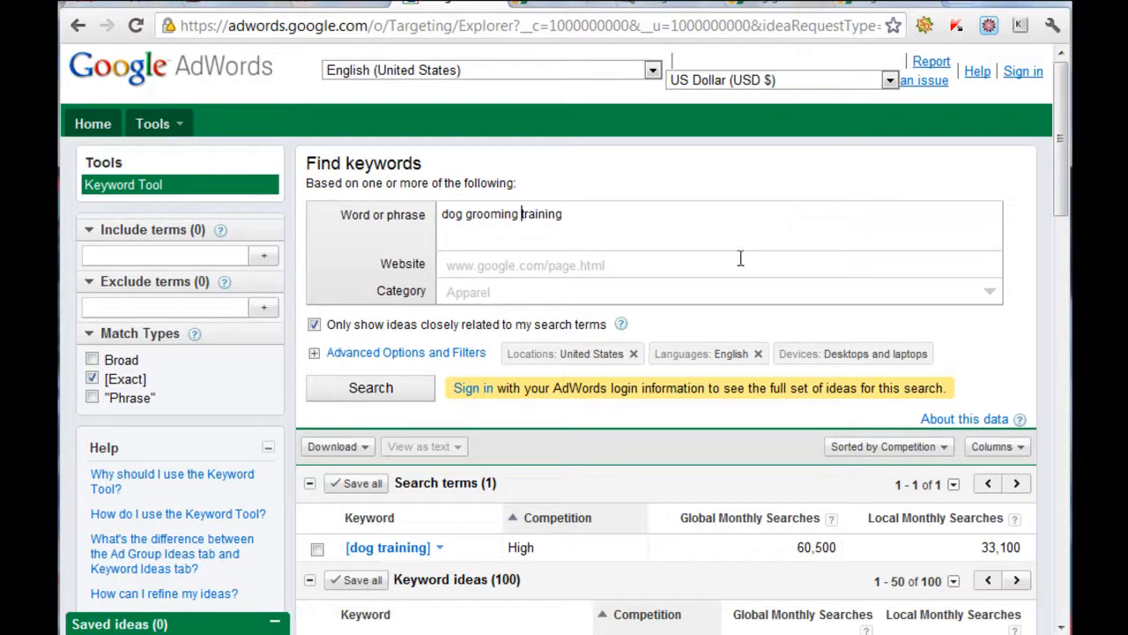
pyautogui.click(370, 388)
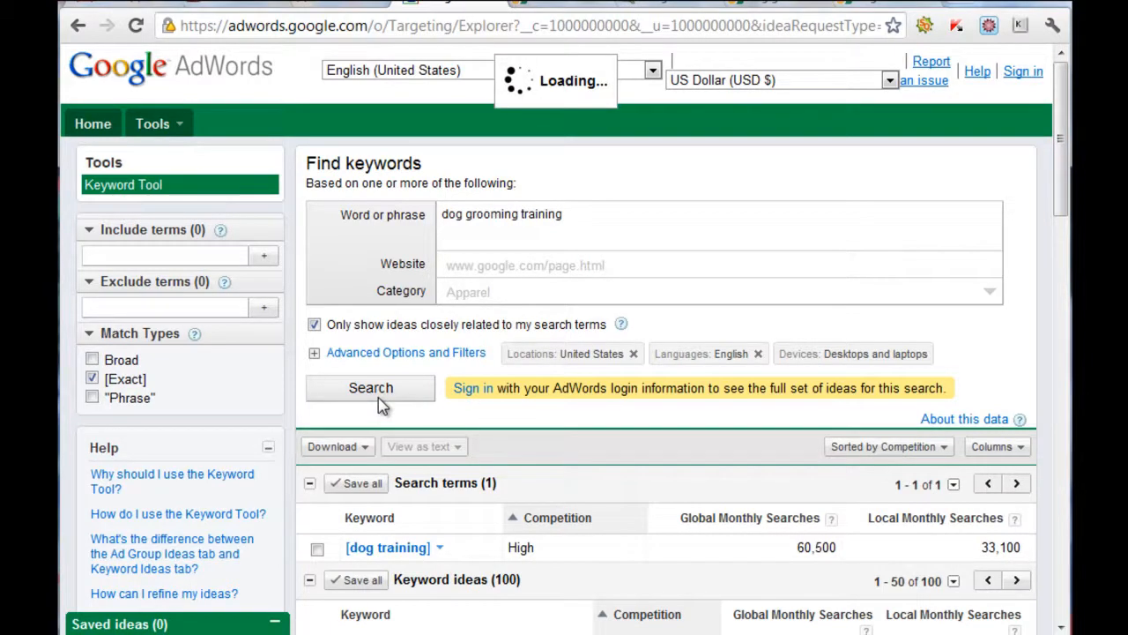
pyautogui.click(370, 388)
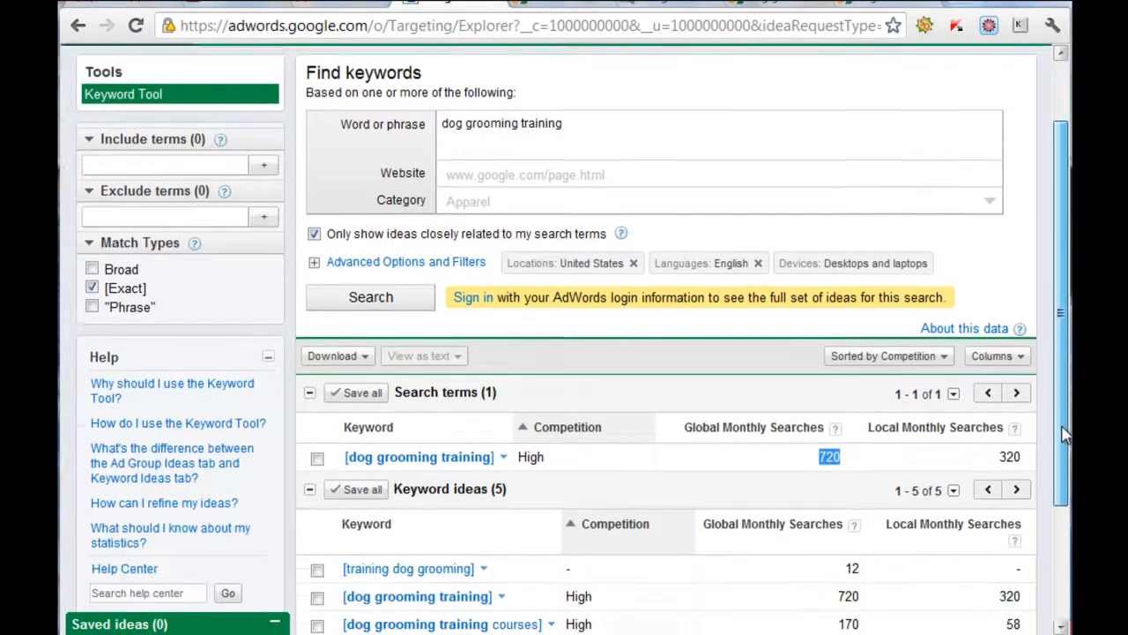
pyautogui.scroll(-3)
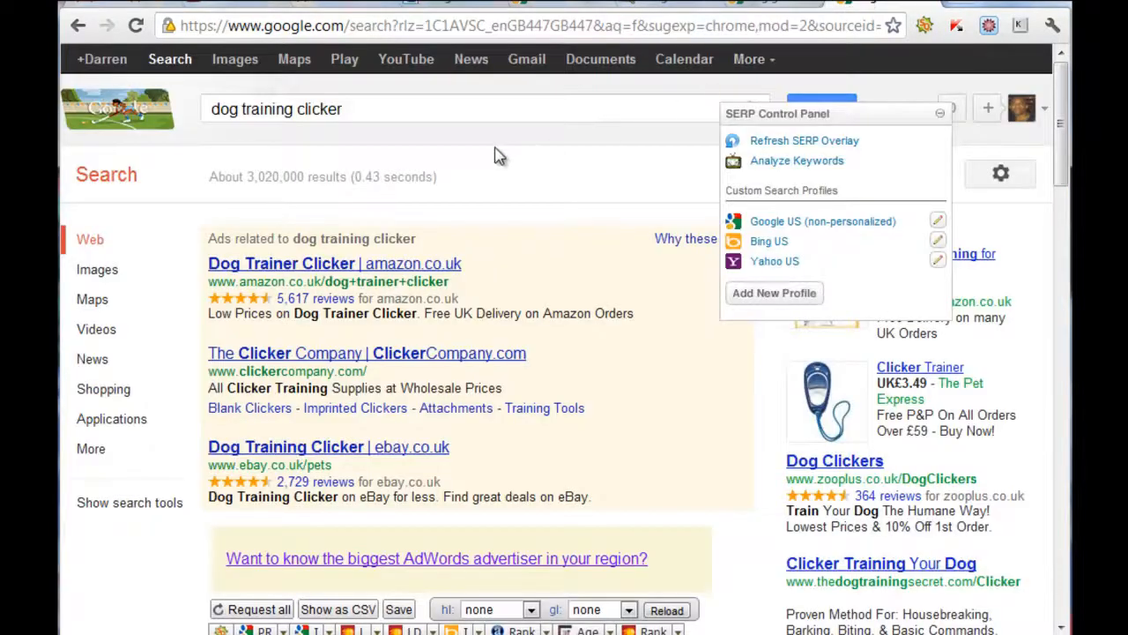
# Search Google for 'dog training clicker' and review SEOmoz PA/DA bars down to the ninth listing.
pyautogui.click(821, 222)
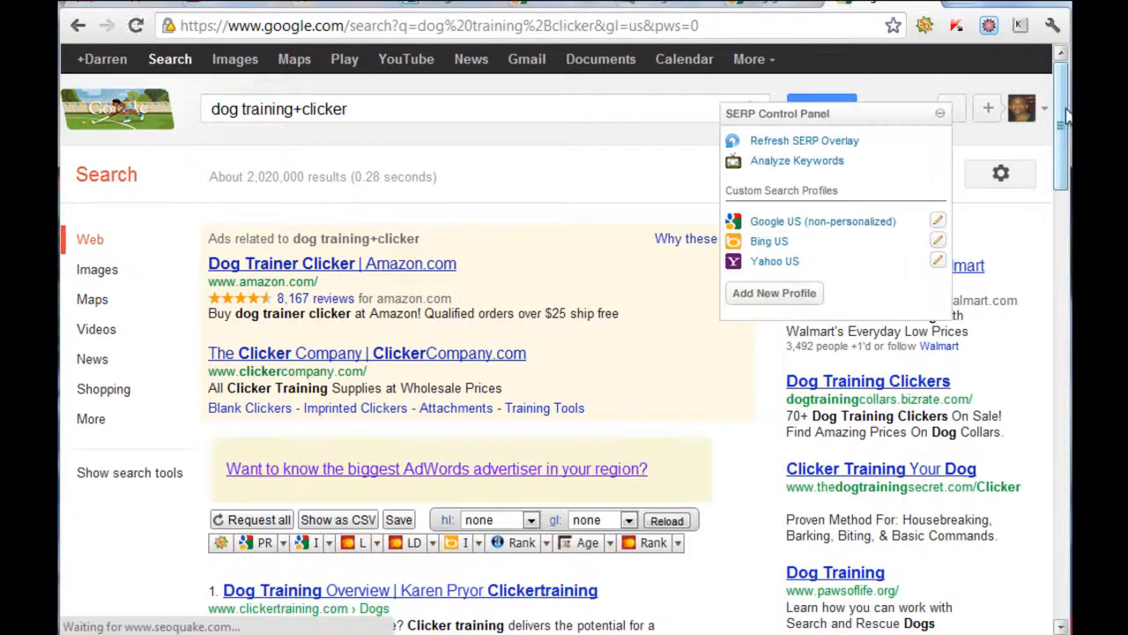
pyautogui.scroll(-3)
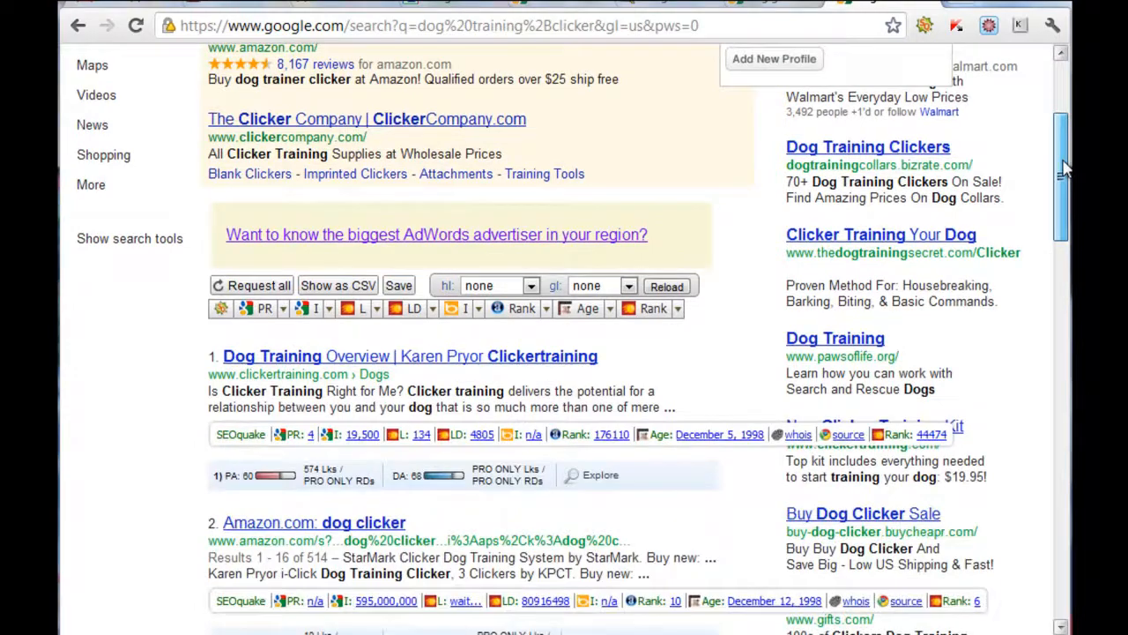
pyautogui.scroll(-3)
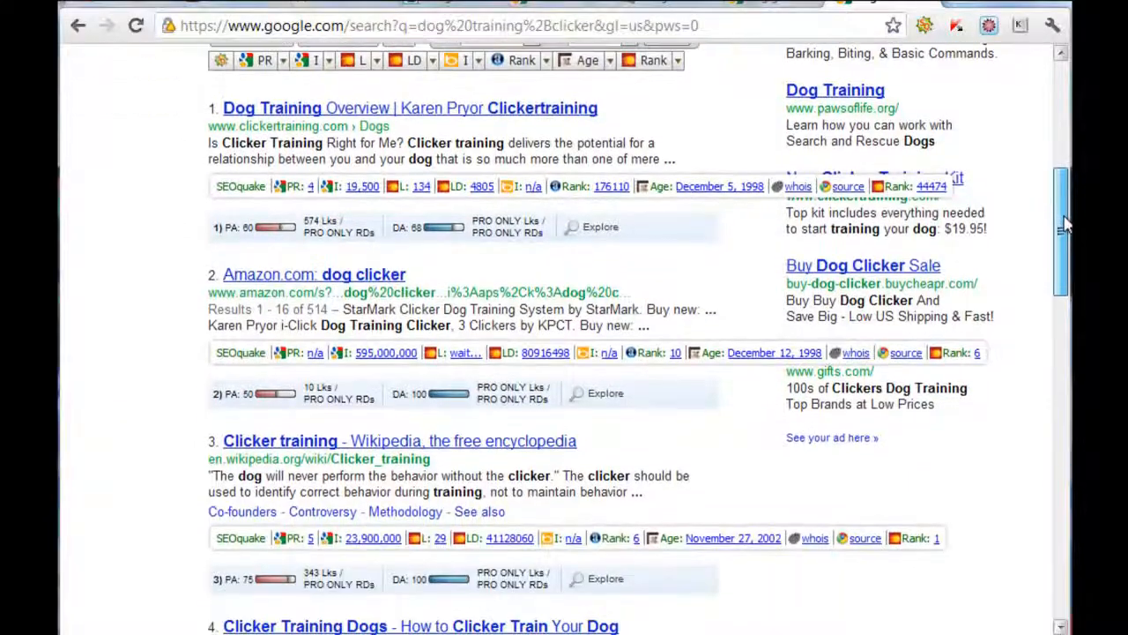
pyautogui.scroll(-3)
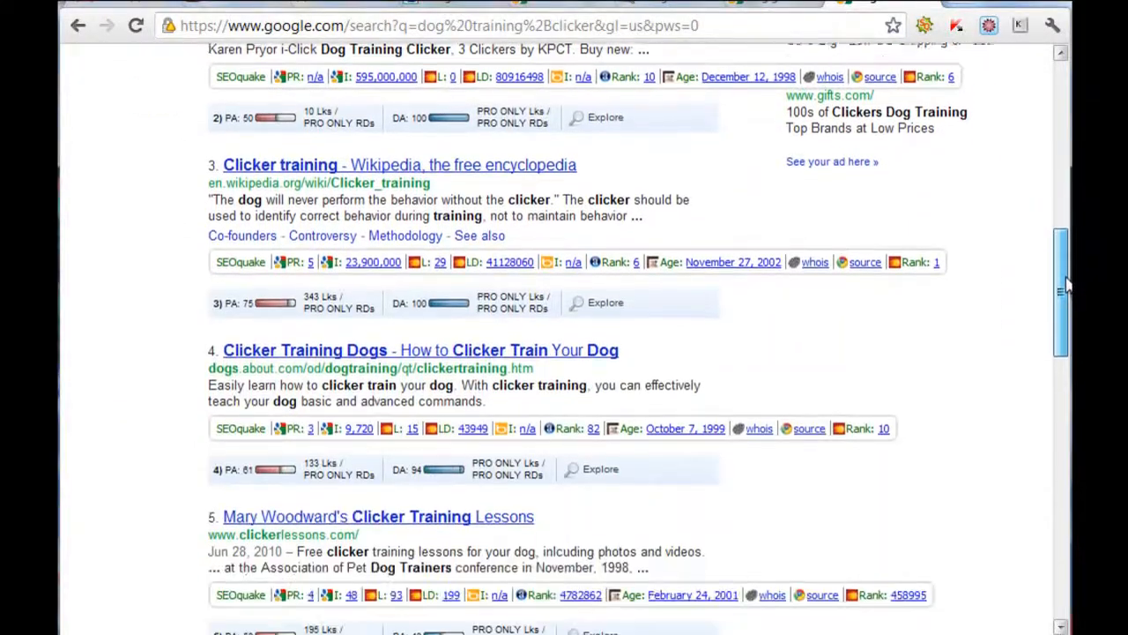
pyautogui.scroll(-3)
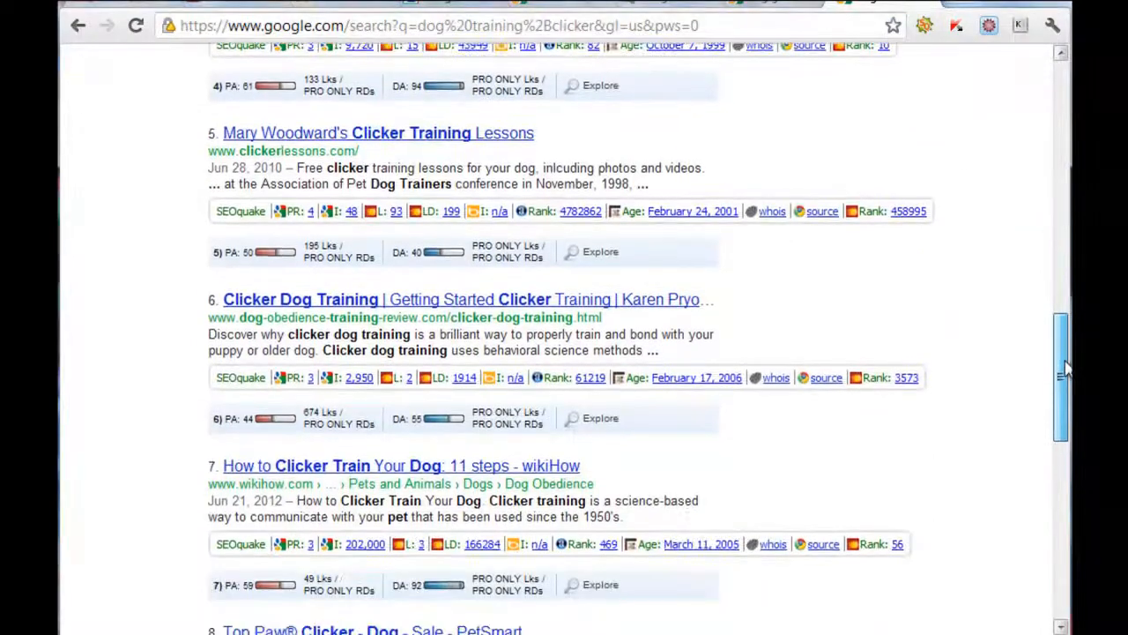
pyautogui.scroll(-3)
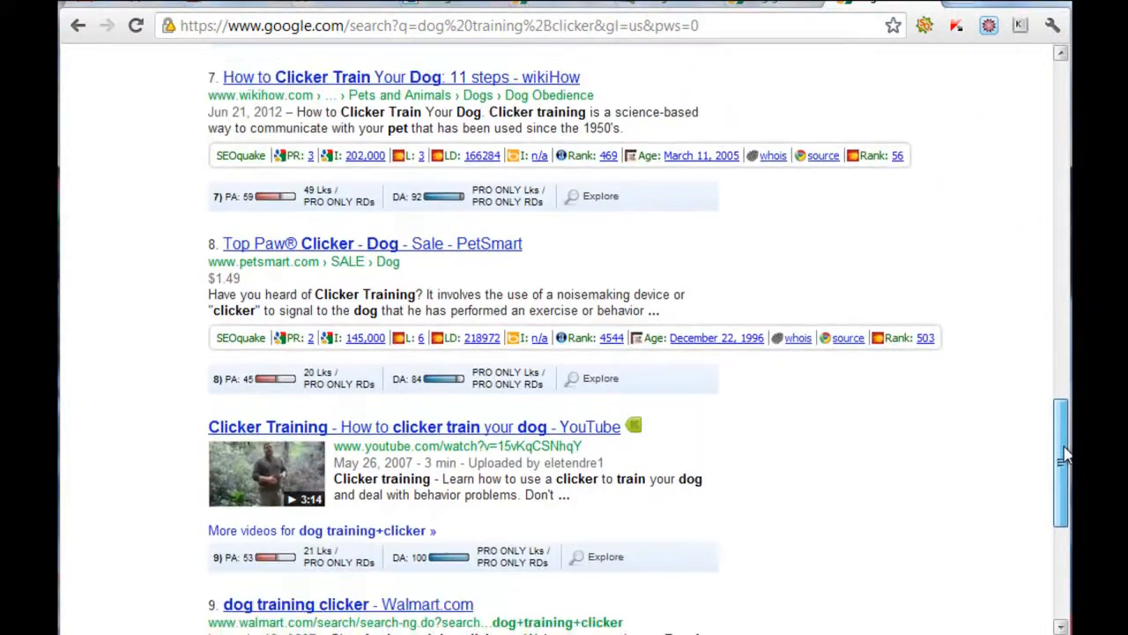
pyautogui.scroll(-3)
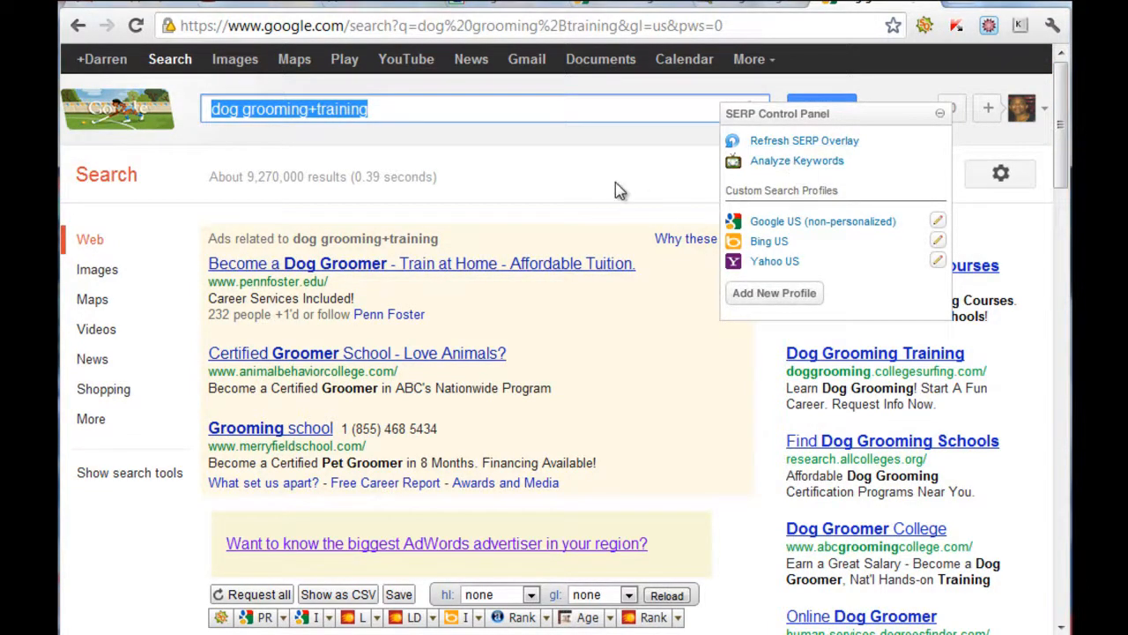
# Return to the dog grooming+training results, scroll the first listings, and place the cursor in the search box.
pyautogui.click(391, 109)
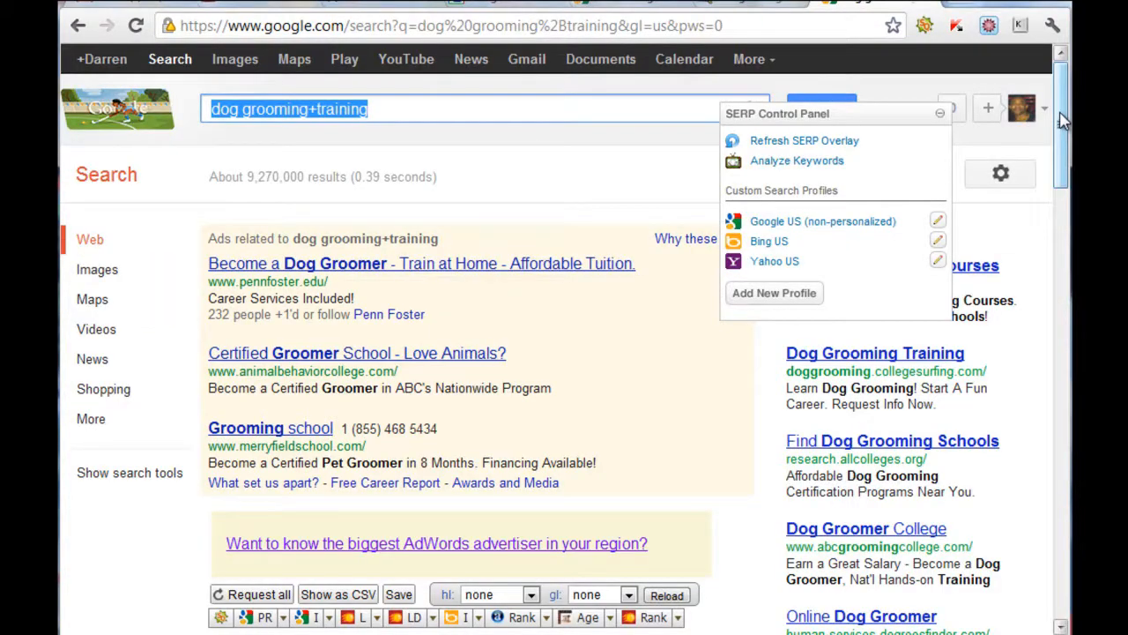
pyautogui.scroll(-3)
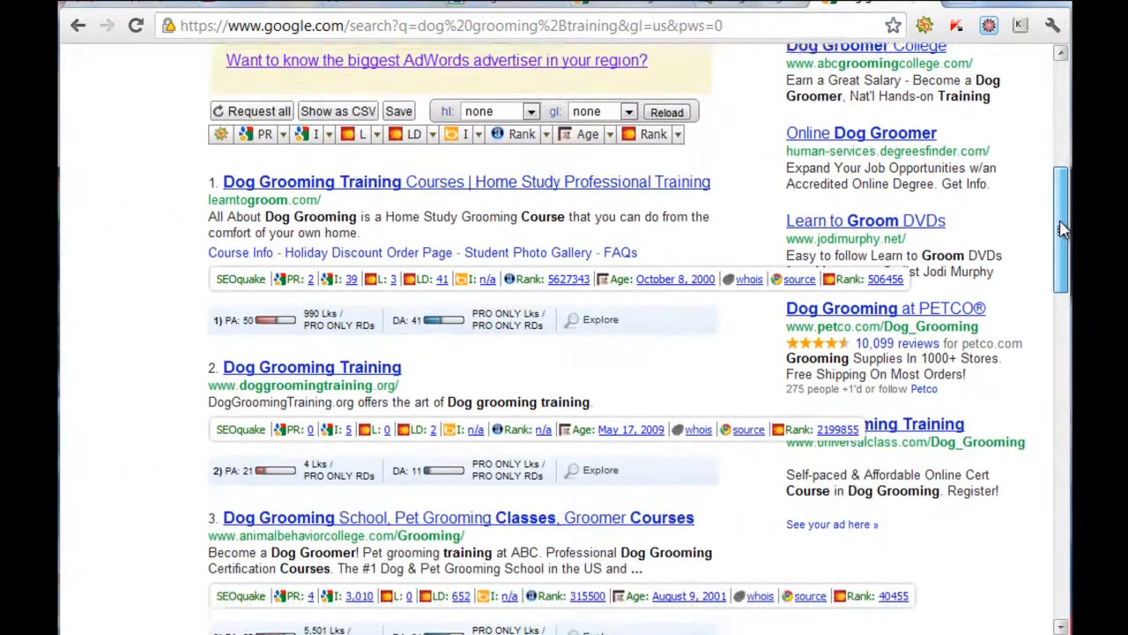
pyautogui.scroll(-3)
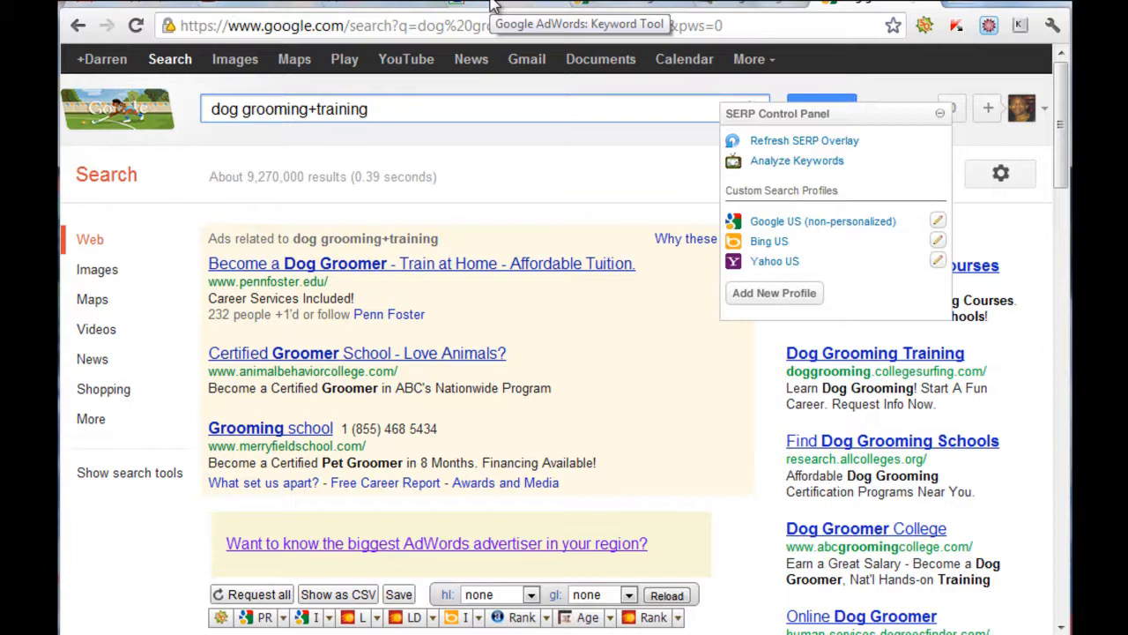
pyautogui.click(371, 110)
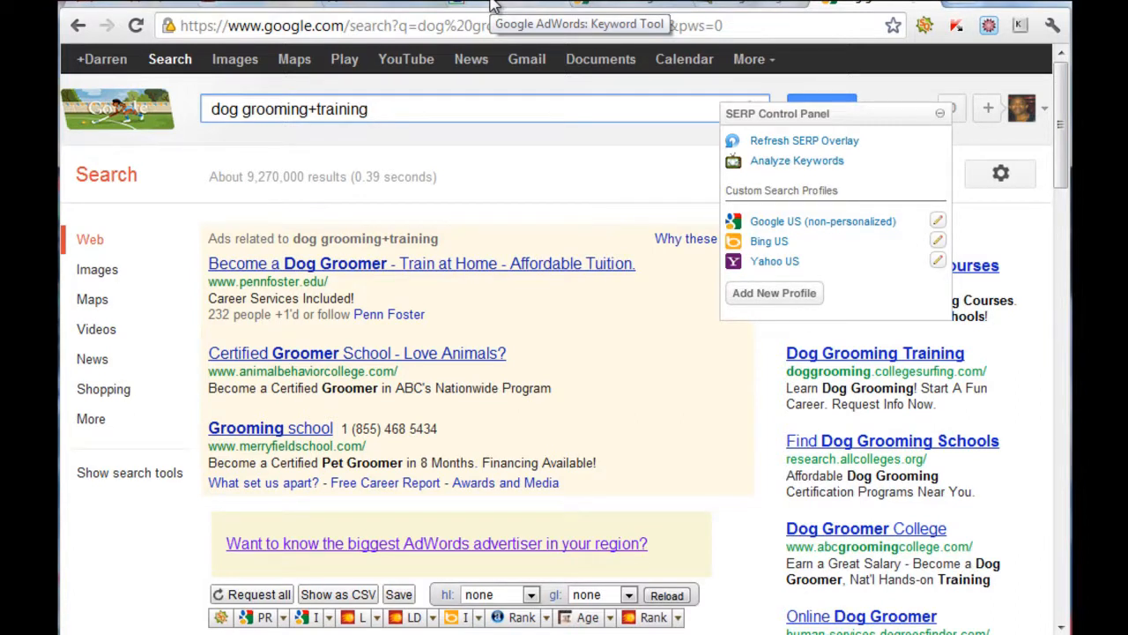
pyautogui.click(366, 110)
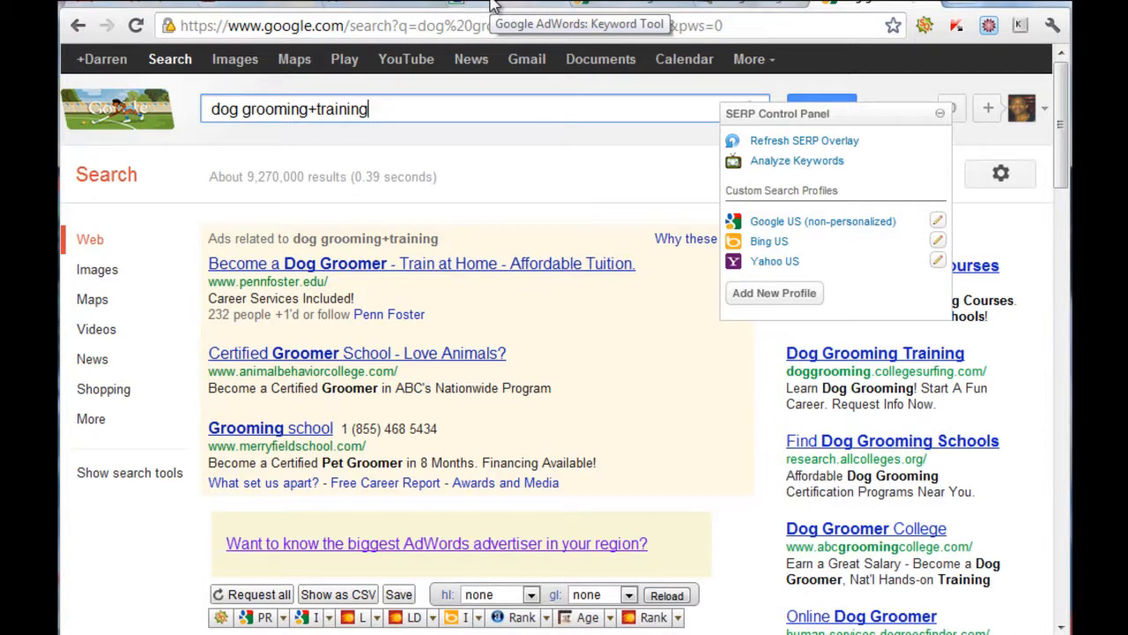